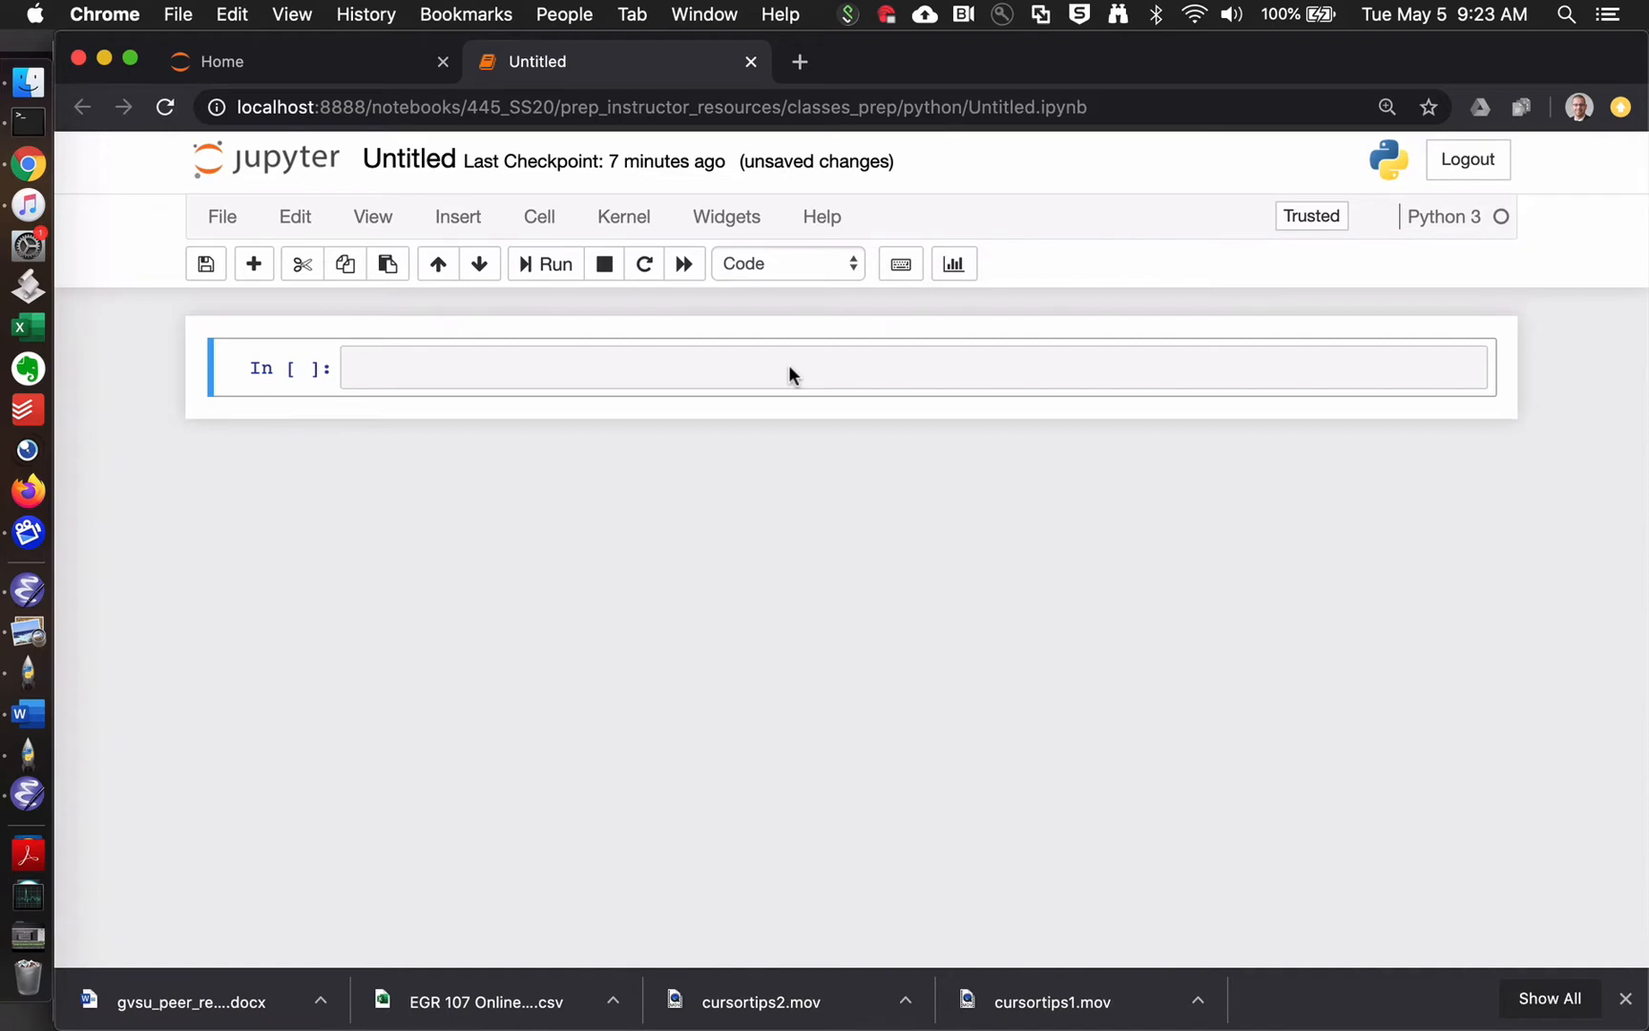
- Try pi and sin without numpy, get NameErrors, then delete those cells
click(663, 368)
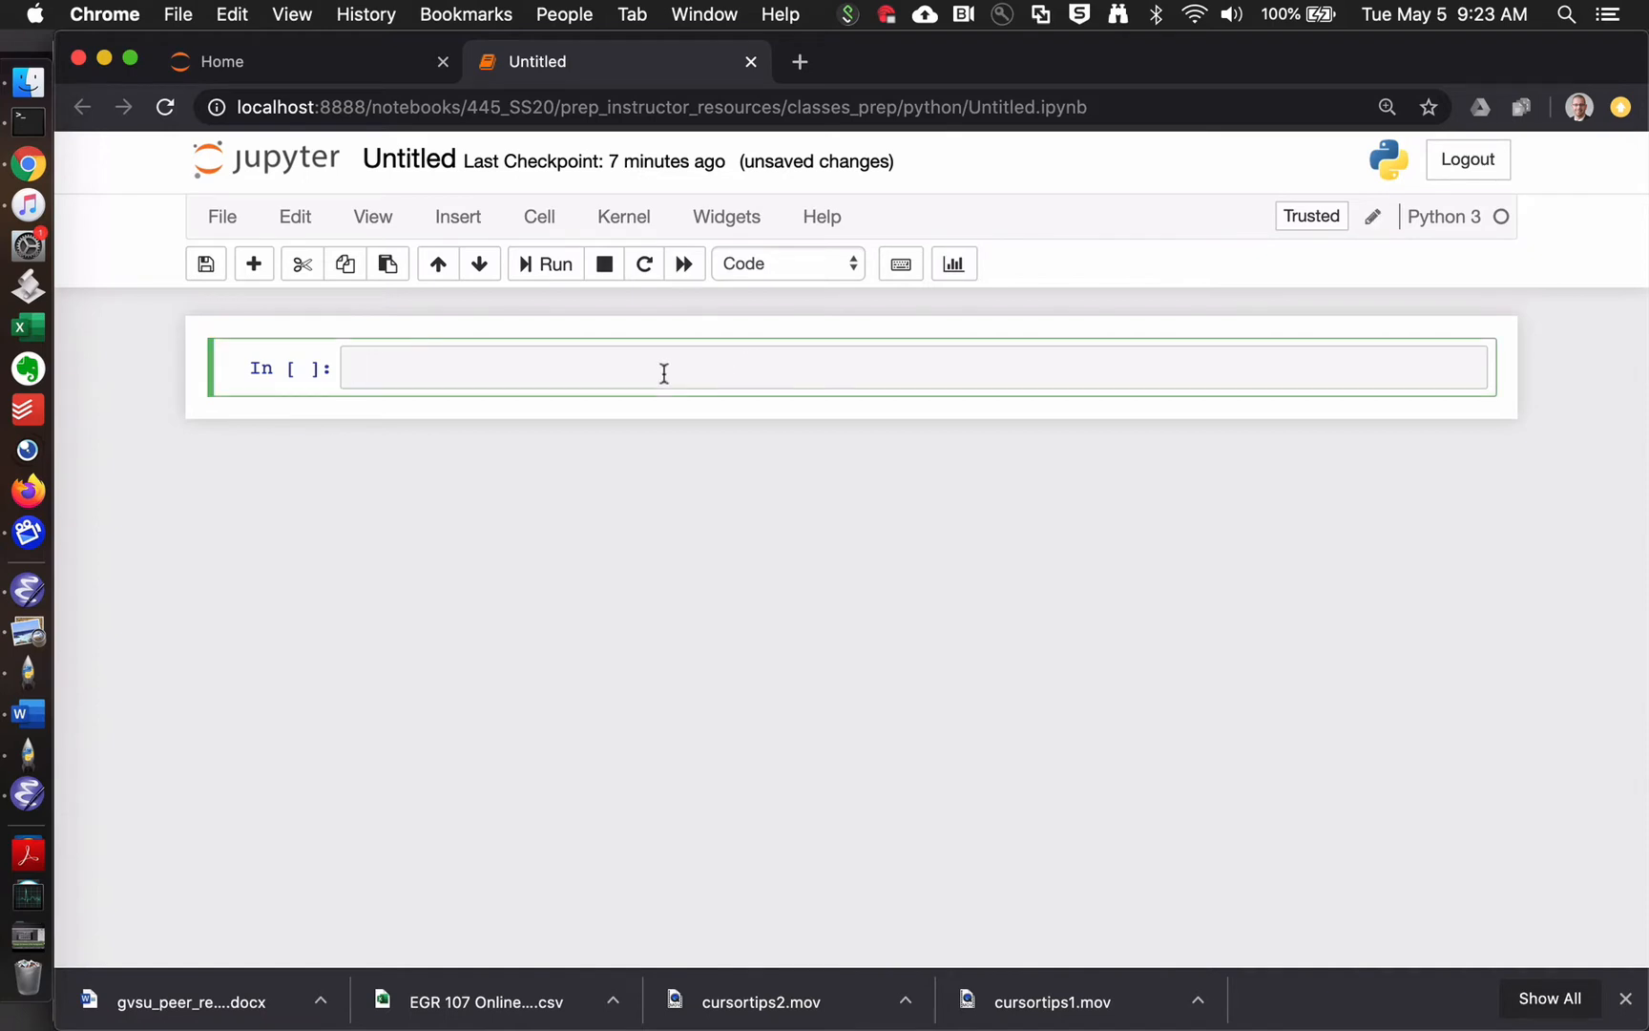
text(pi)
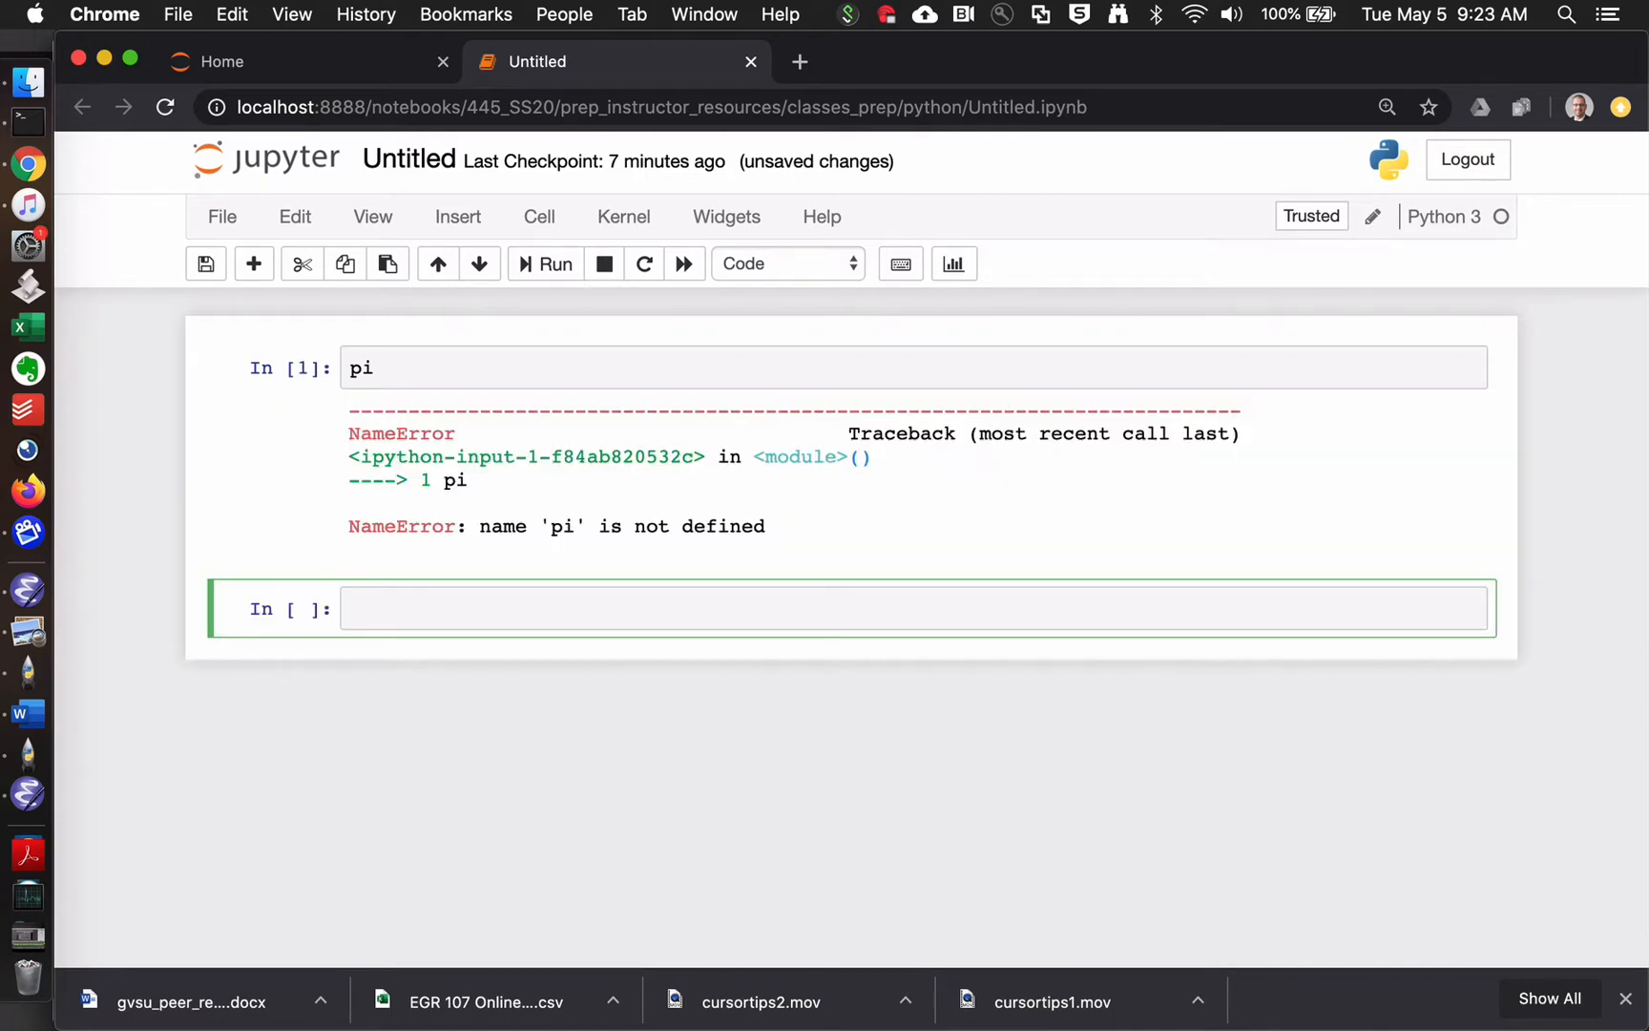
text(sin)
text(cos)
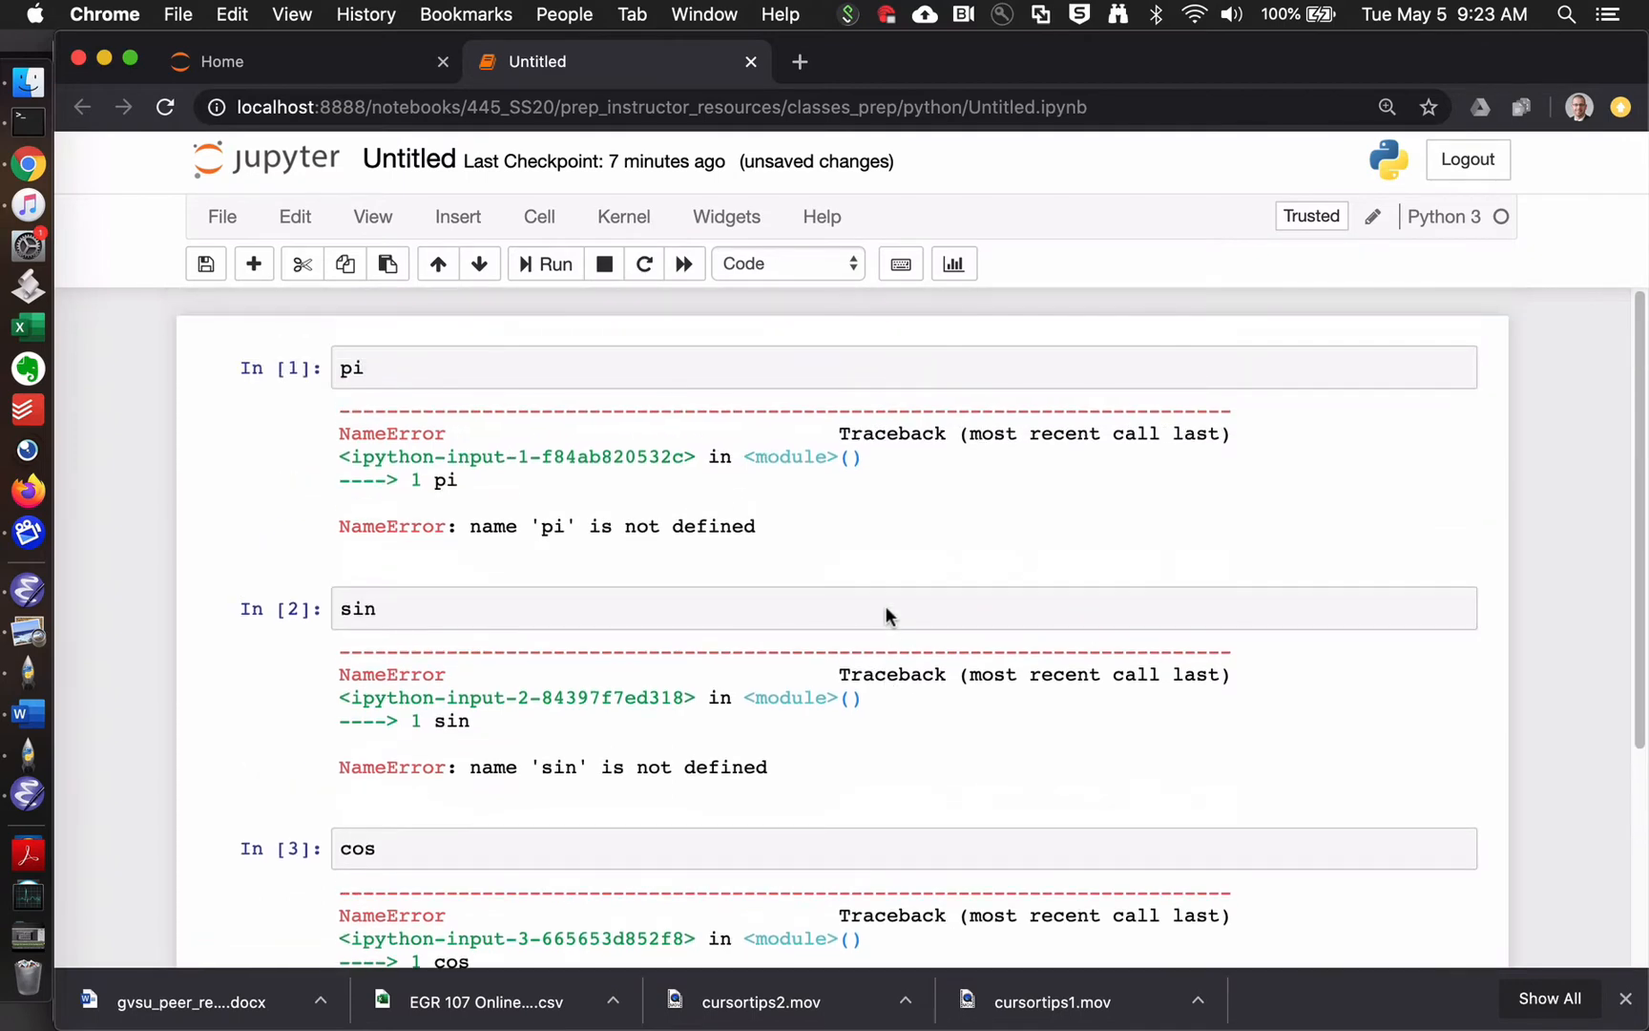
click(887, 608)
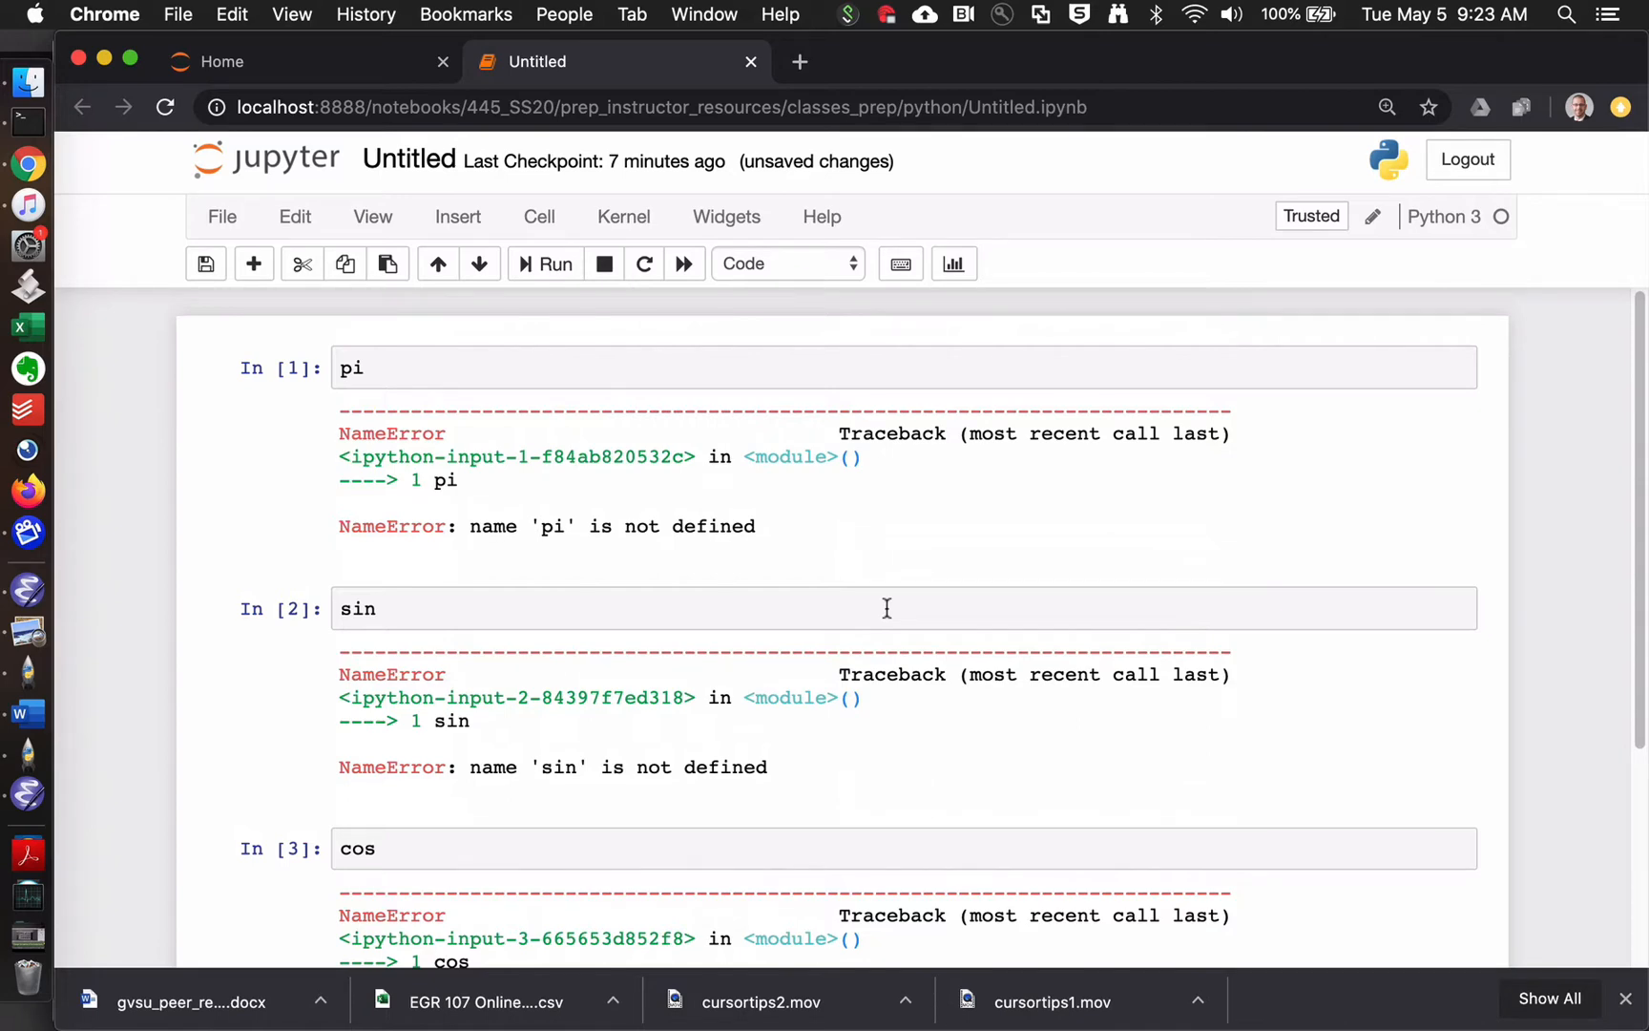
mouse_move(386, 373)
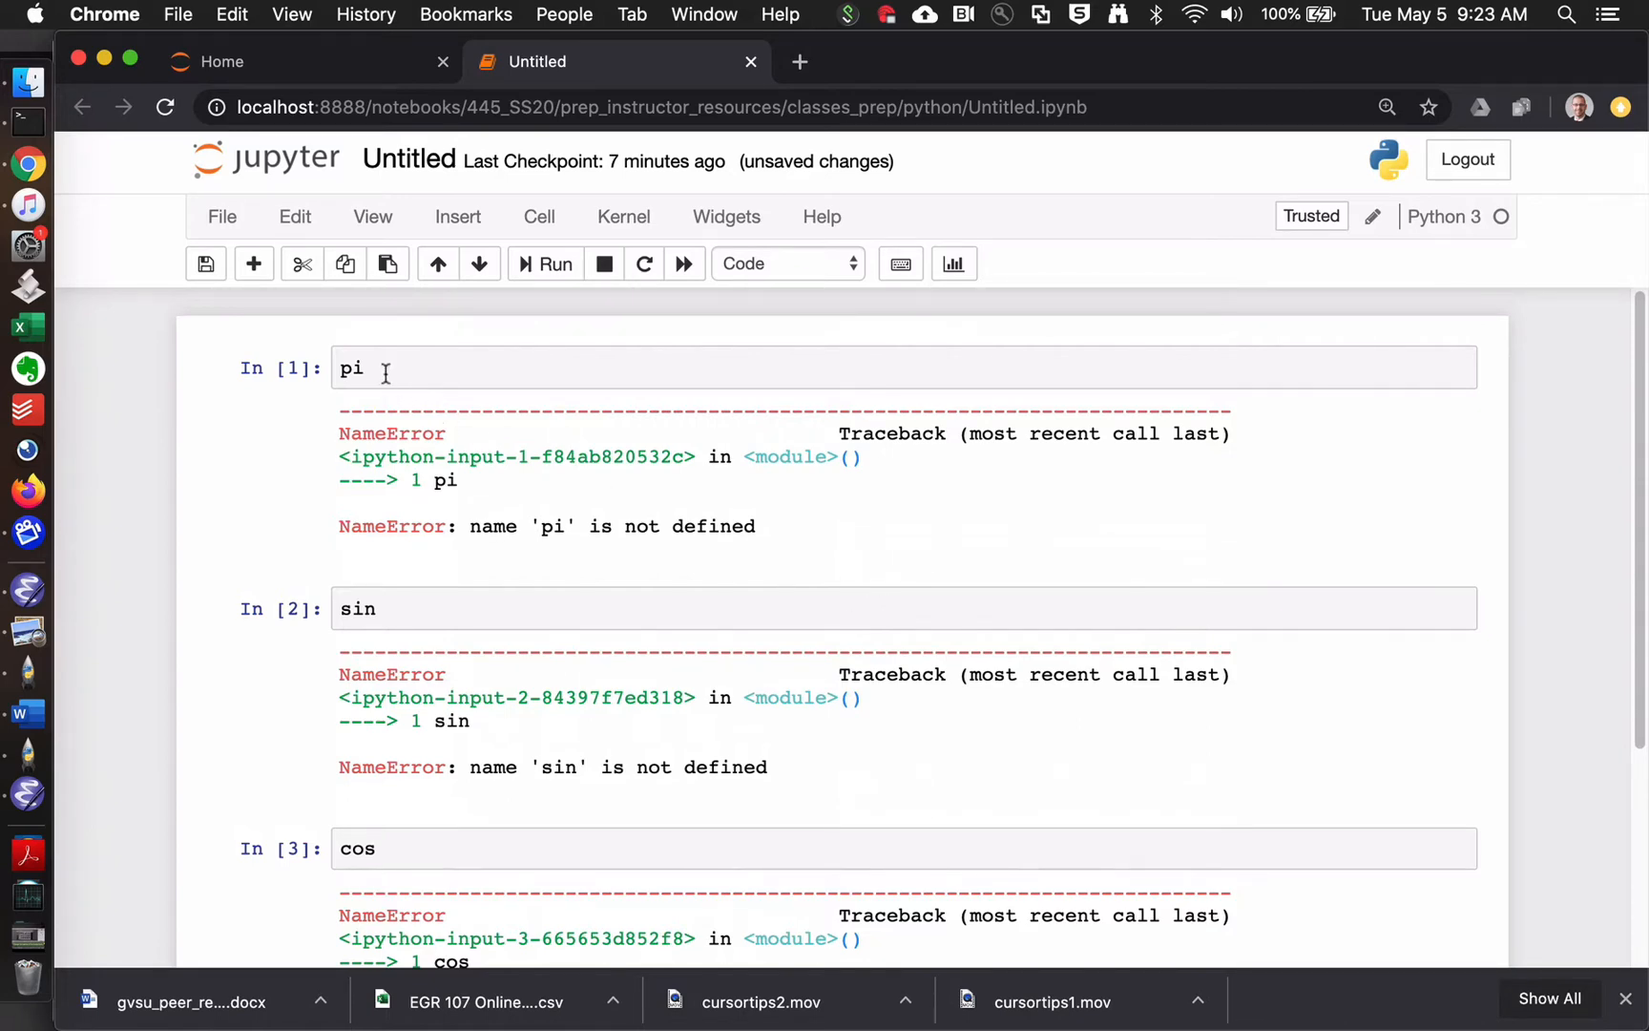
click(463, 368)
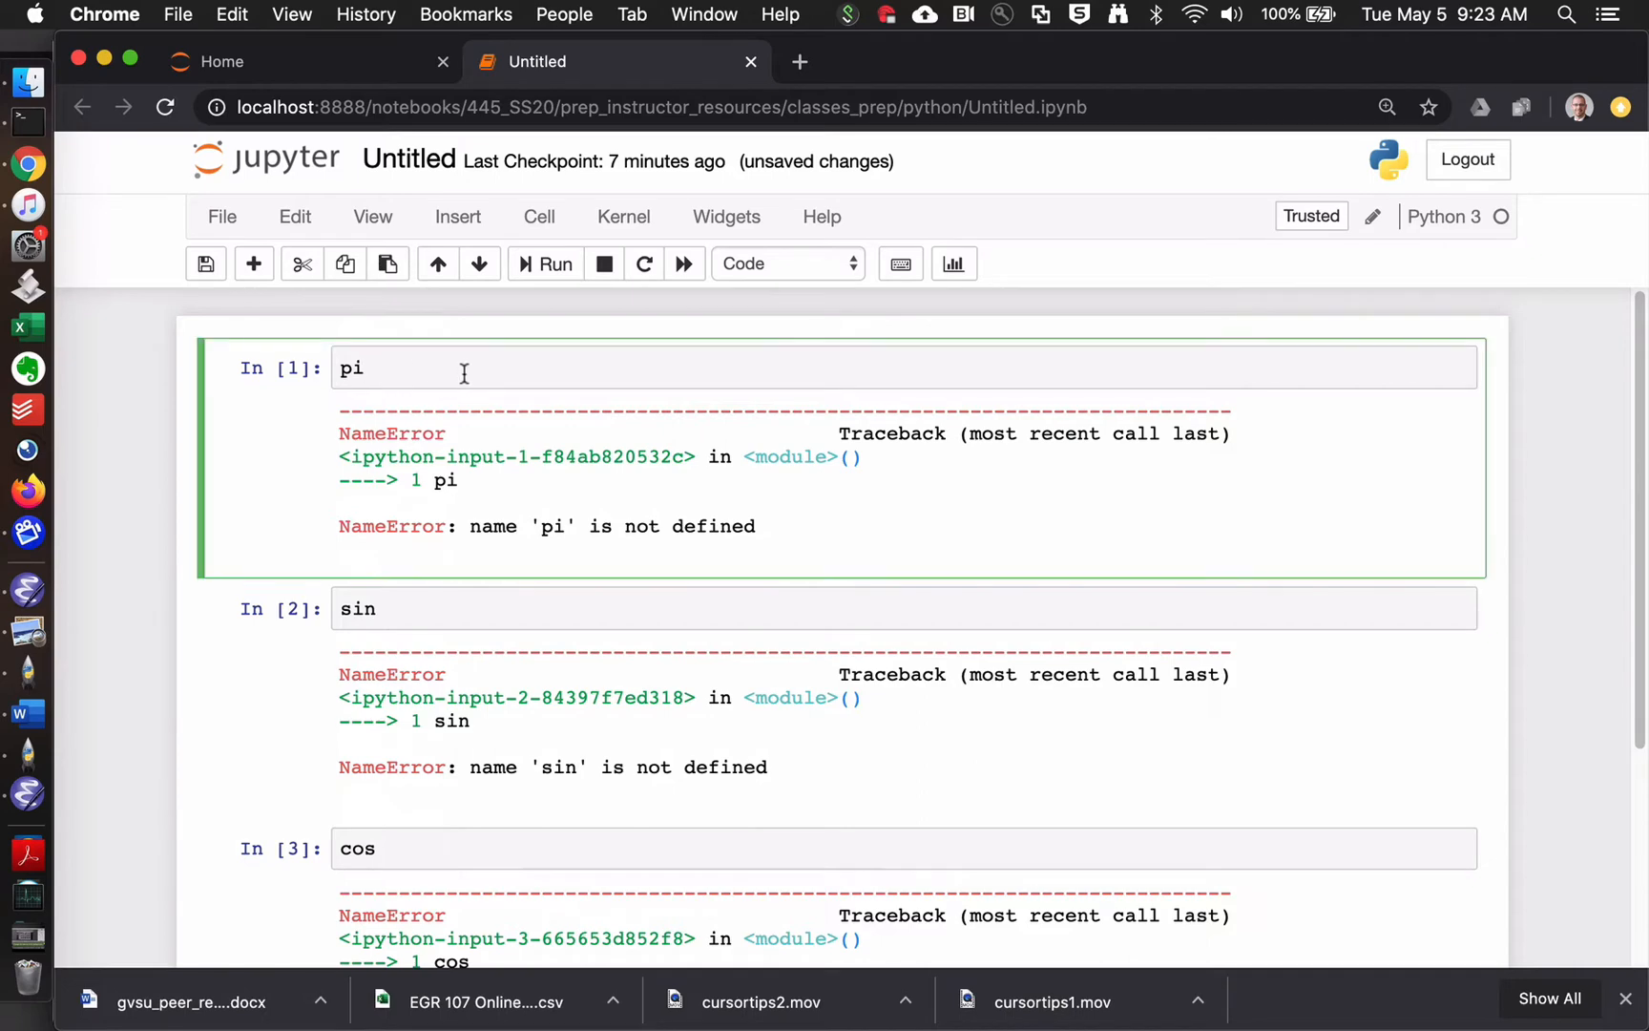
key(backspace)
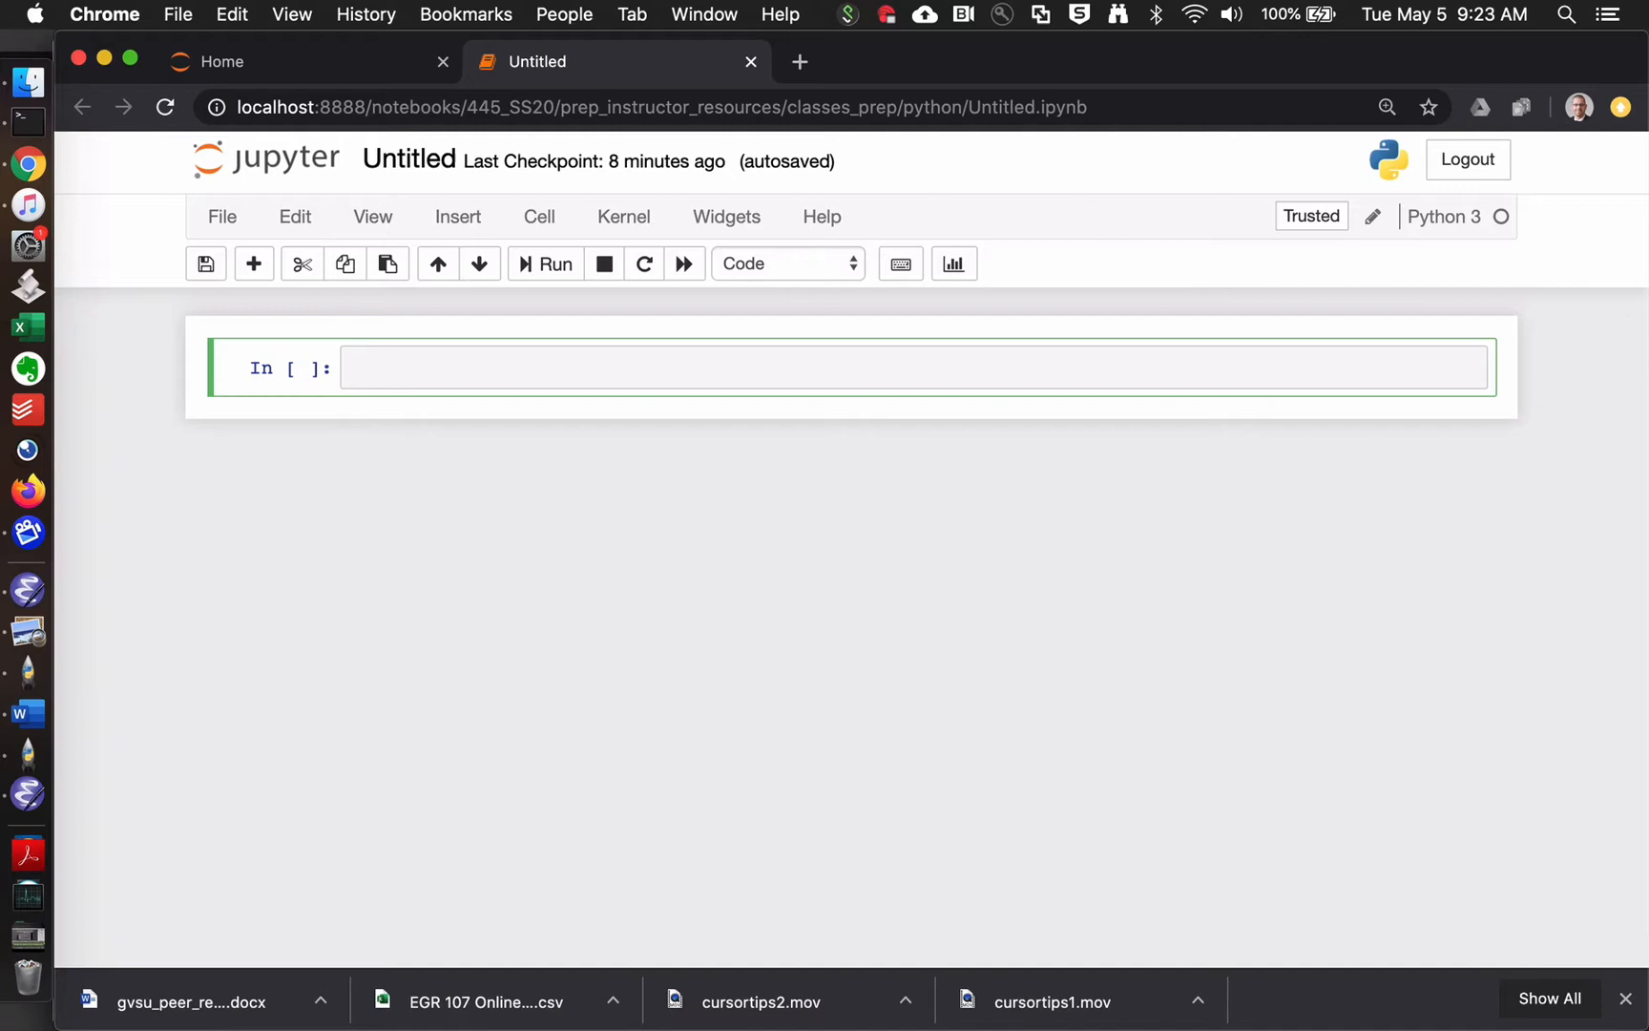
- Import numpy as np and run the cell
text(f)
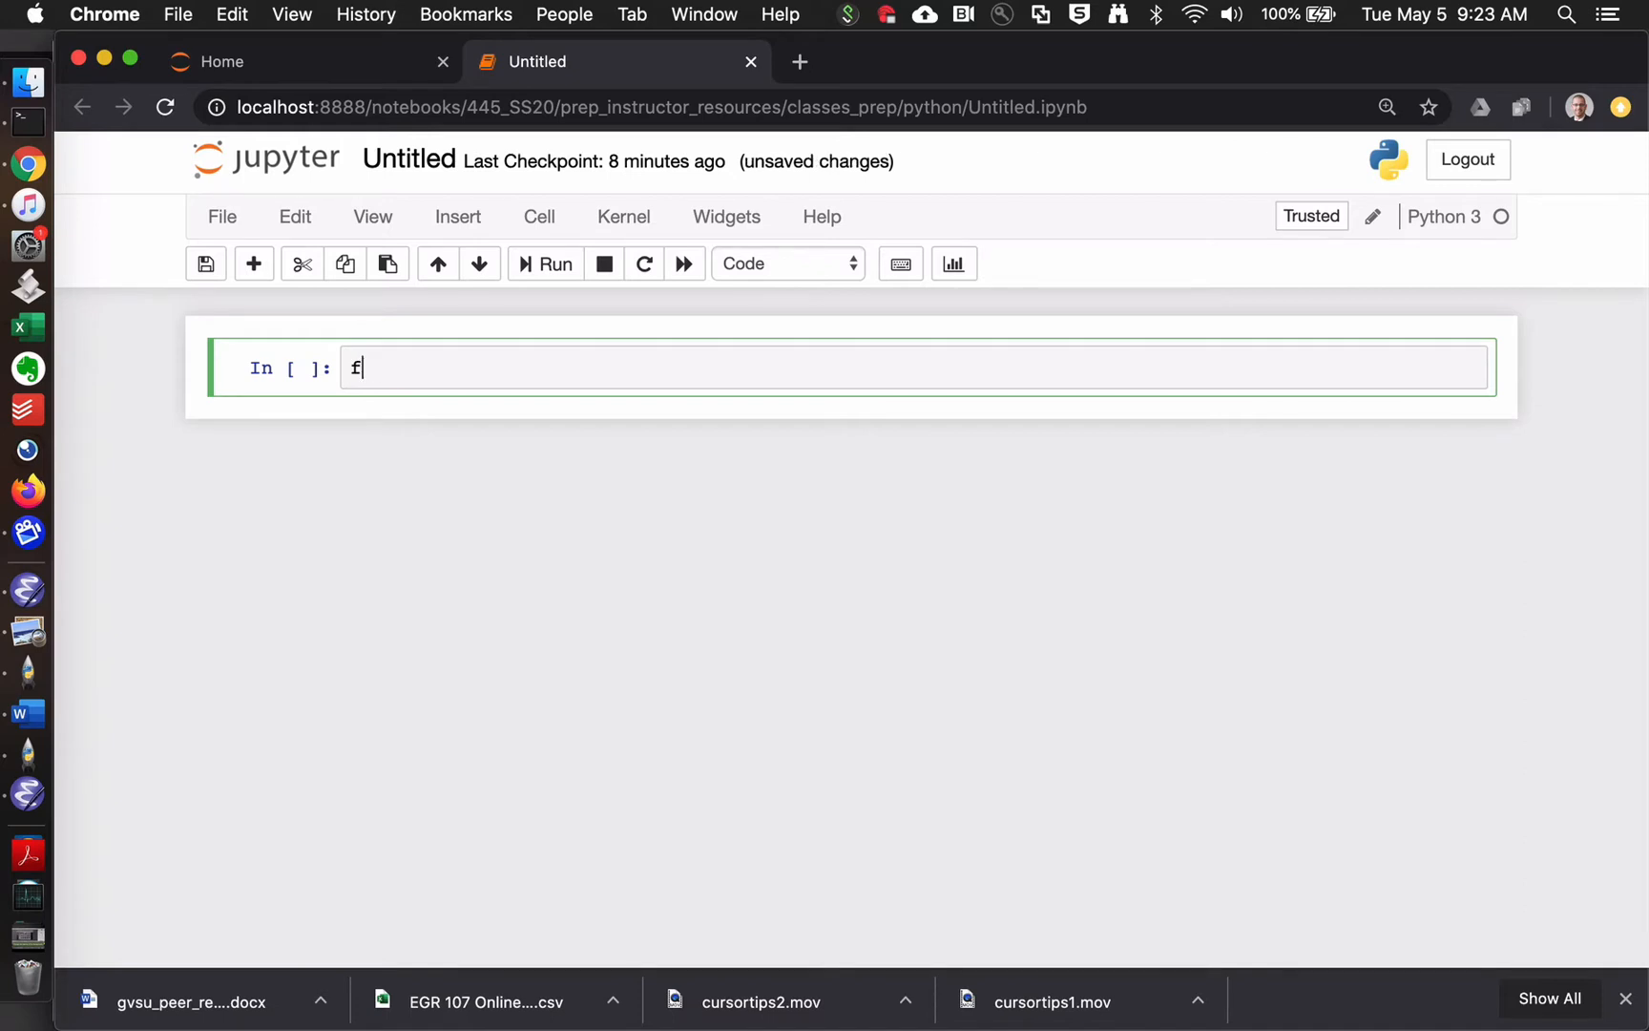
text(rom nu)
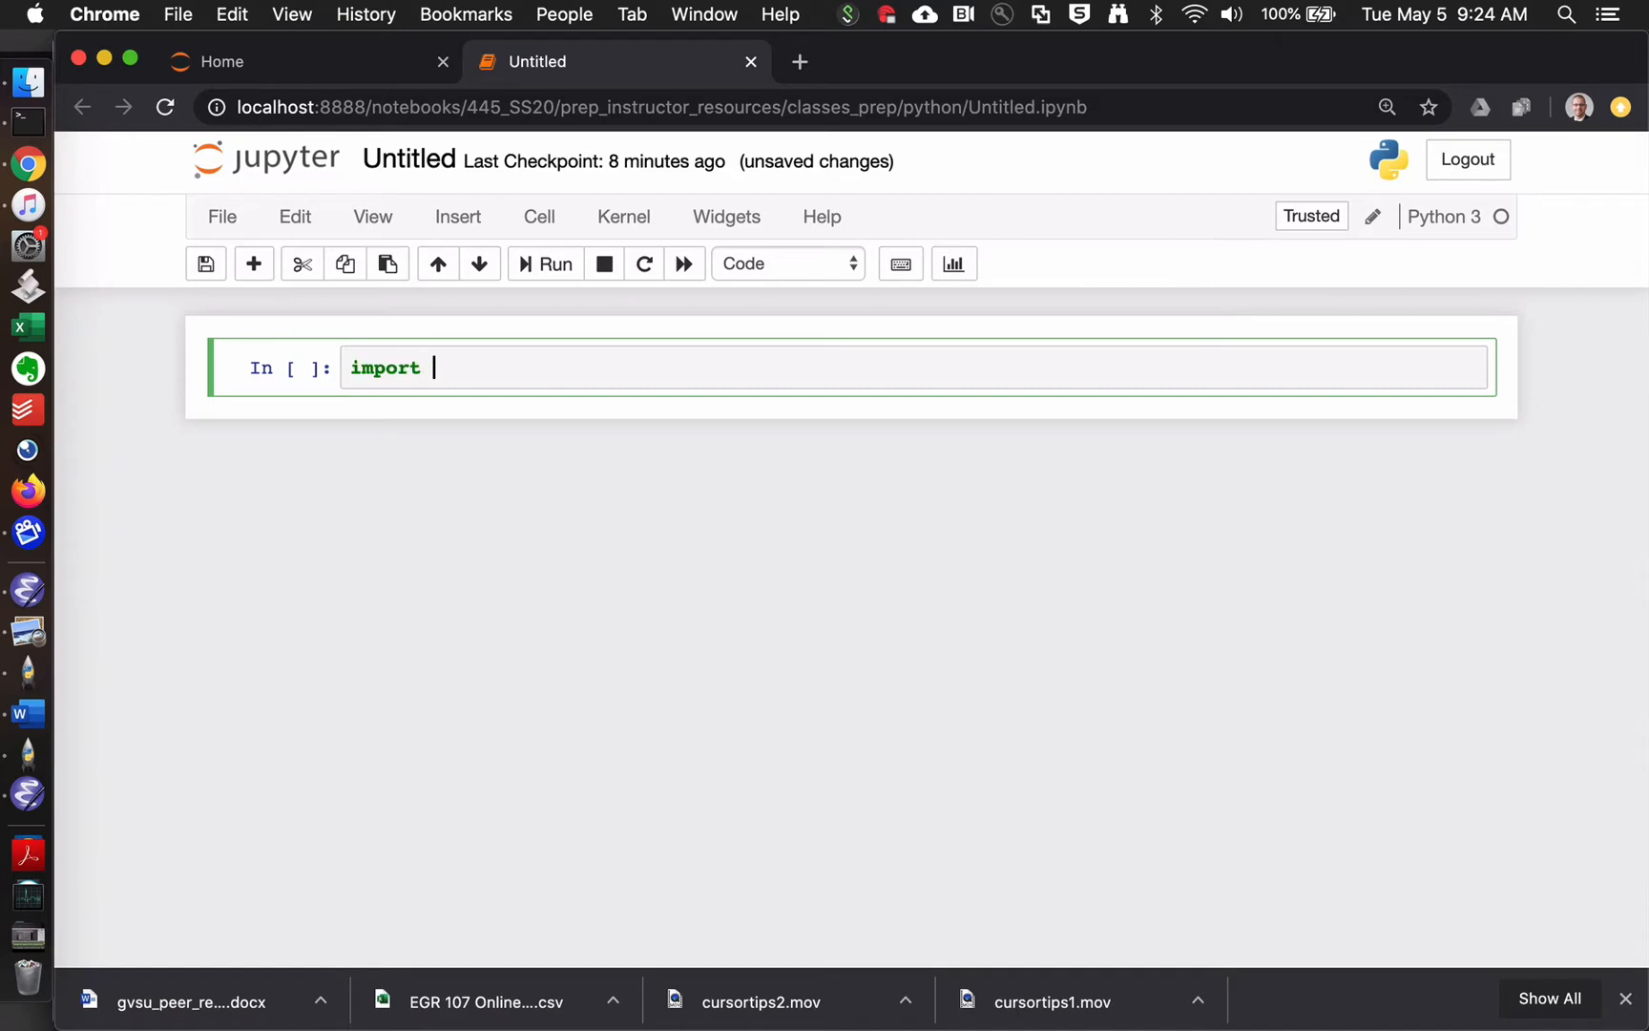
text(numpy as)
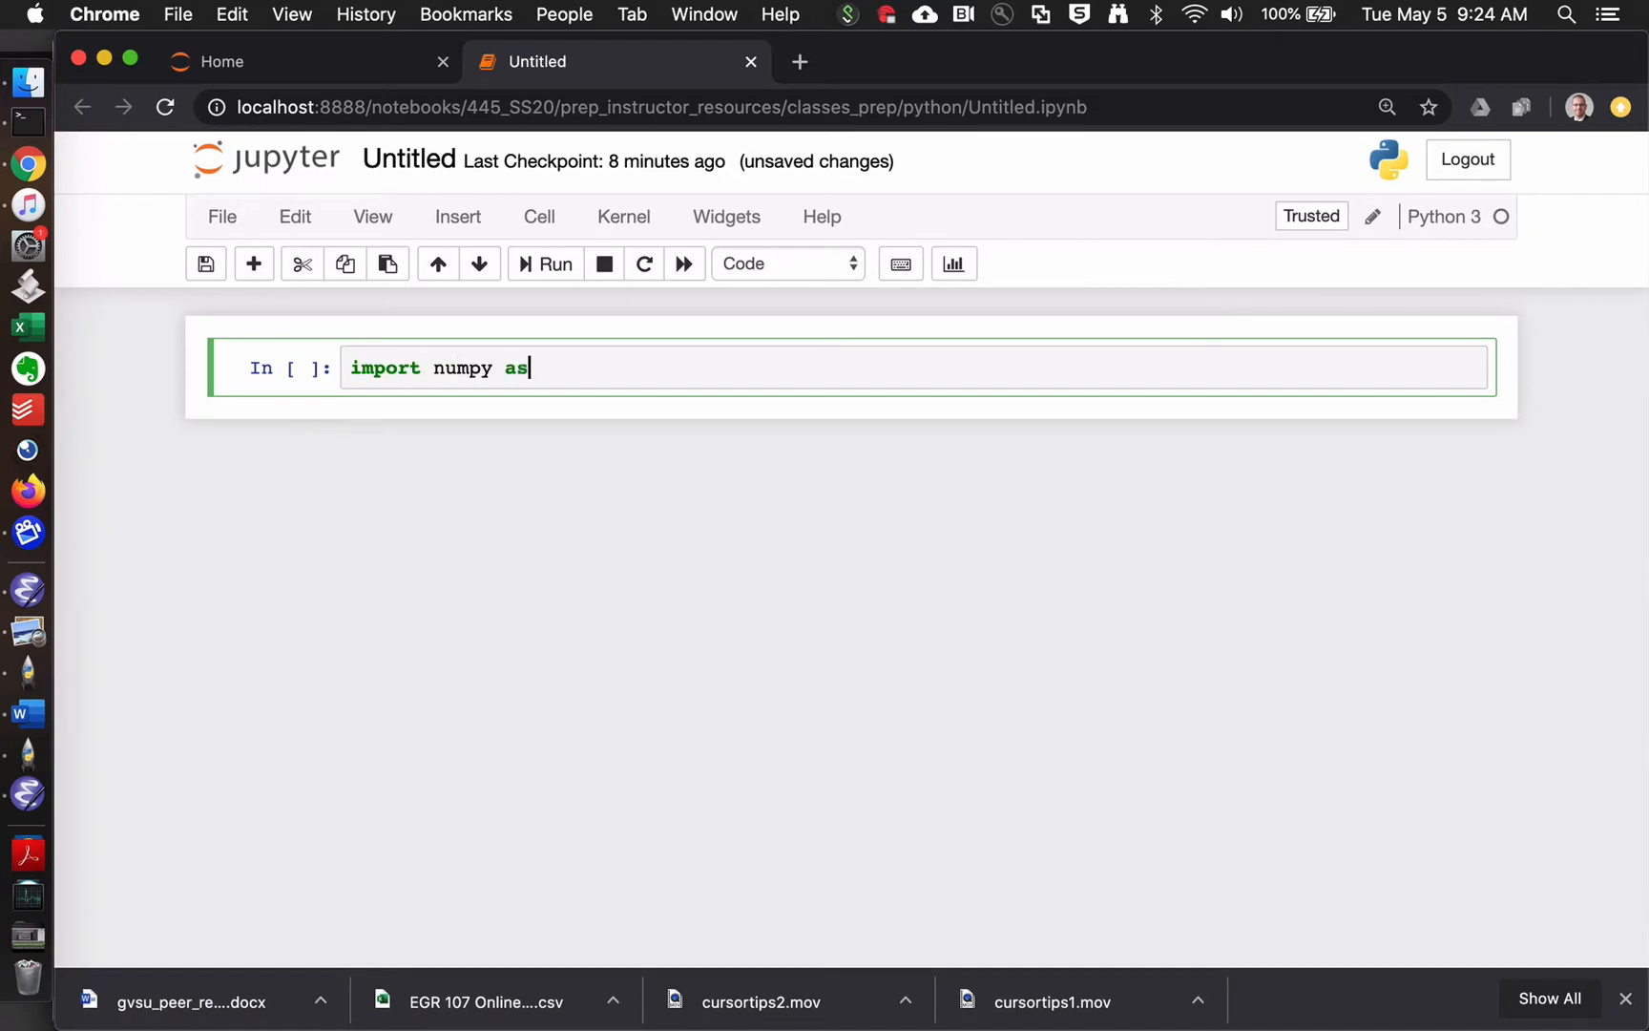
text(np)
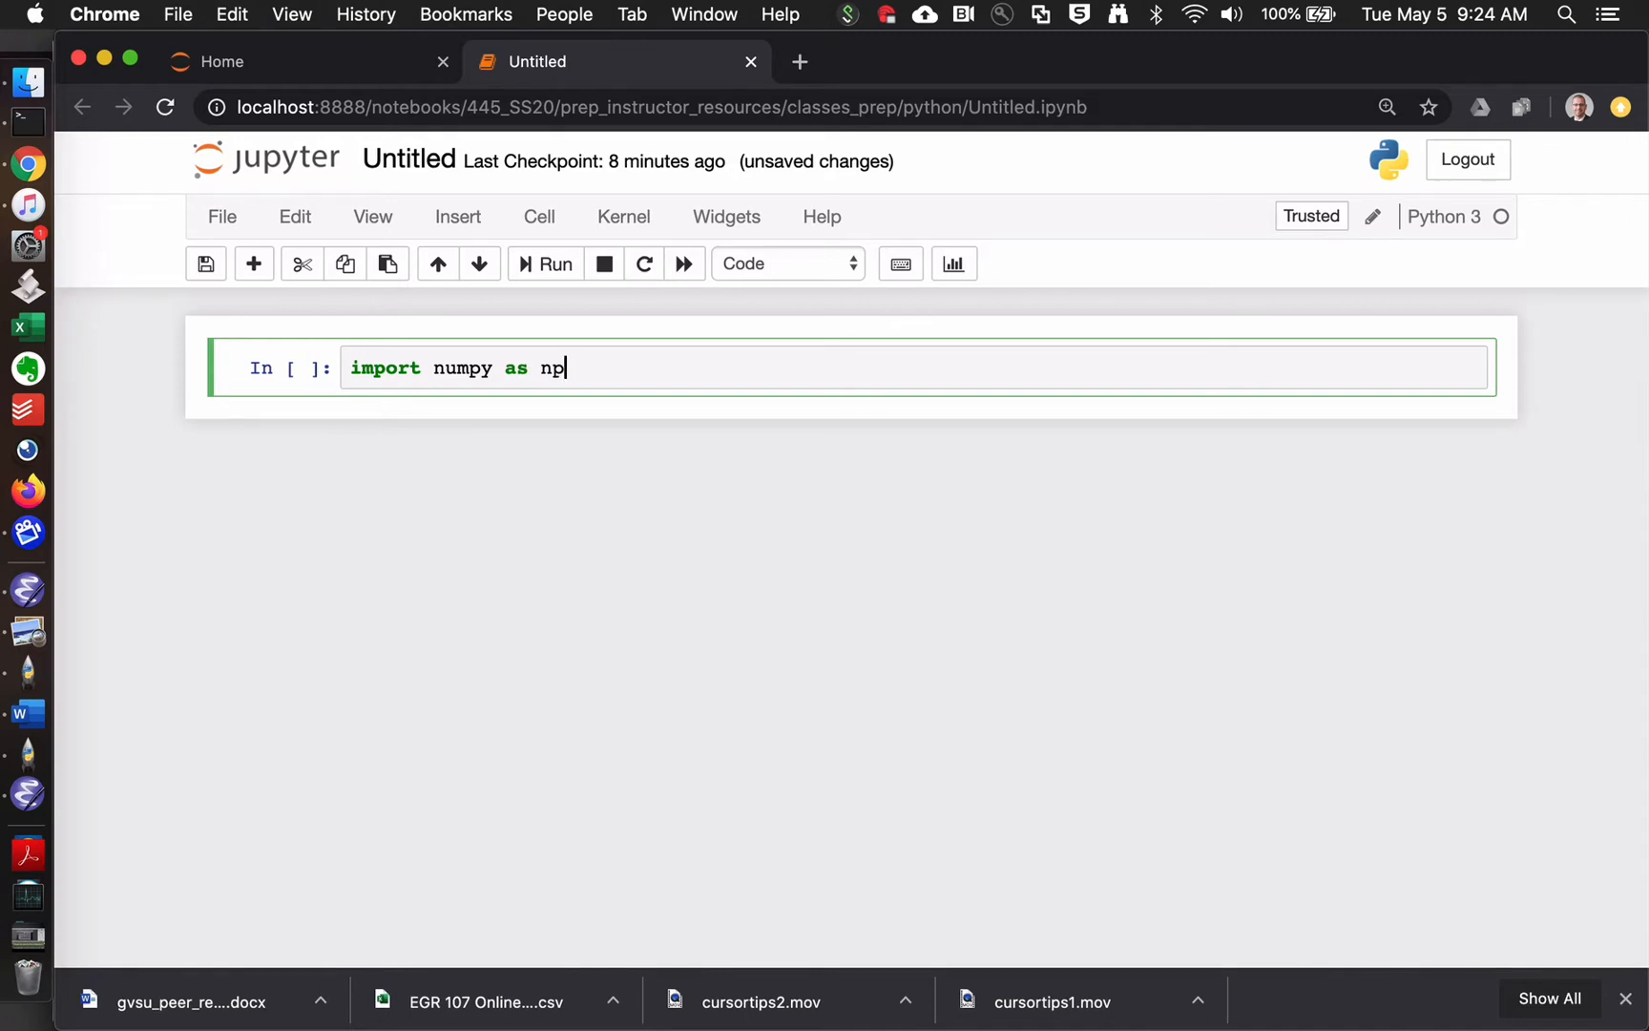
key(shift+enter)
text(pi)
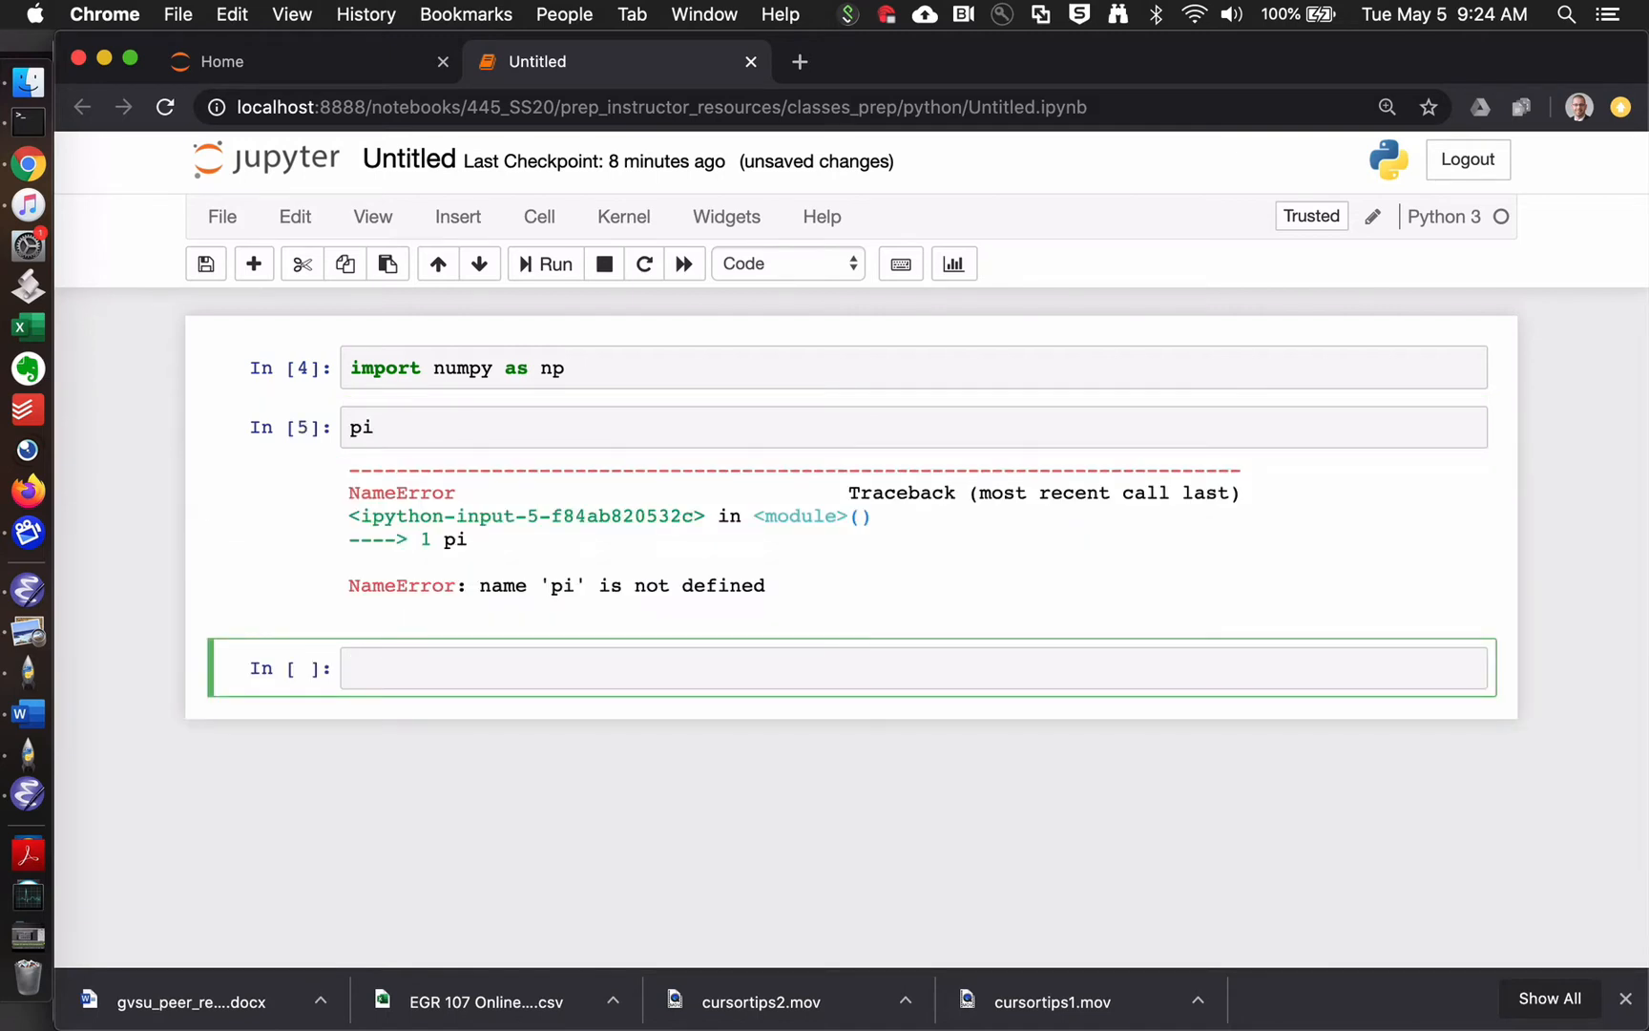
- Evaluate np.pi, np.cos and np.sin(90), getting 3.141592653589793 and 0.8939966636005579
text(n)
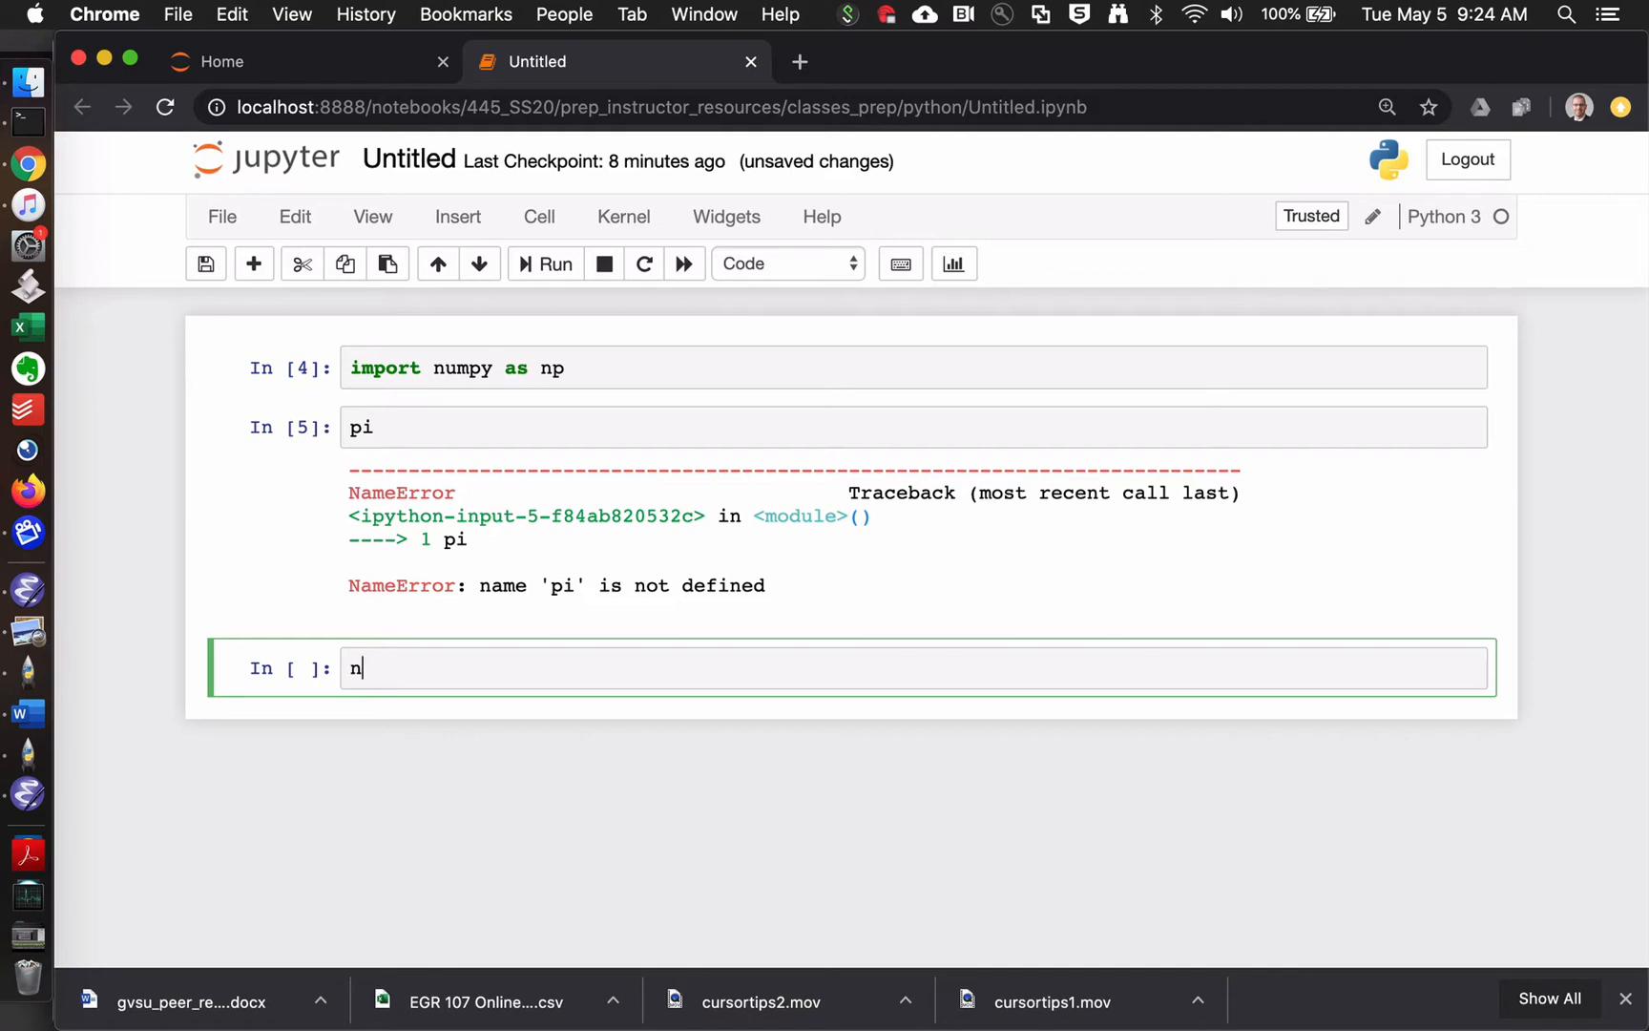
text(p.pi)
text(np.si)
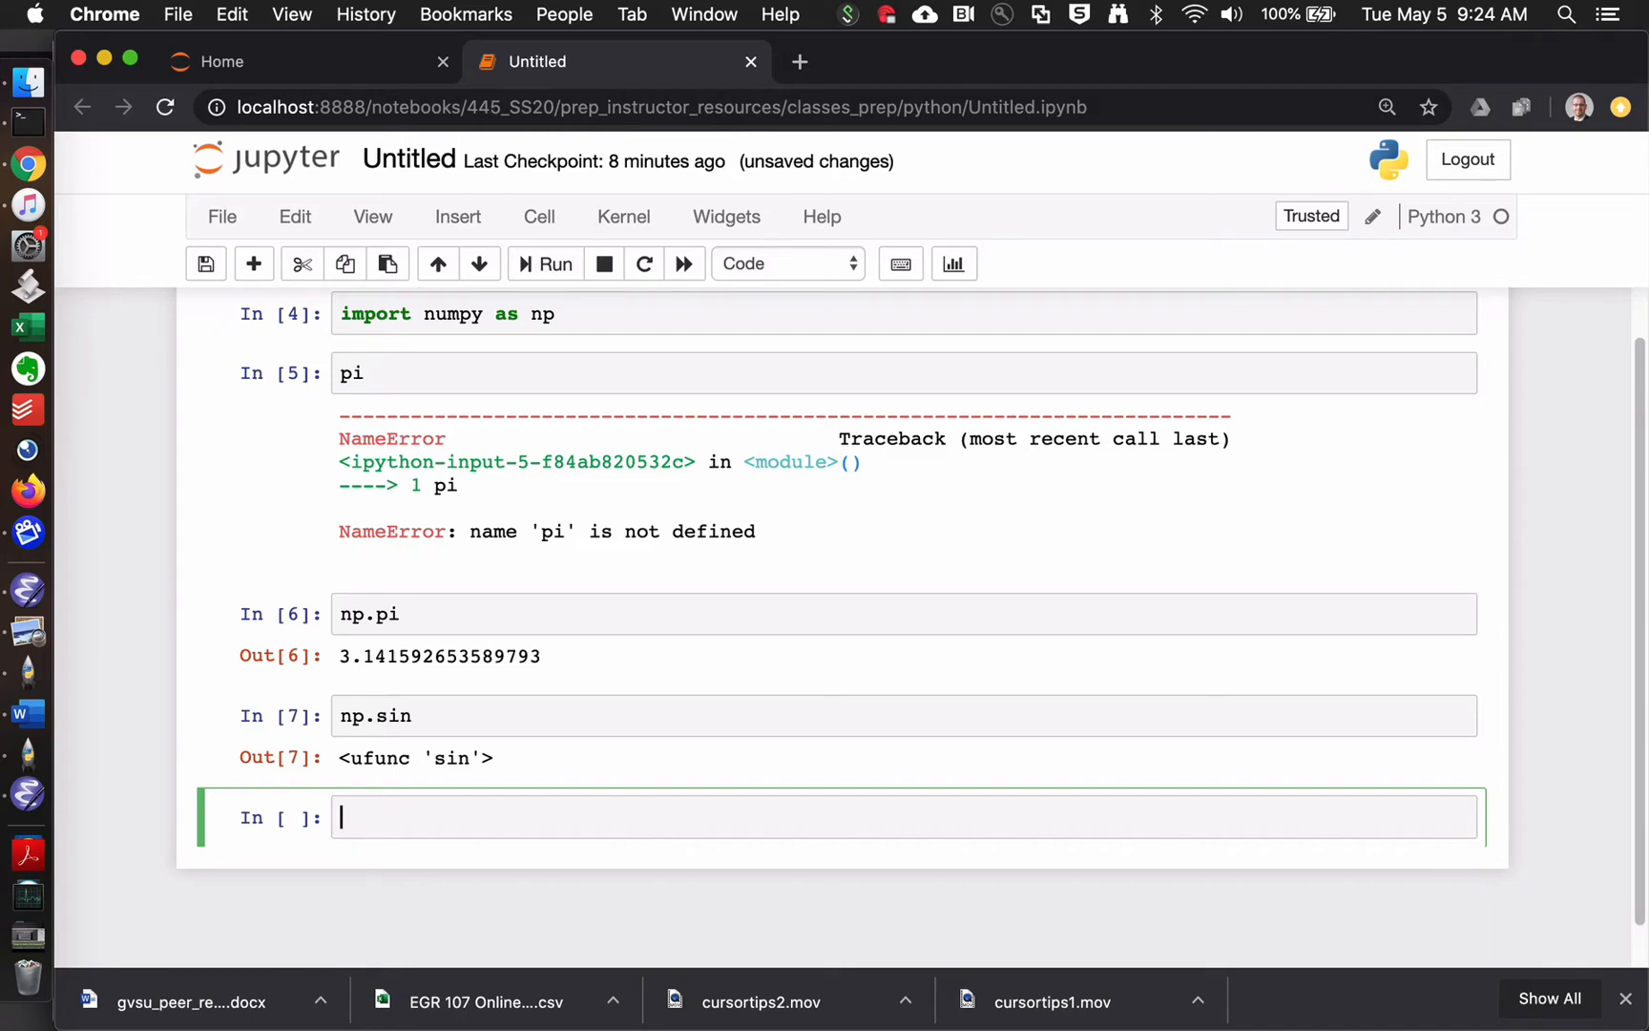
text(np.cos)
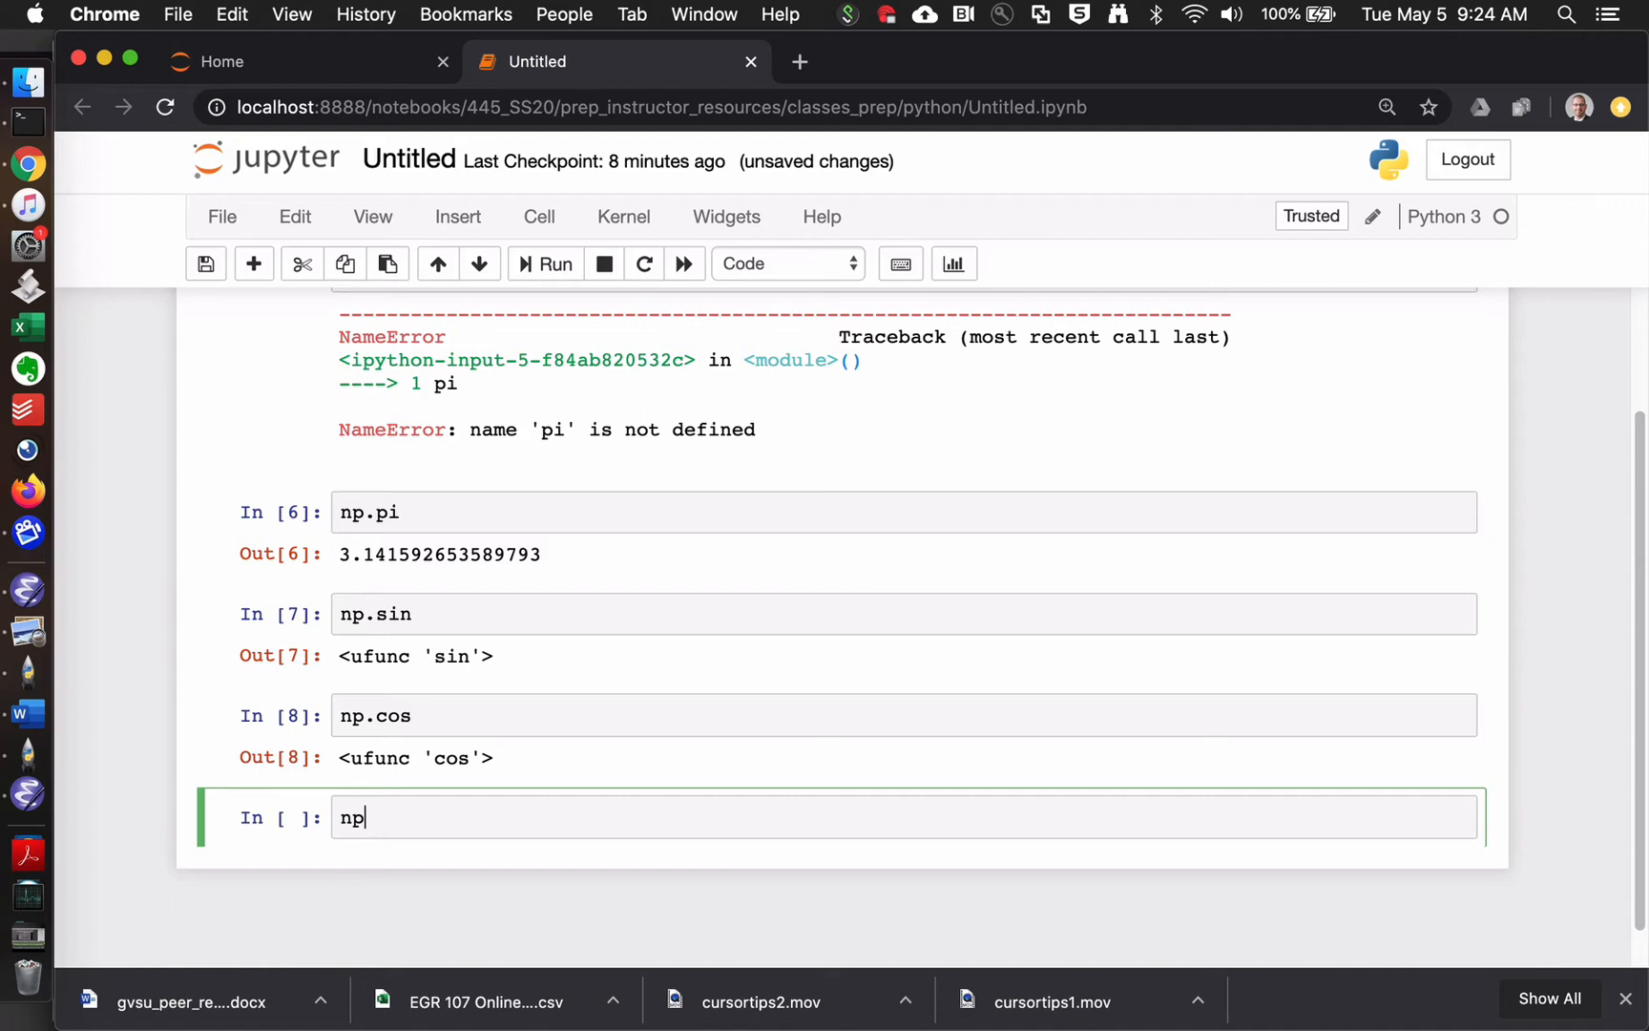
text(.sin())
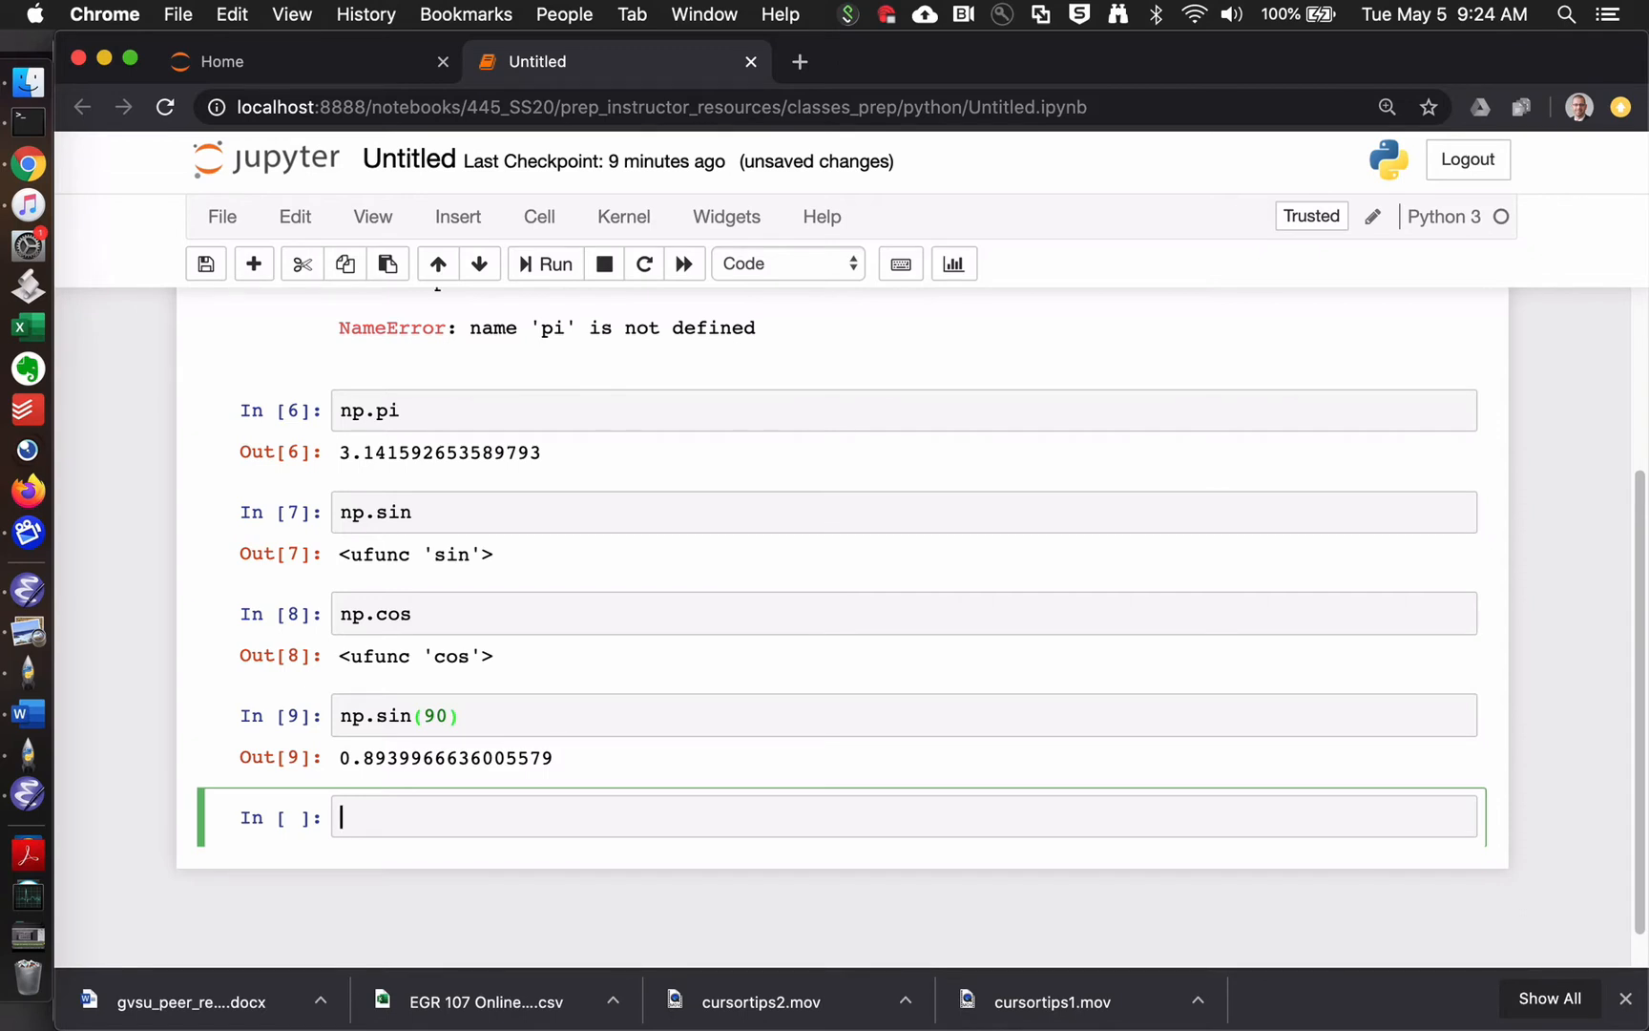
text(n)
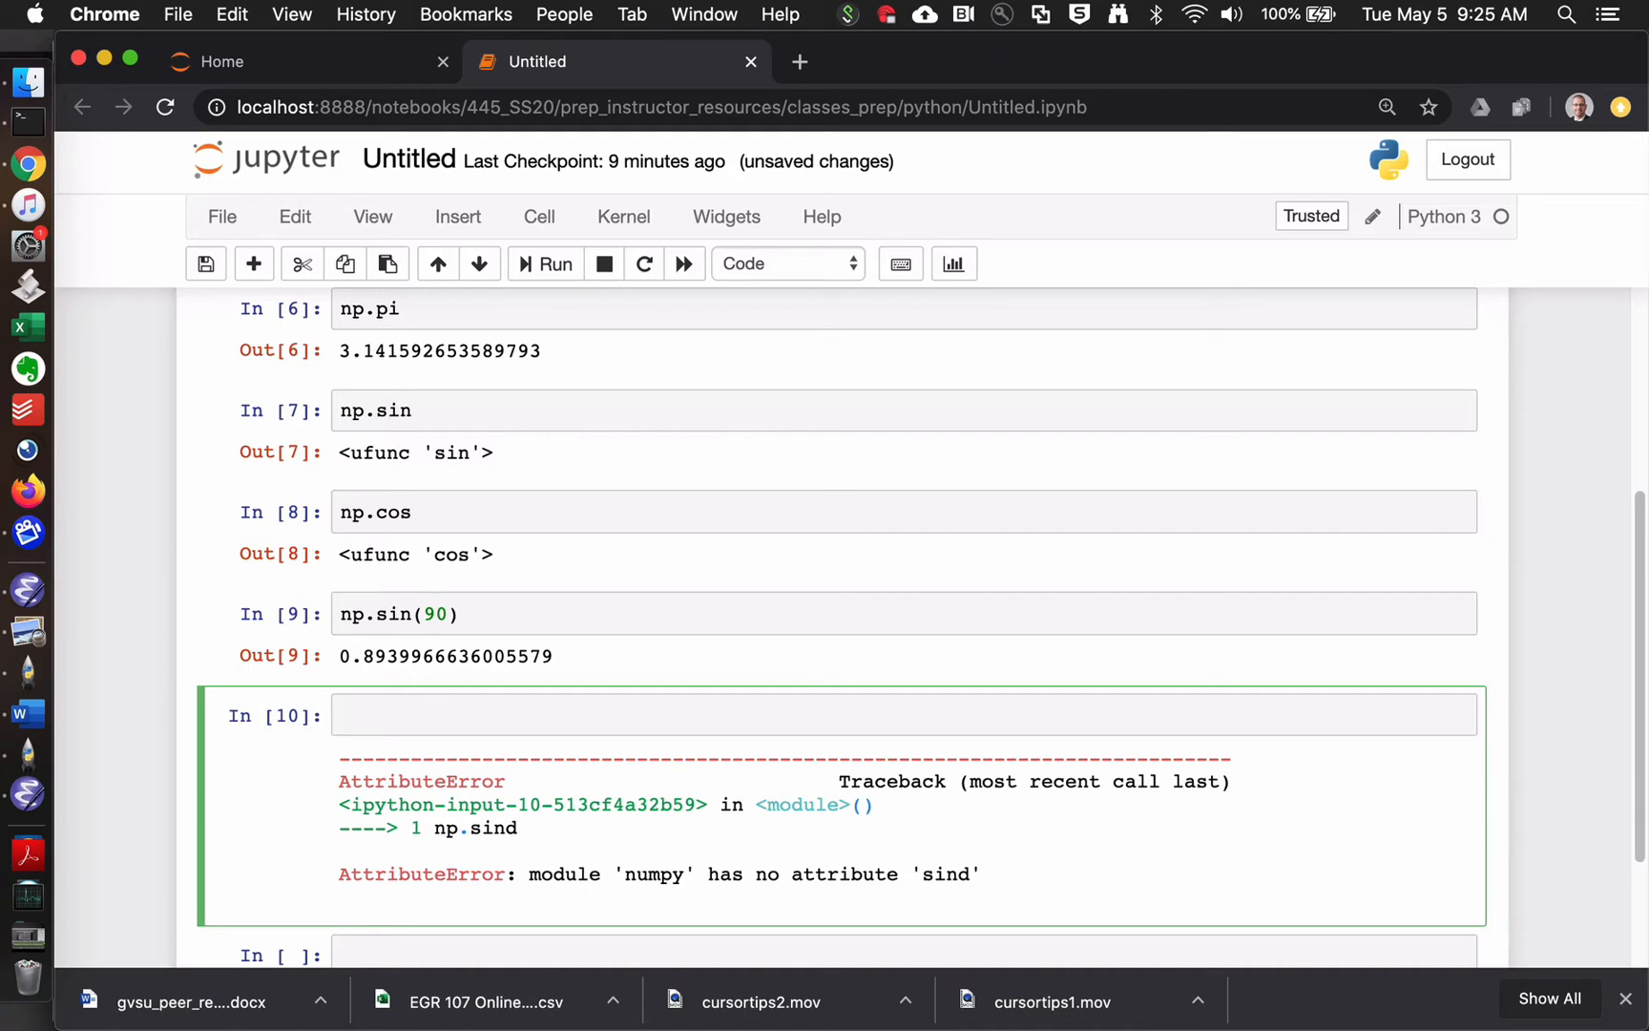
- Browse the np. Tab completion suggestions in cell 10
text(np.)
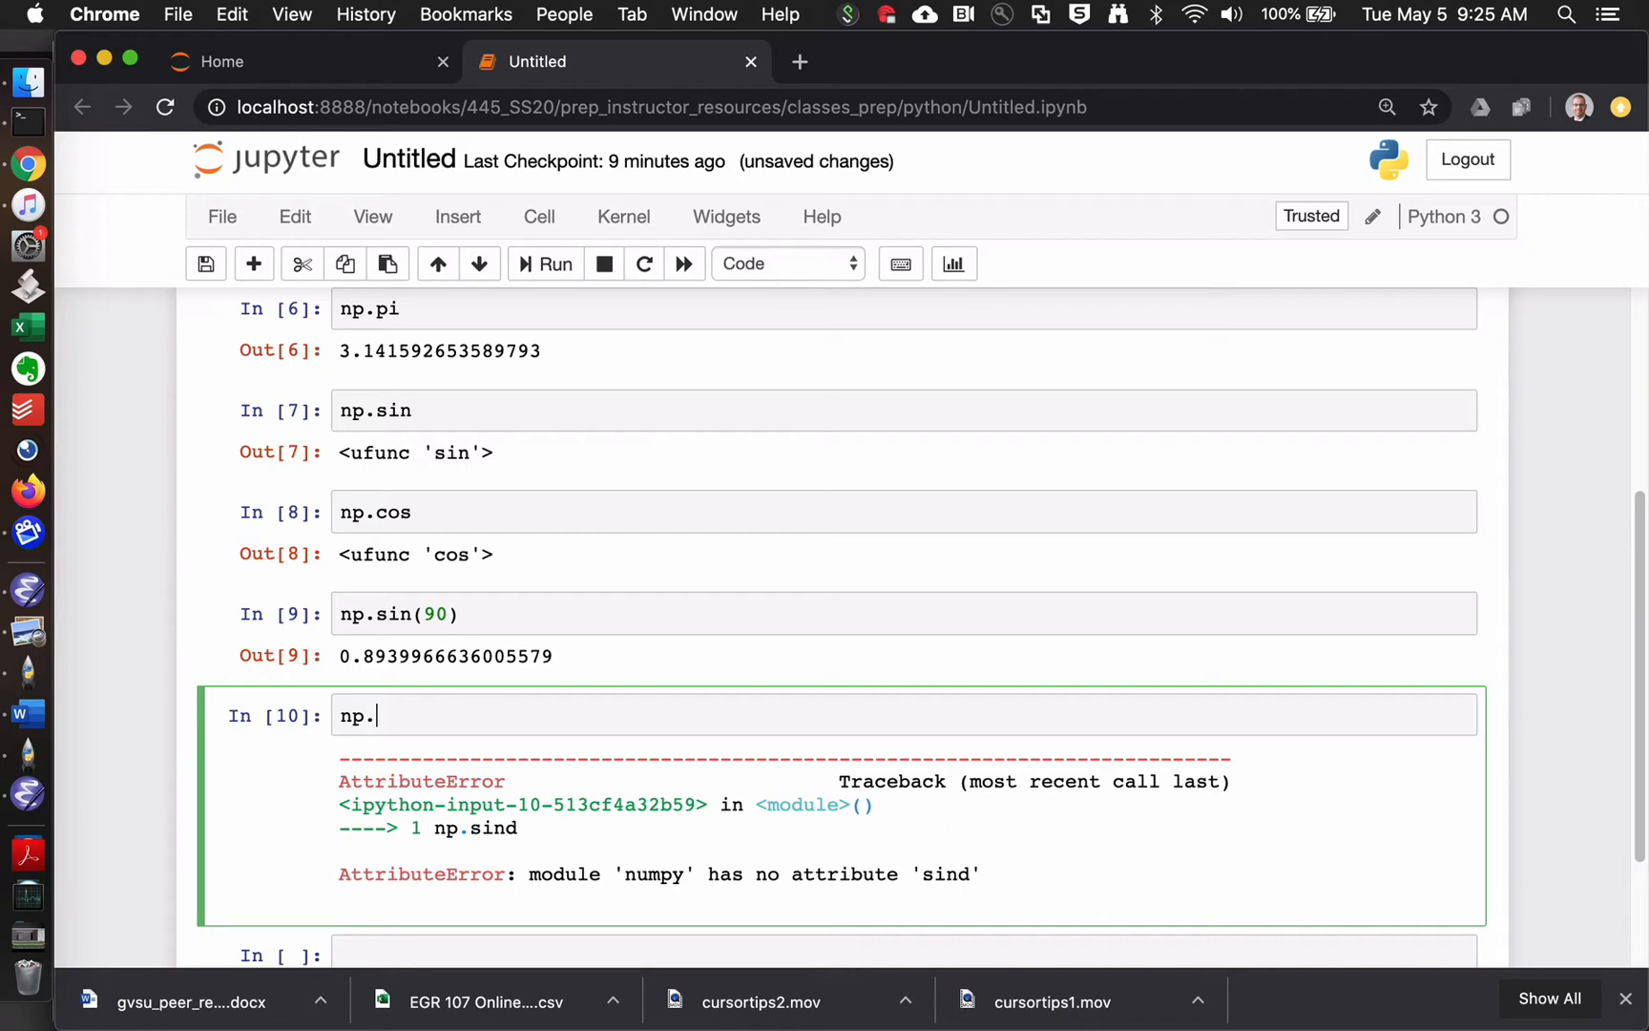
key(tab)
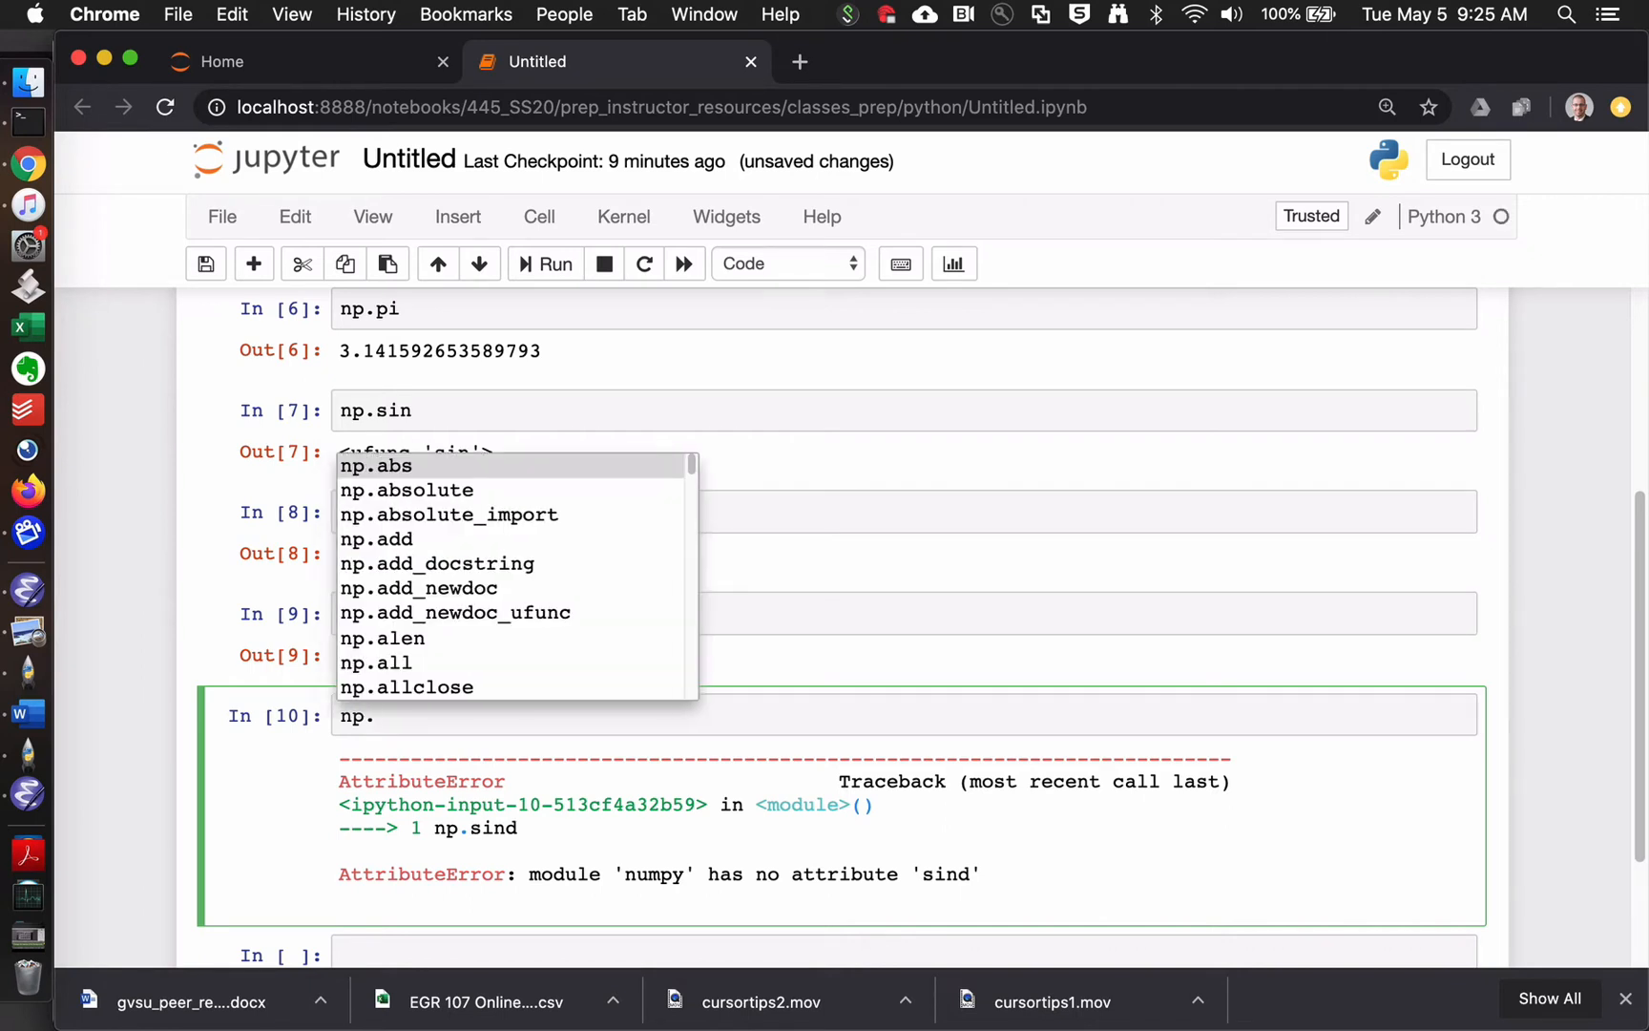
key(Down)
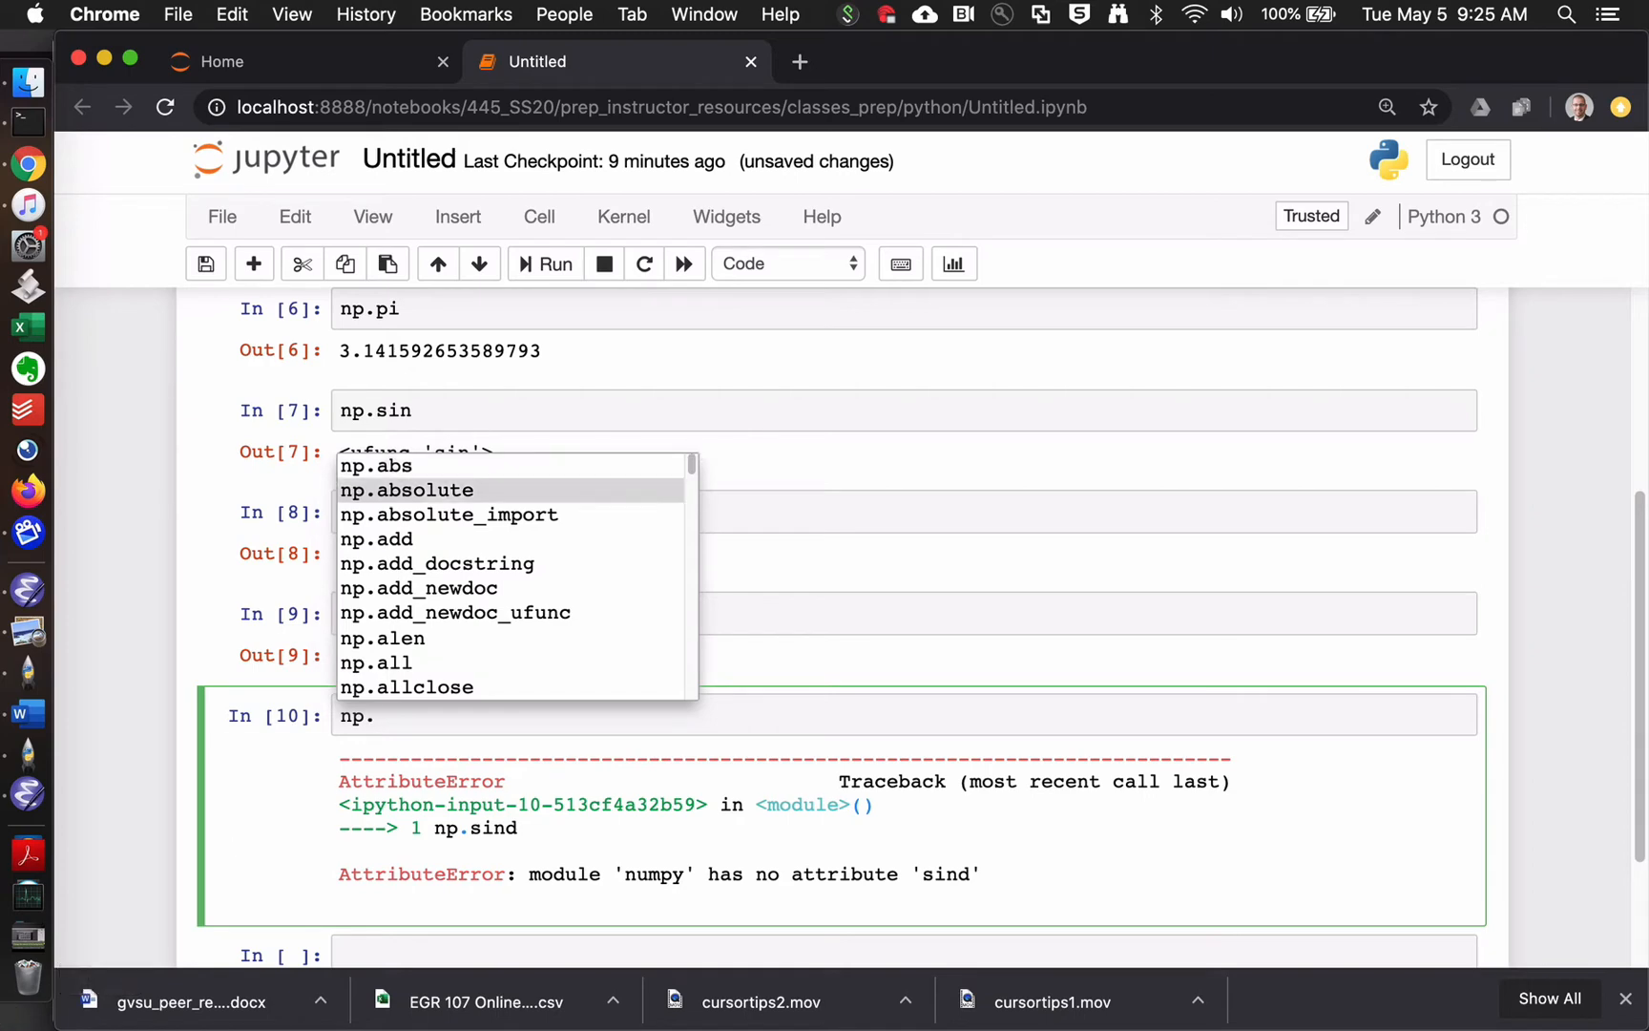
scroll(down, 3)
text(s)
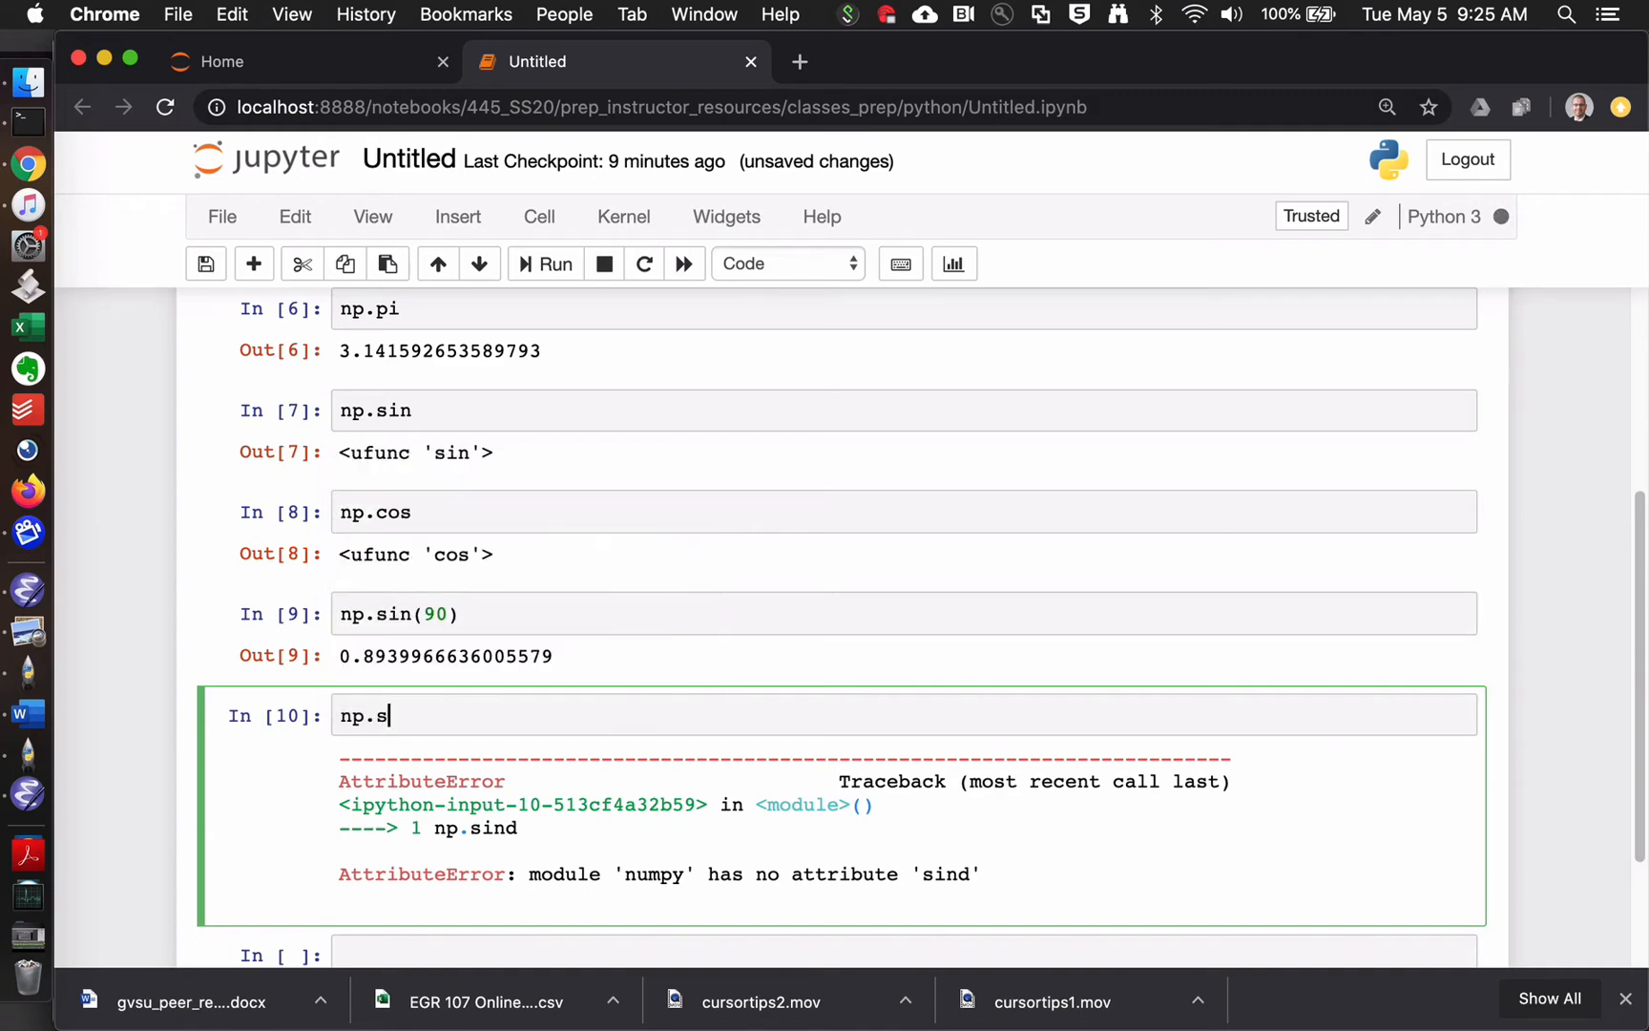
- Delete the np.sind cell and start a new cell with a1 = [1,
text(in)
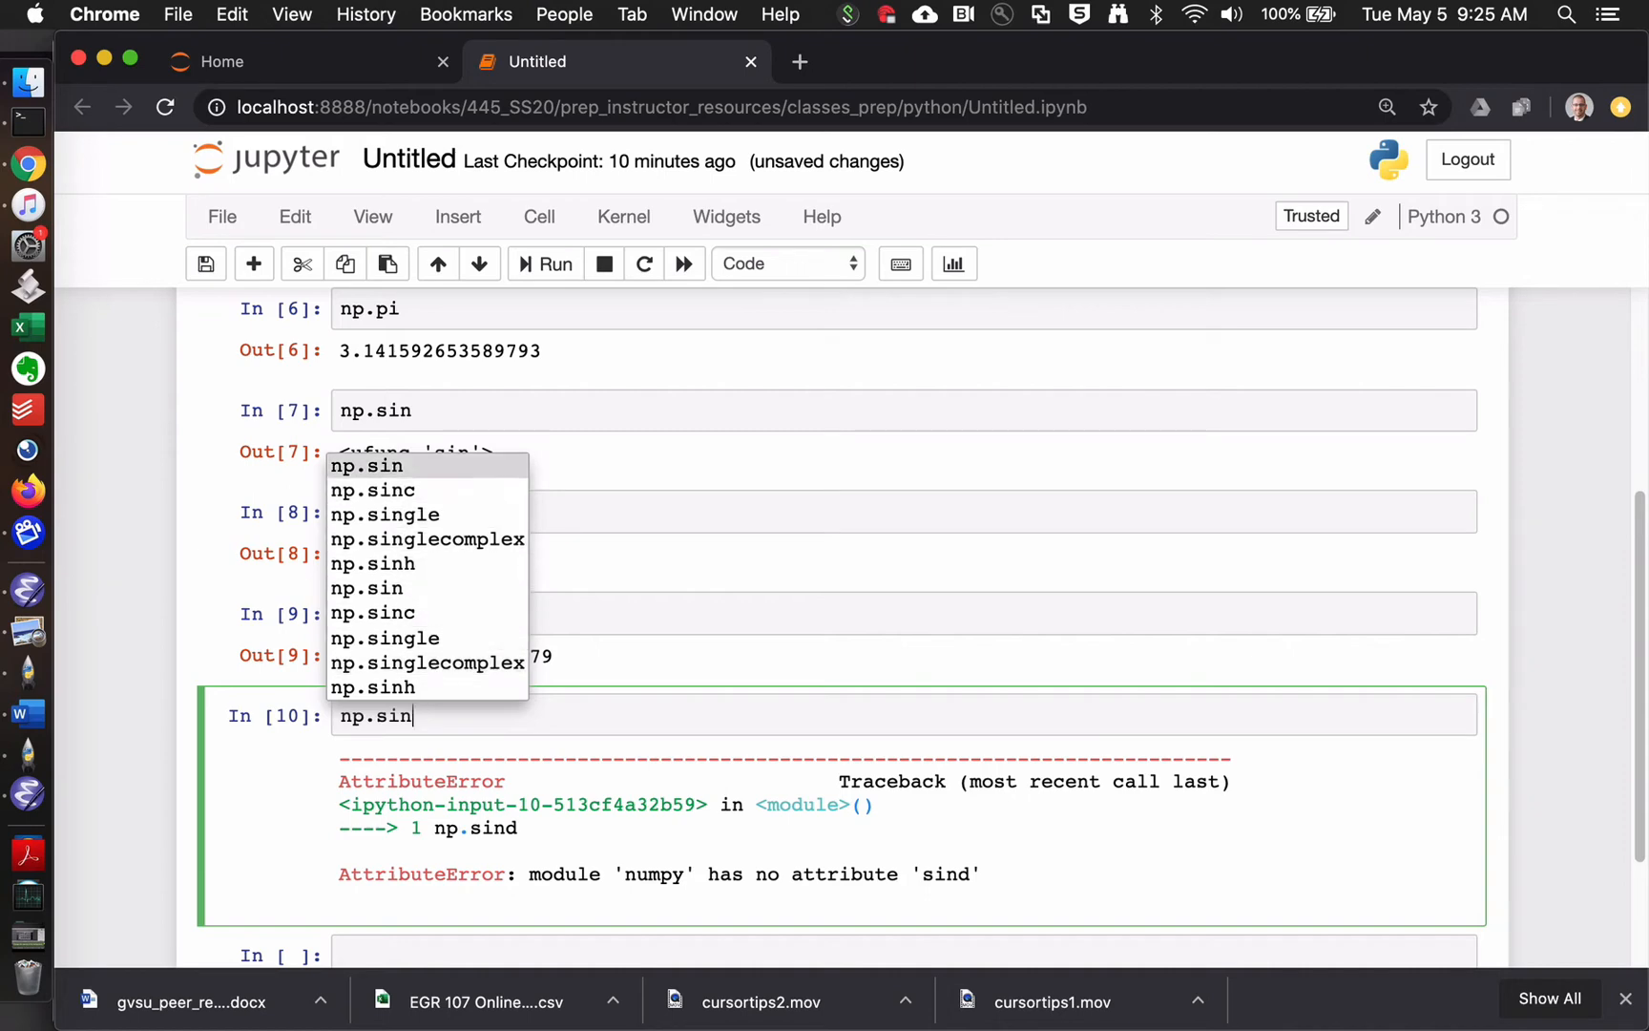
key(Down)
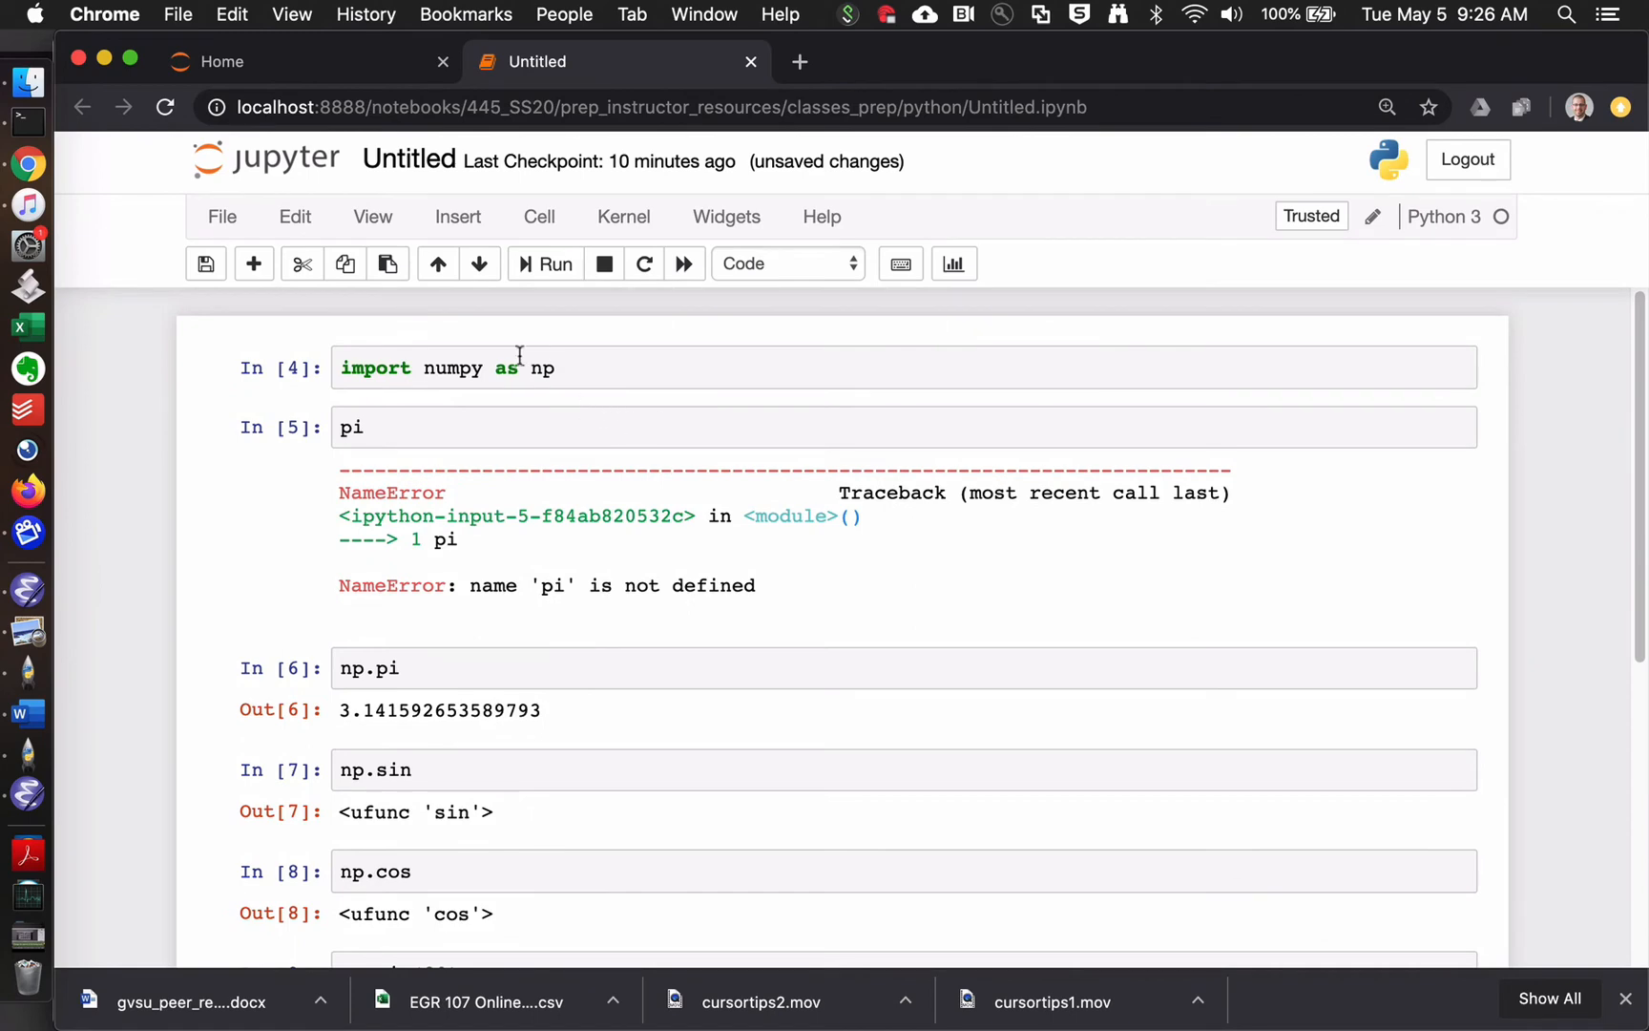
scroll(down, 3)
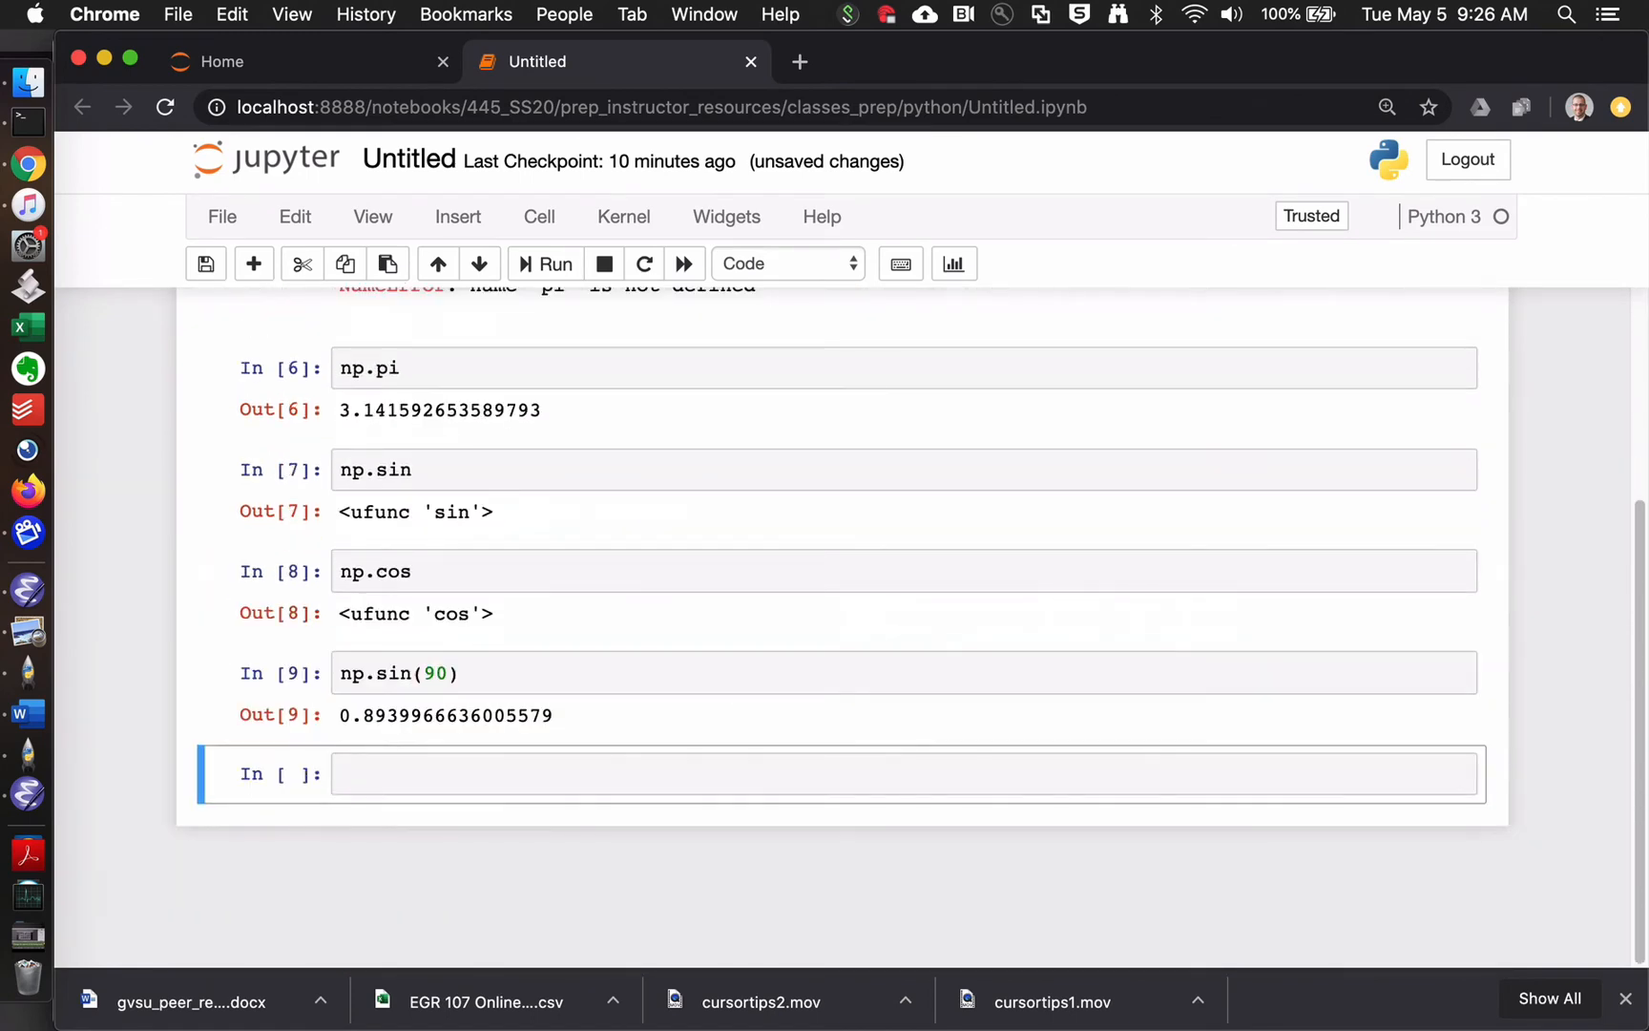
text(a1 = [1,)
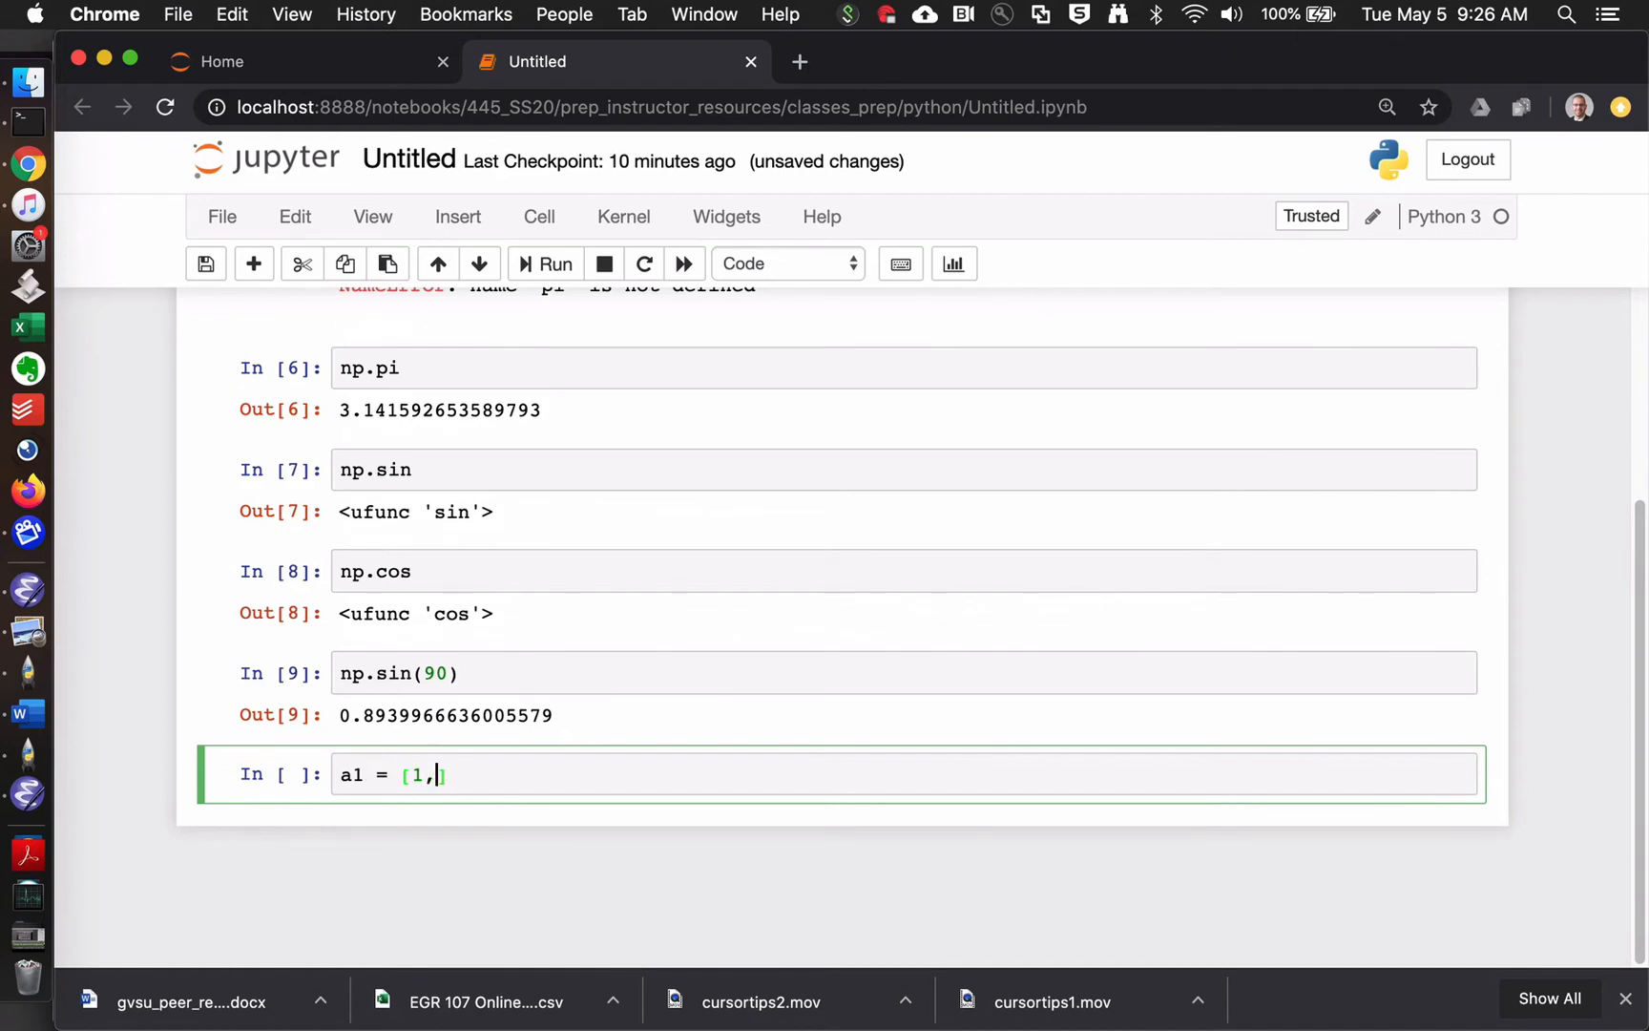
- Define a1 = [1,2,3] and a2 = [4,5,6]; a1+a2 gives [1, 2, 3, 4, 5, 6]
text(2,3])
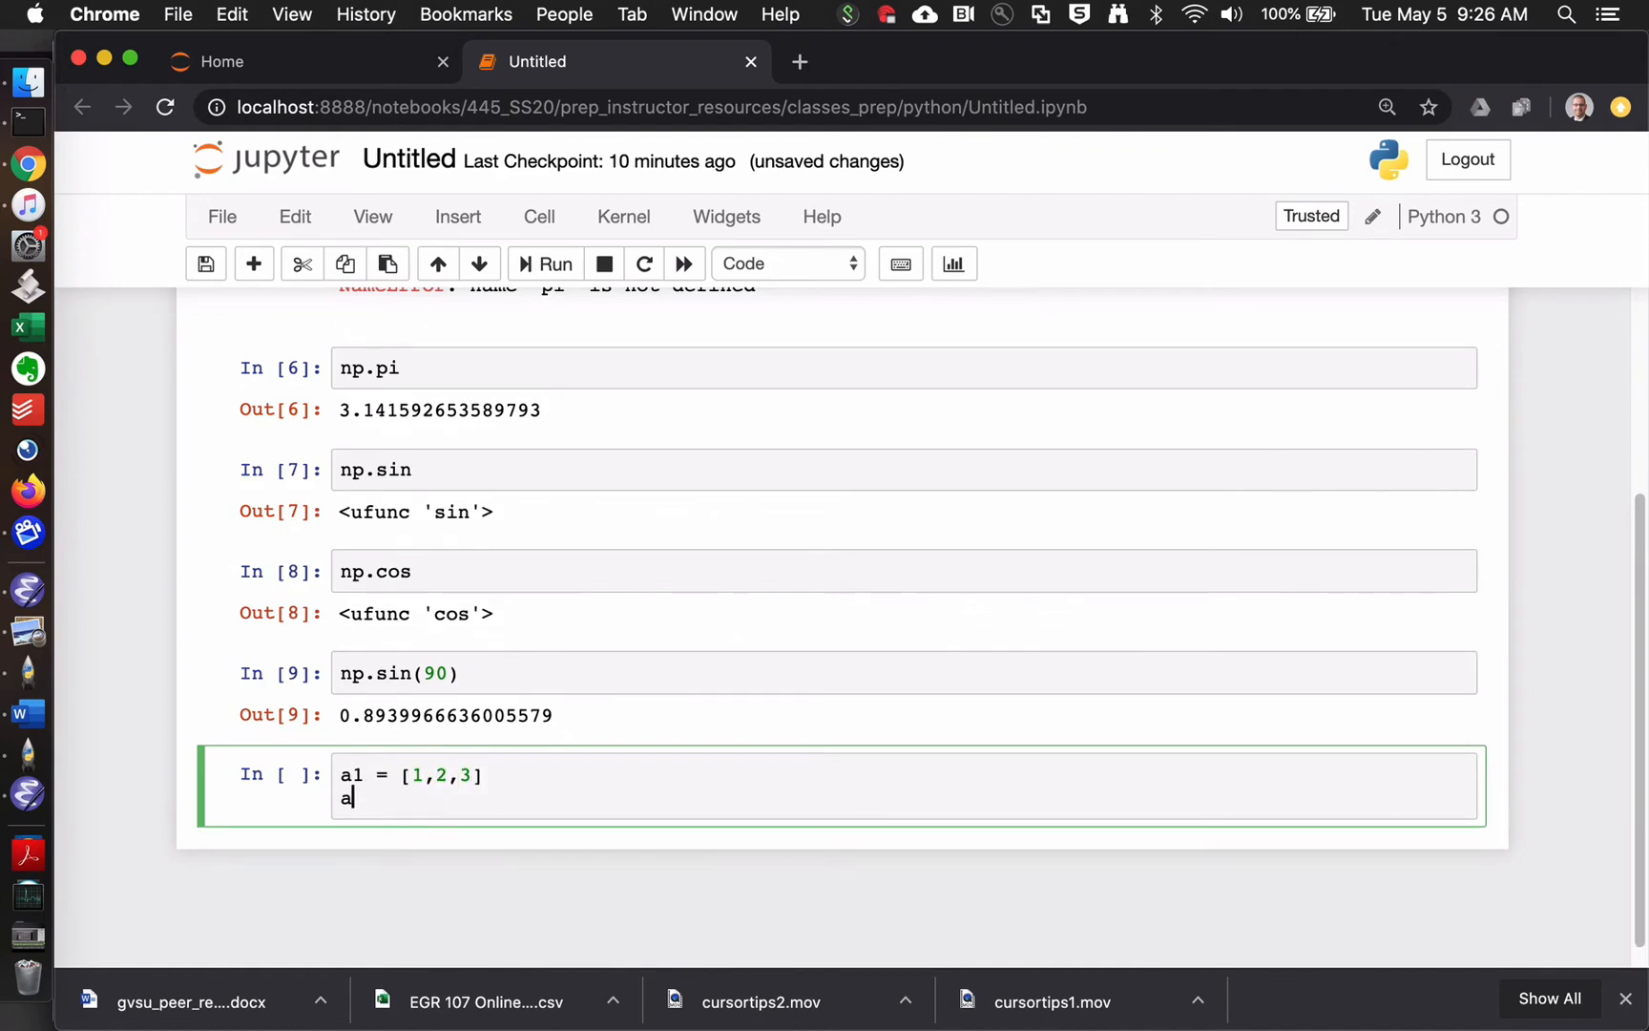
text(2 = [4,5])
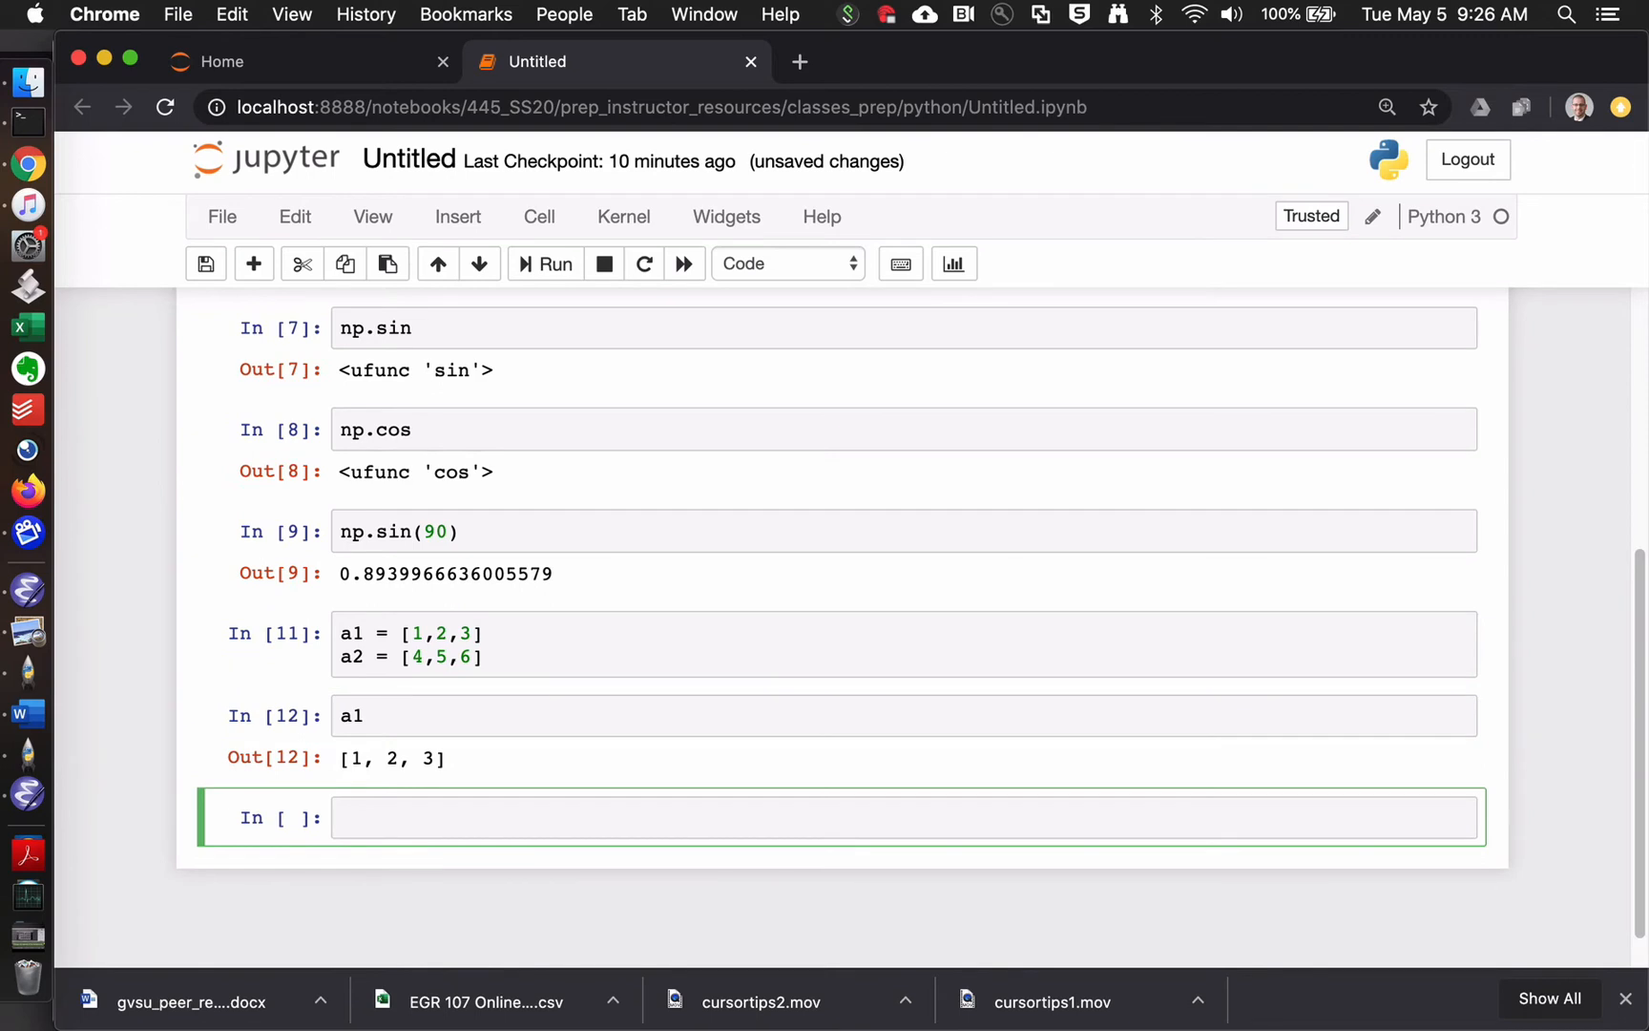
text(a1+a2)
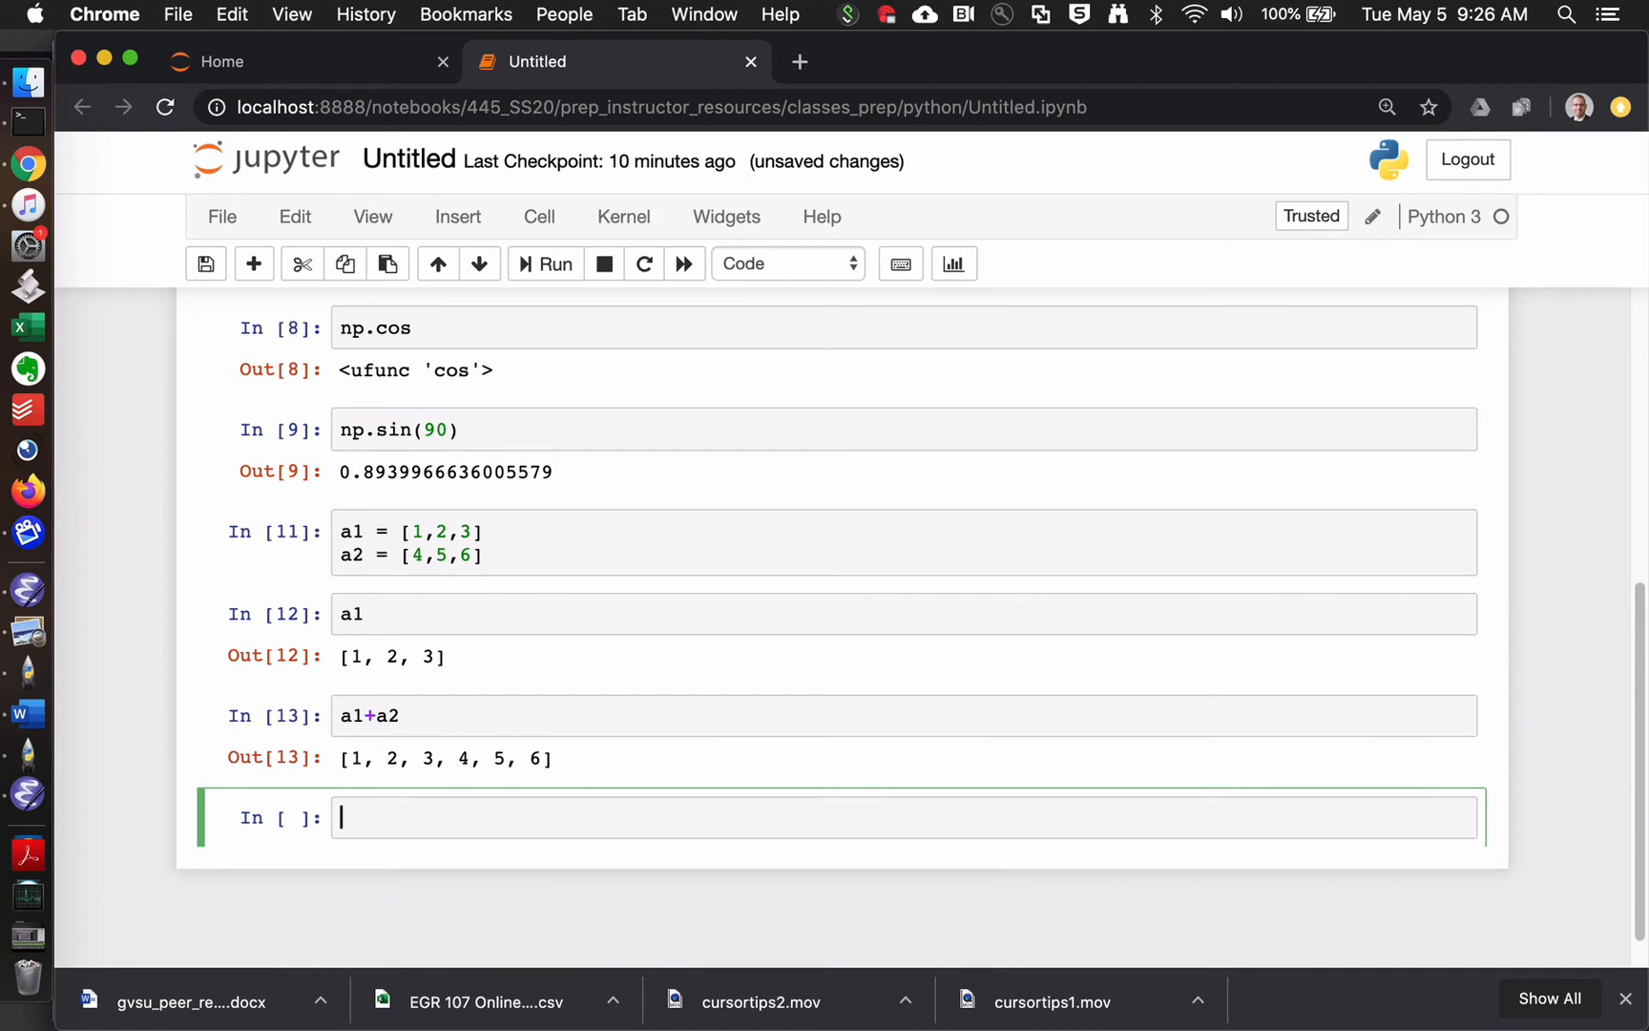
- Create array1 = np.array([1,2,3]) and display it as array([1, 2, 3])
text(arra)
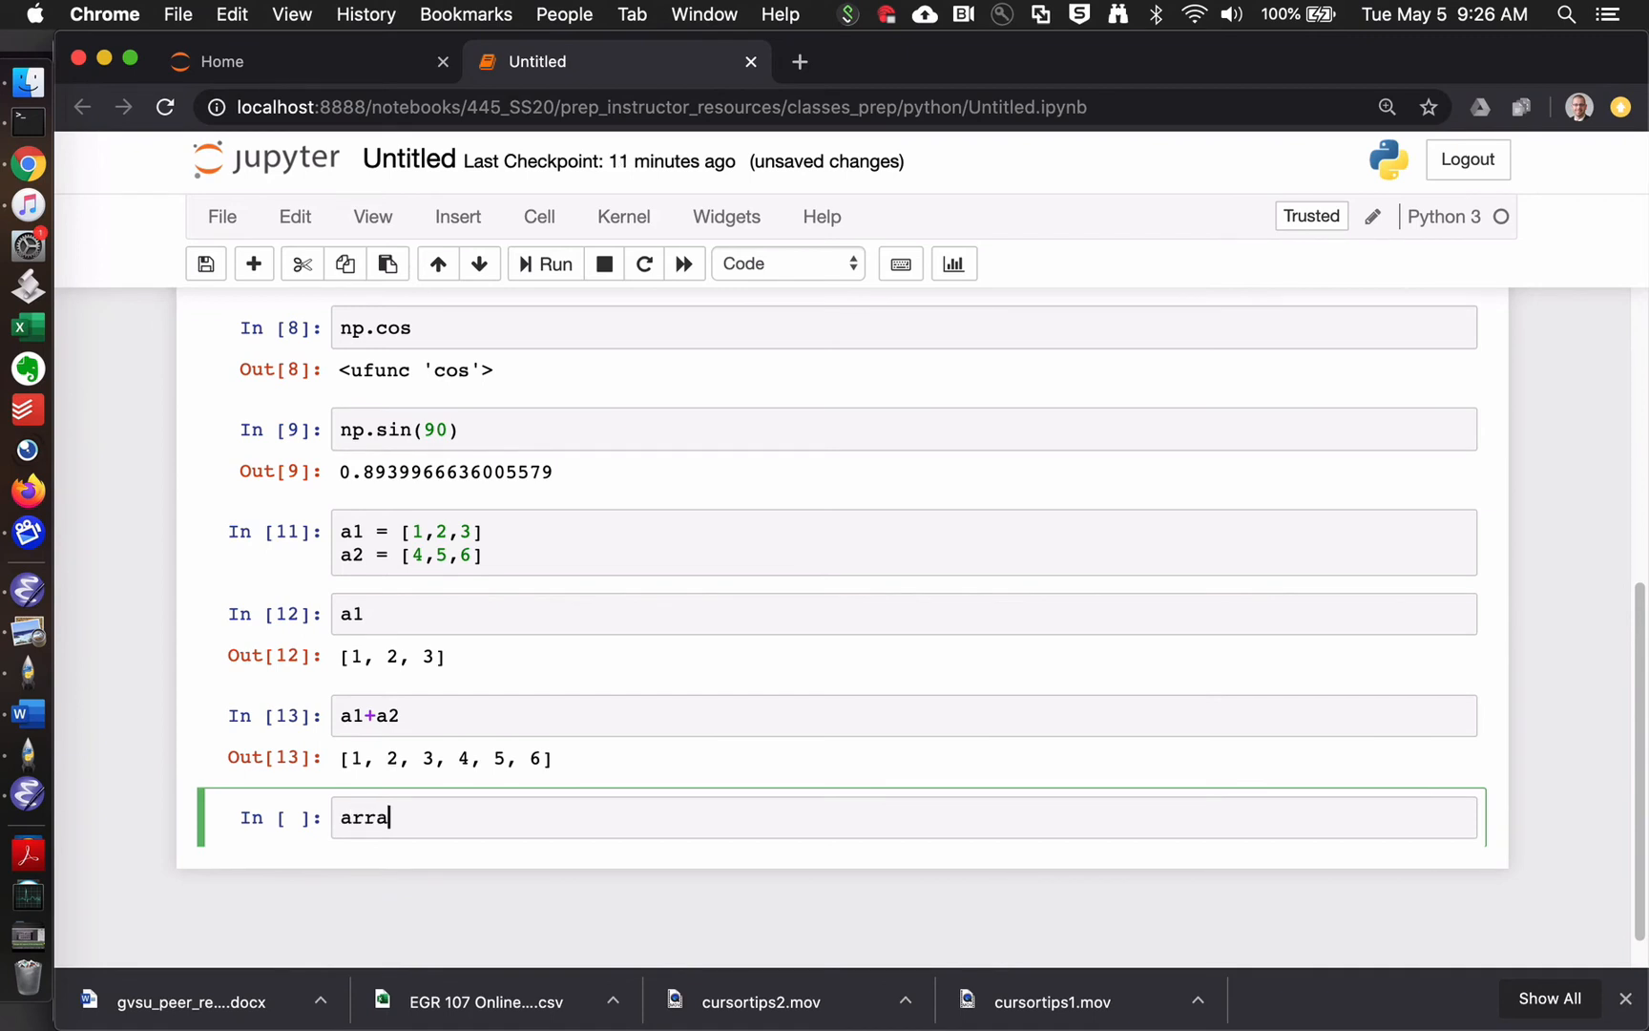
text(y1 = np.a)
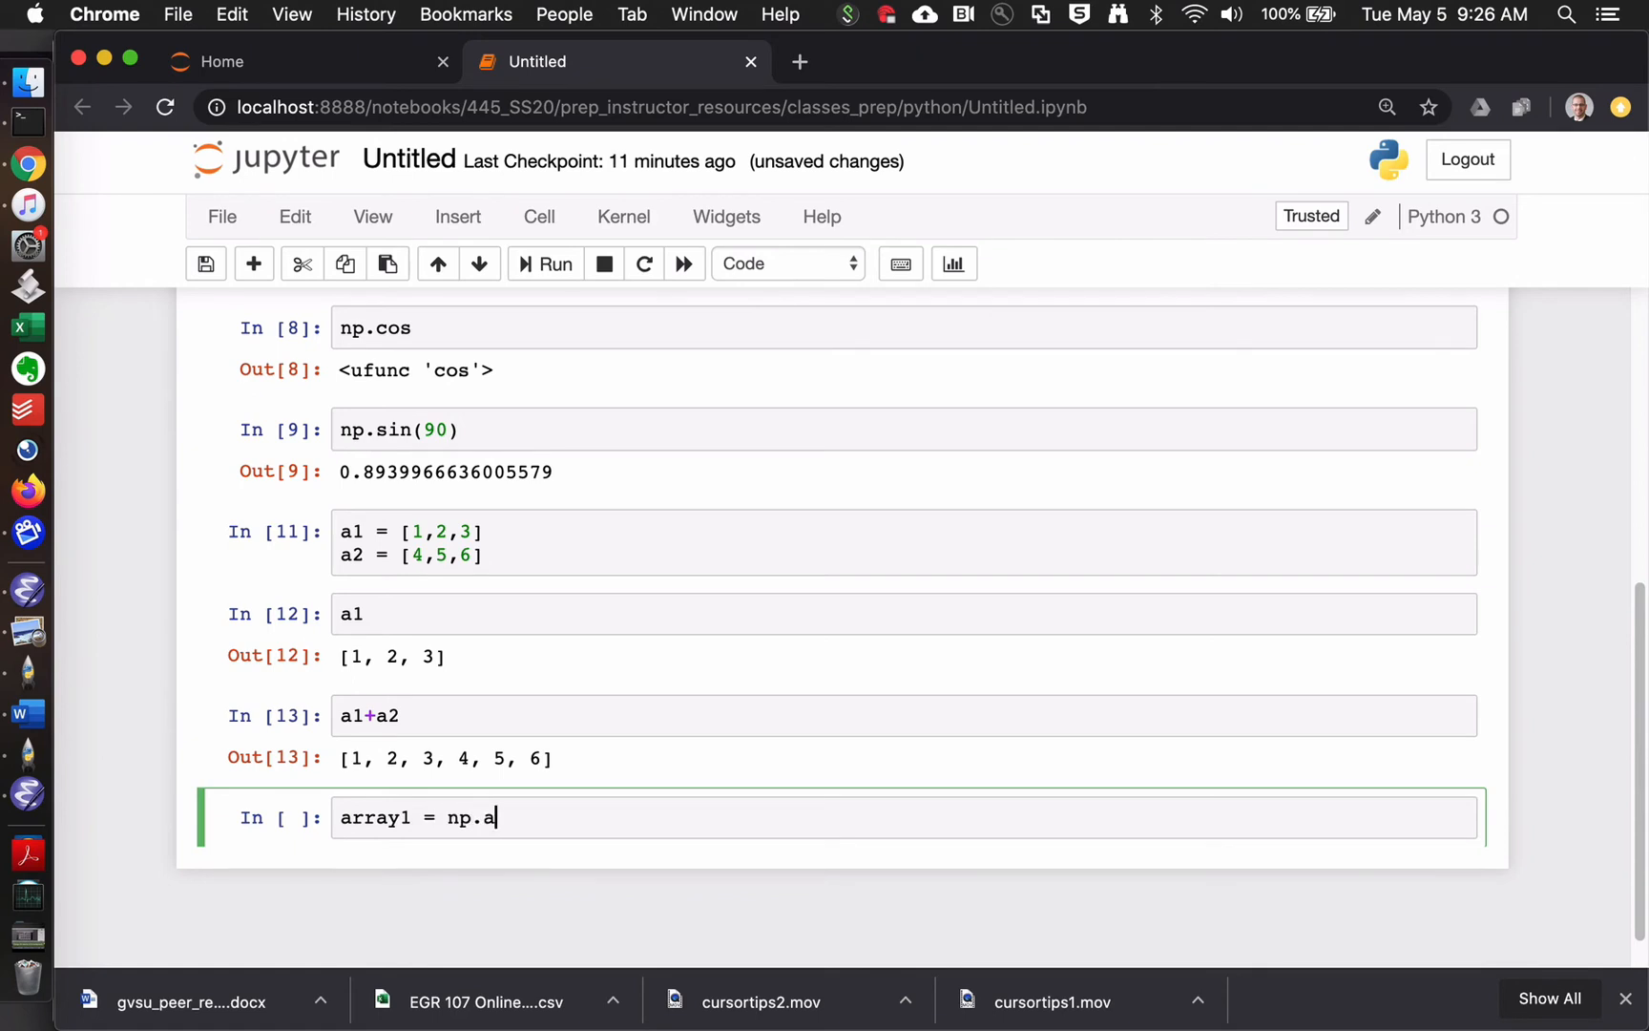
text(rray)
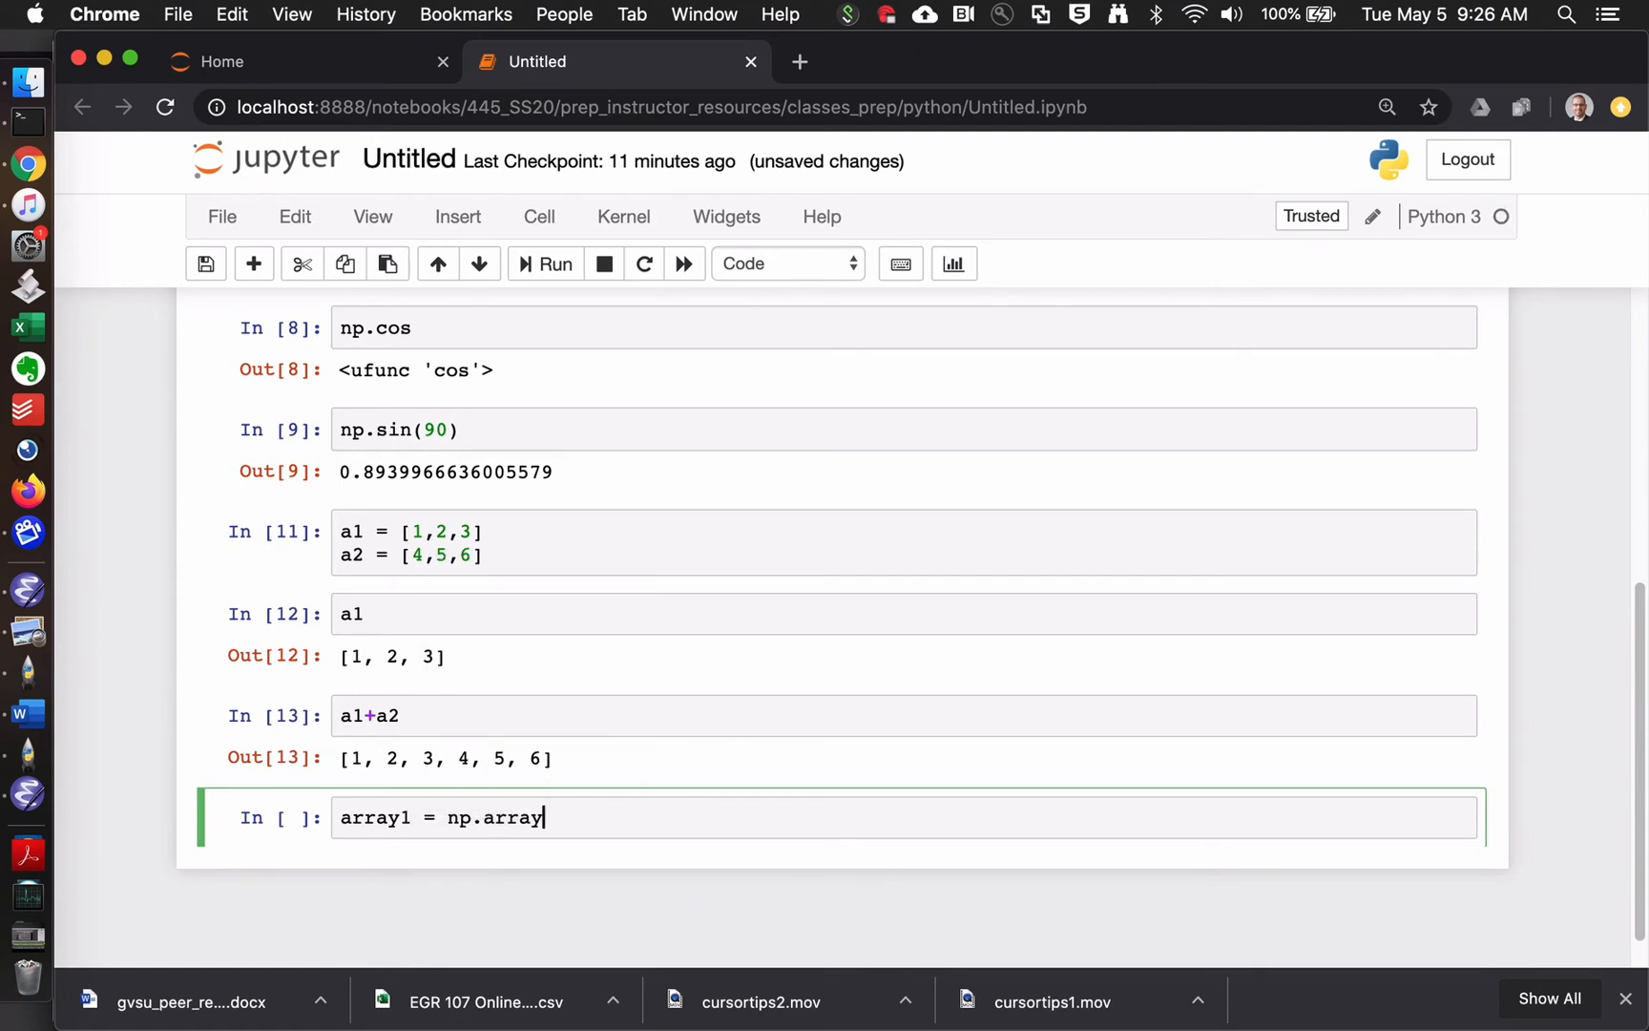
text(([1,2,3])
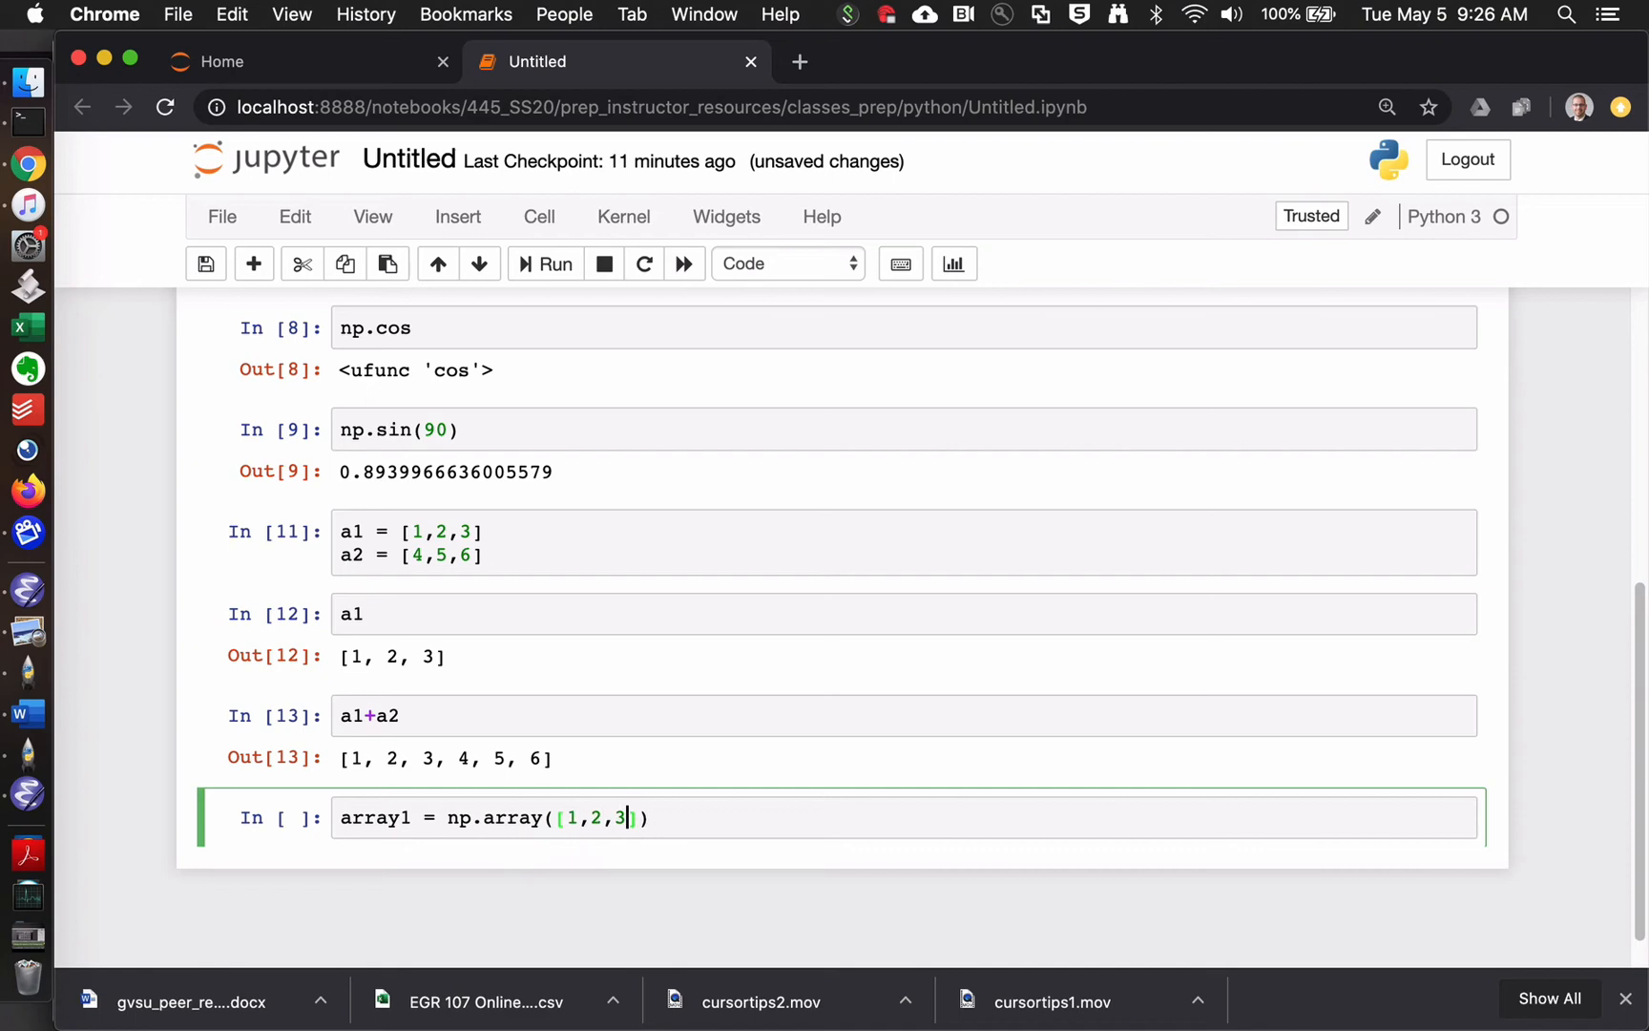
text(a)
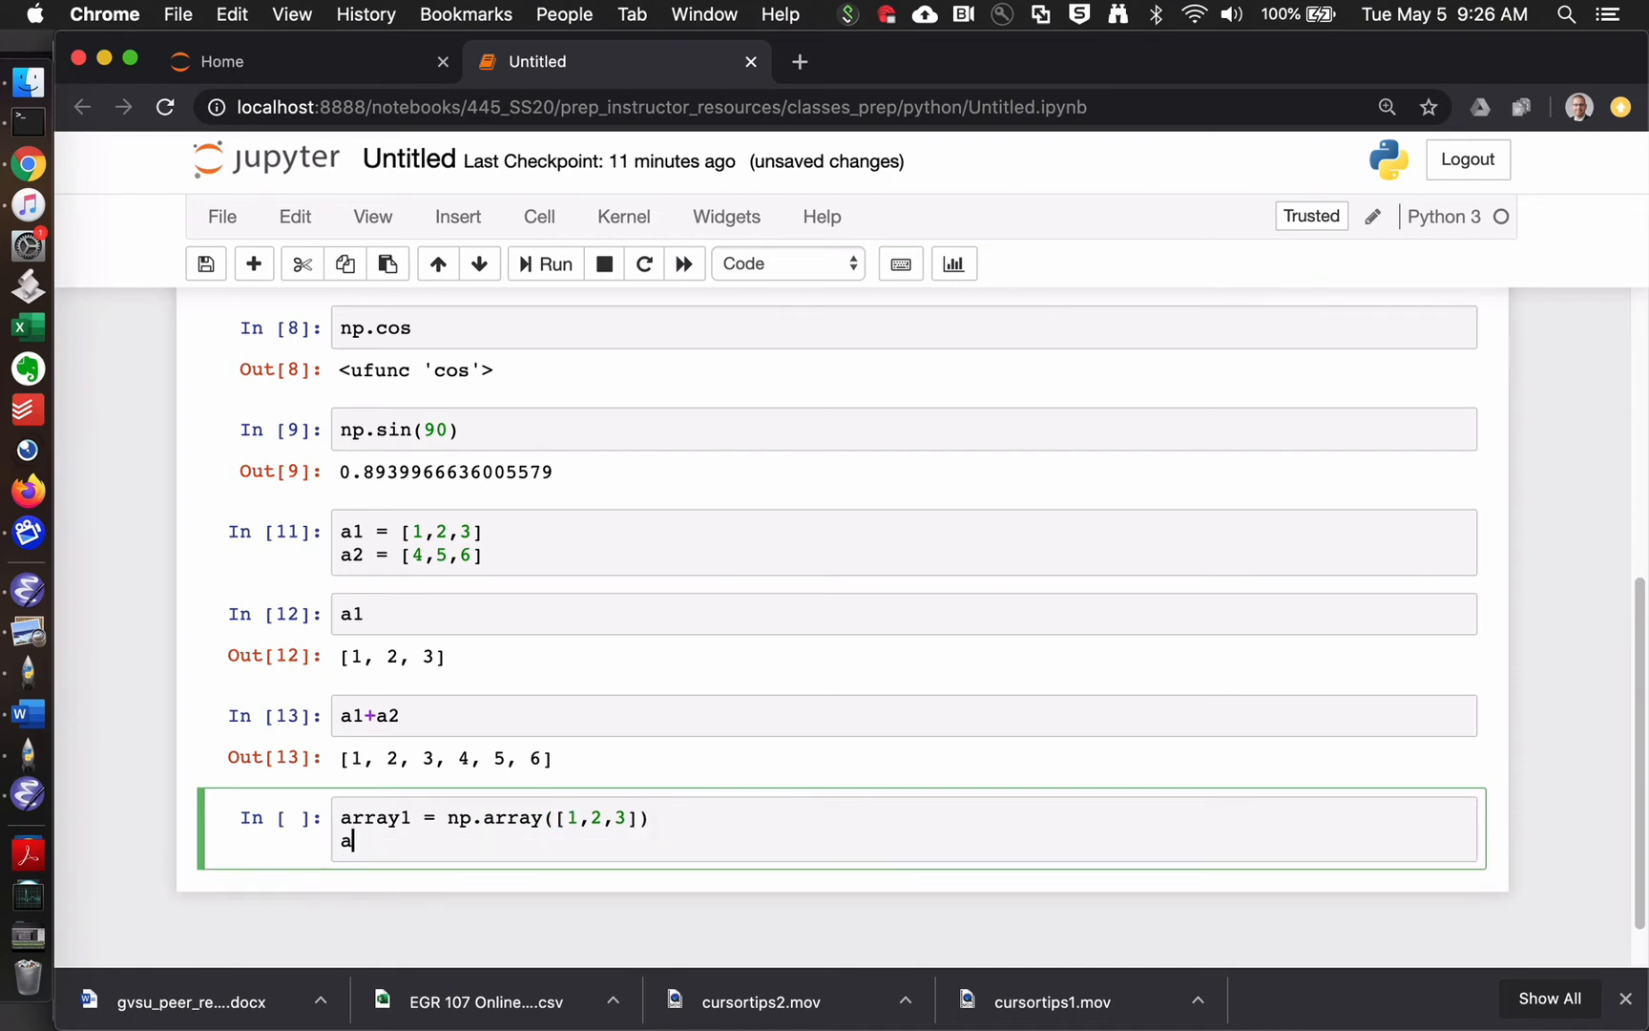
text(rr)
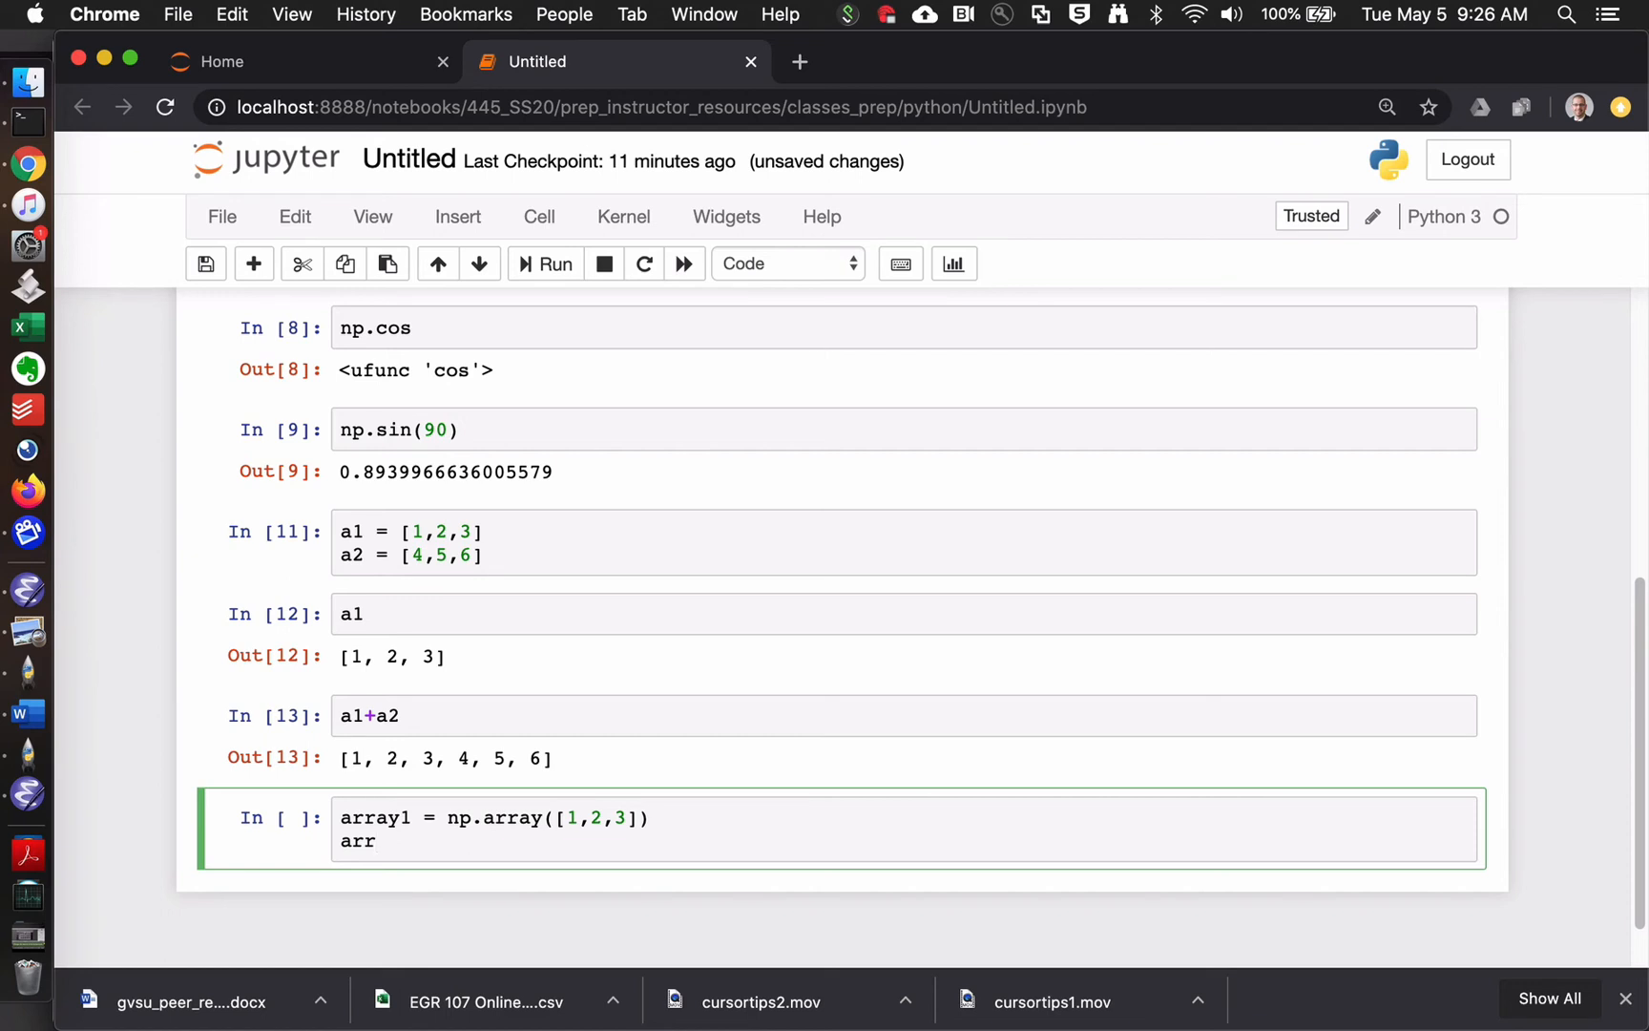
key(tab)
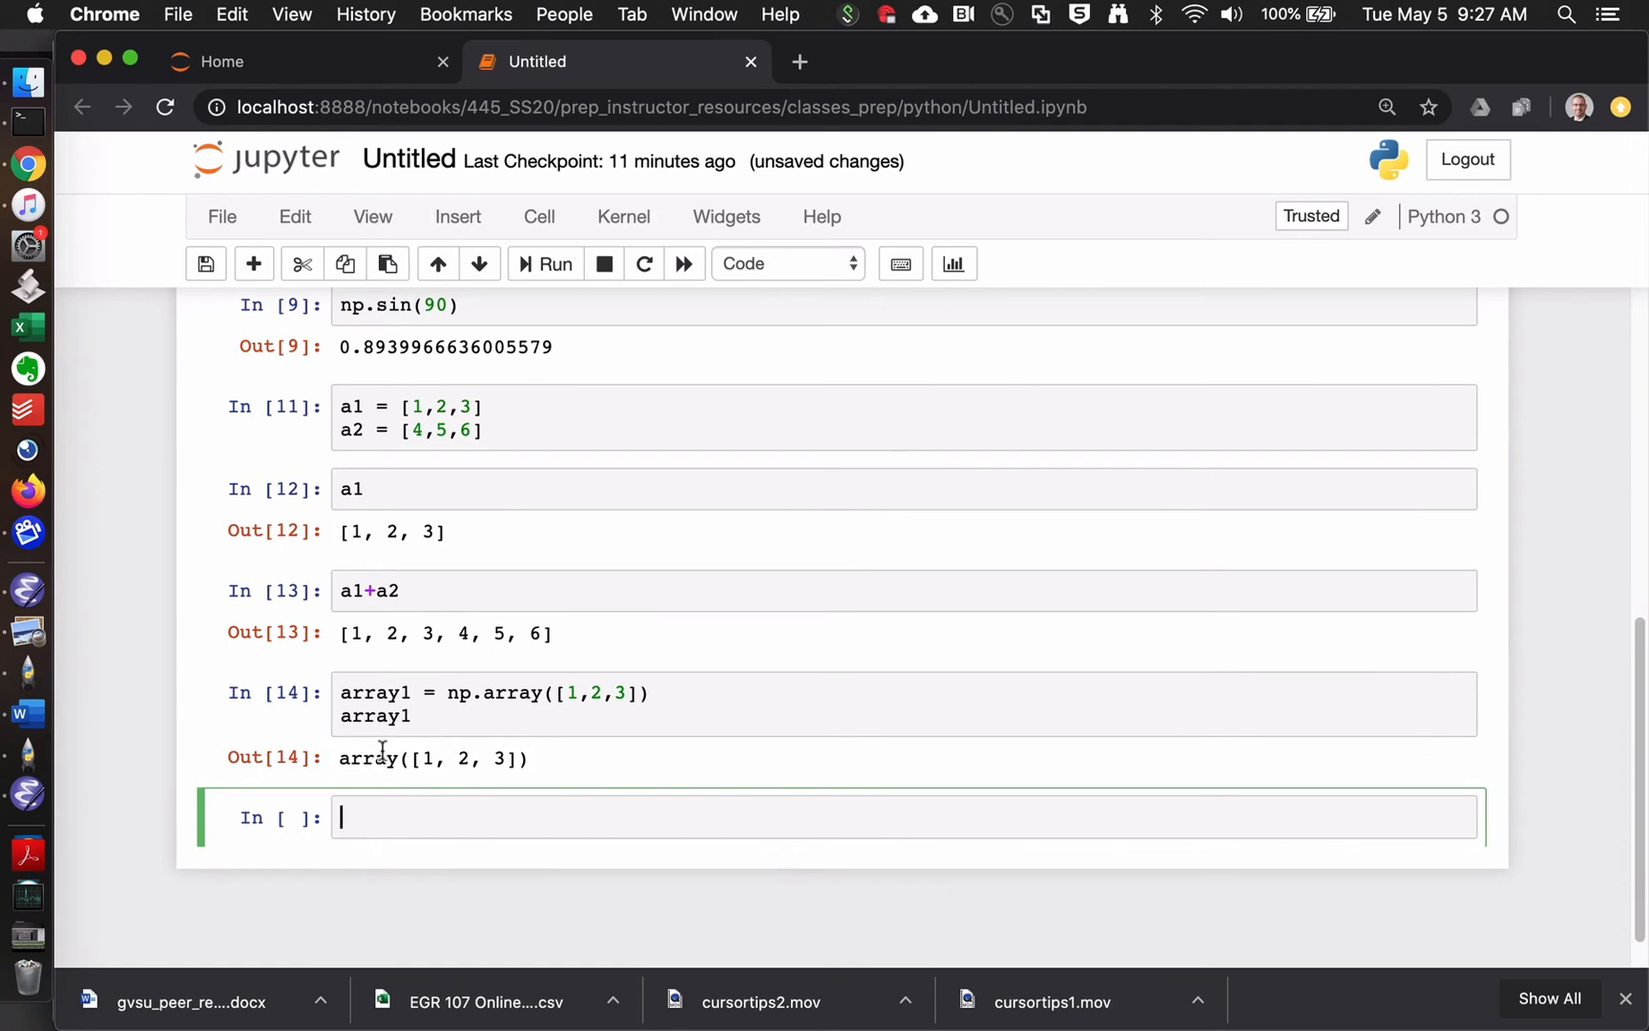
double_click(369, 759)
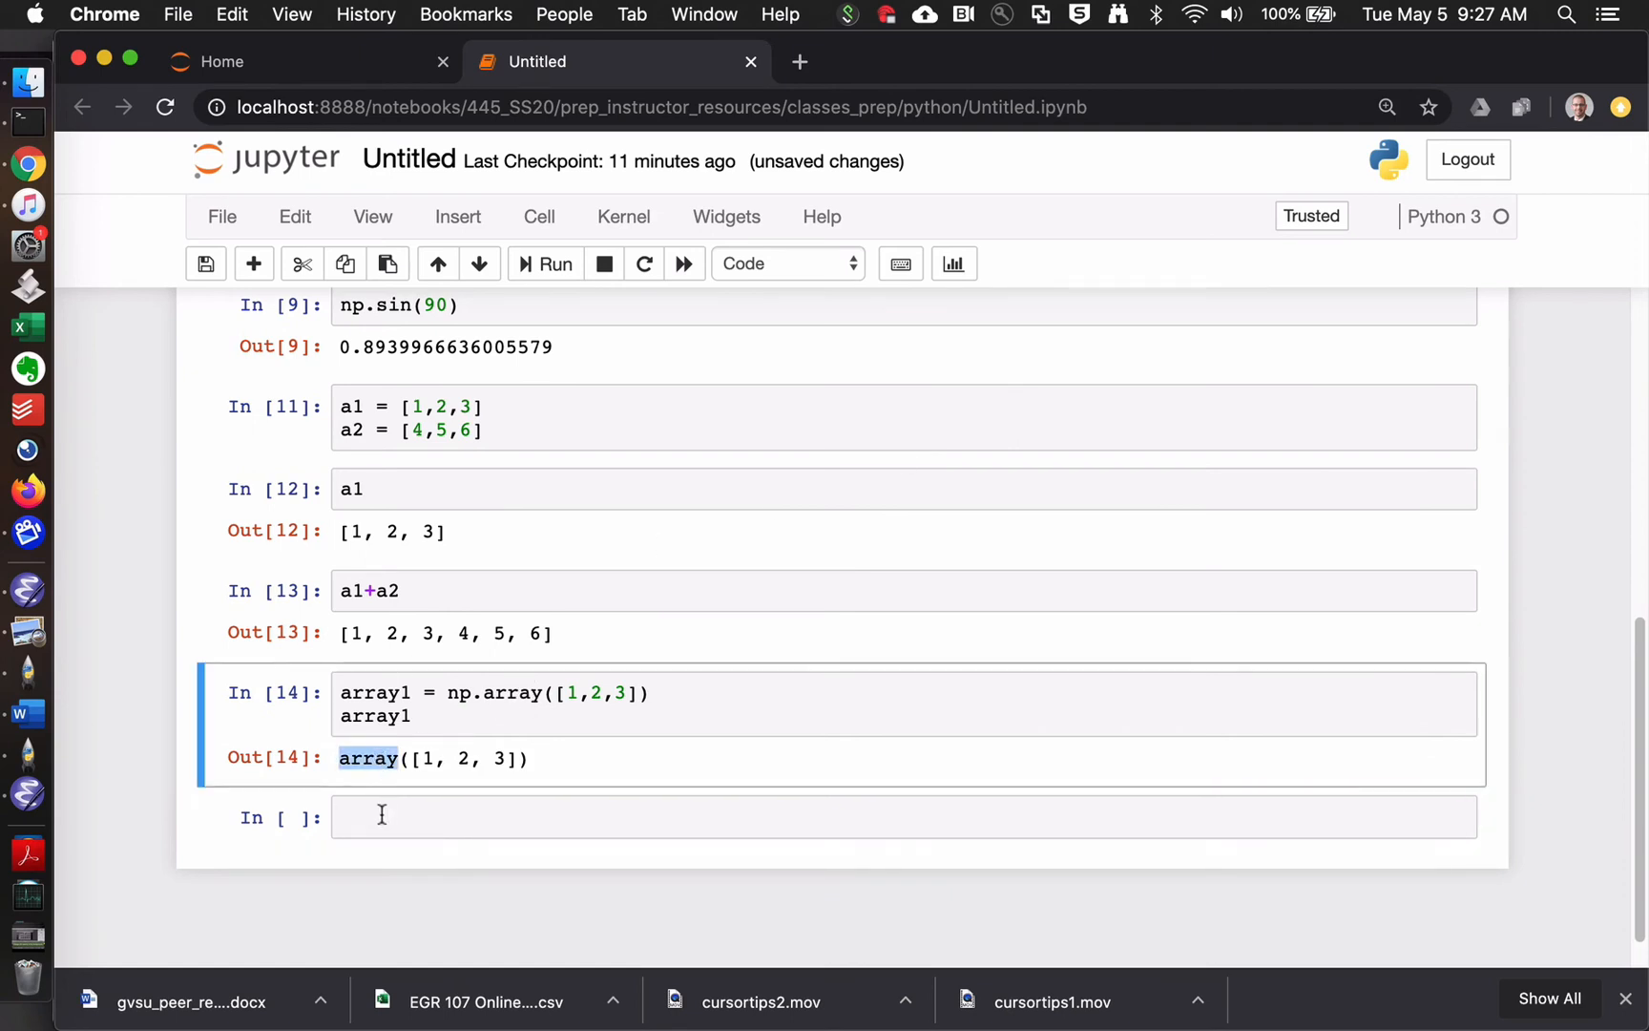
- Create array2 = np.array([4,5,6]) and compute array3 = array1 + array2, giving array([5, 7, 9])
text(array2)
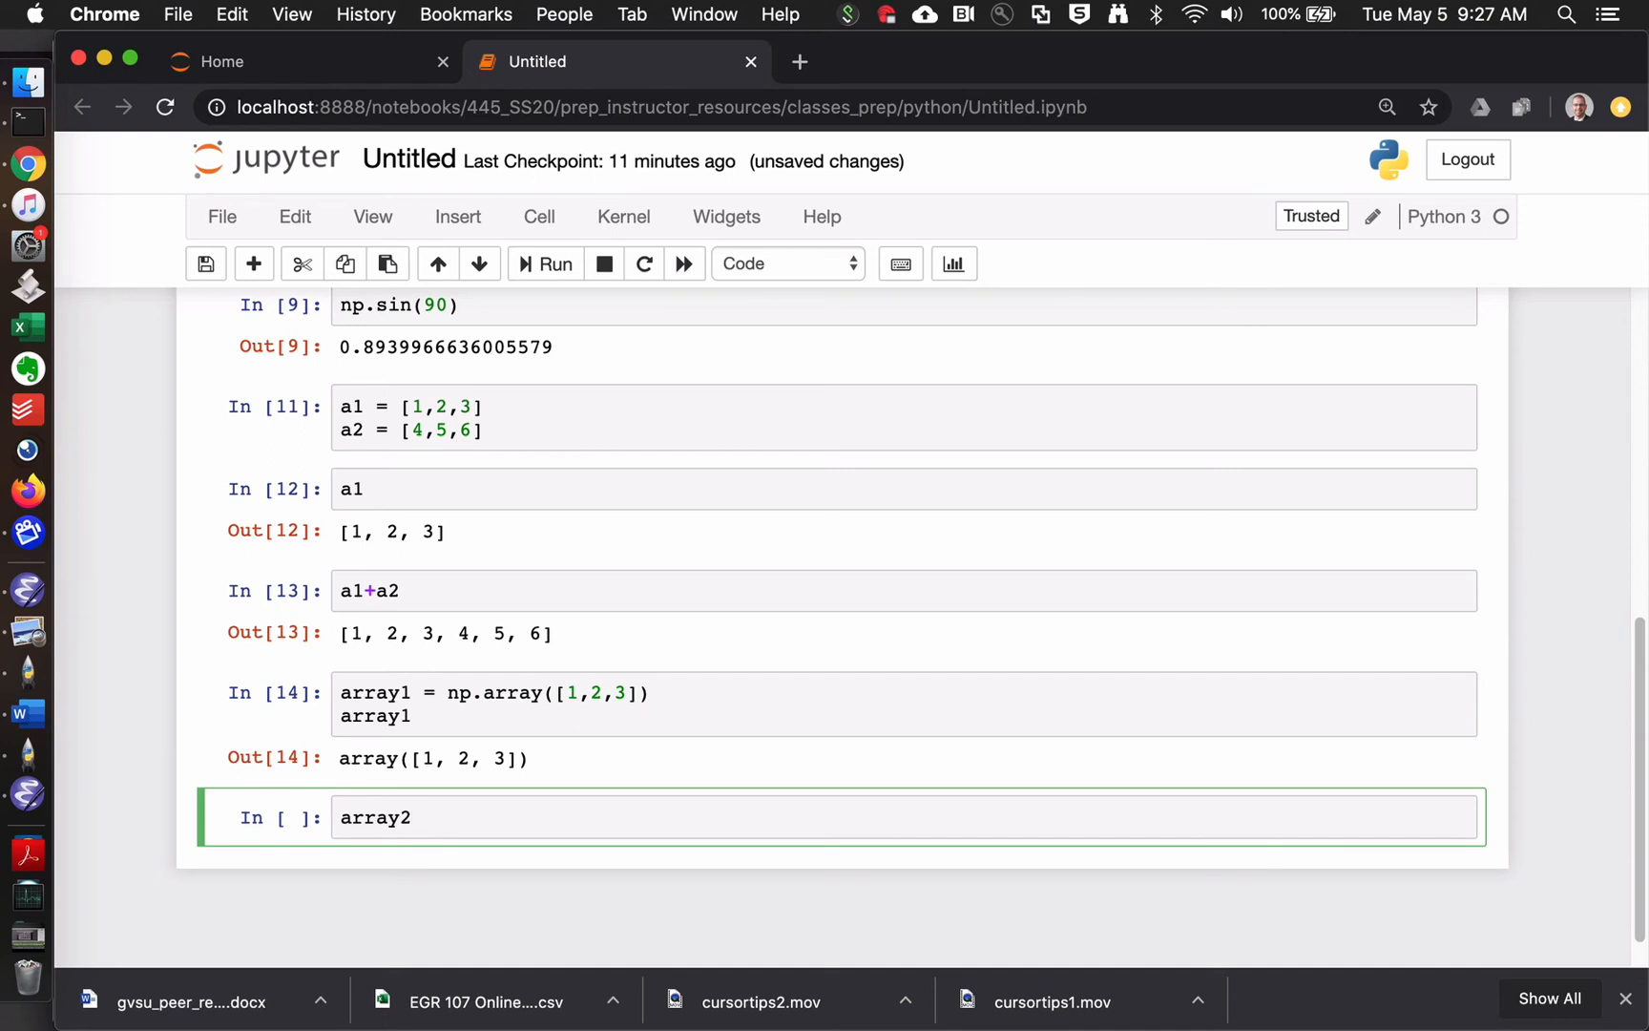
text(= np.ar)
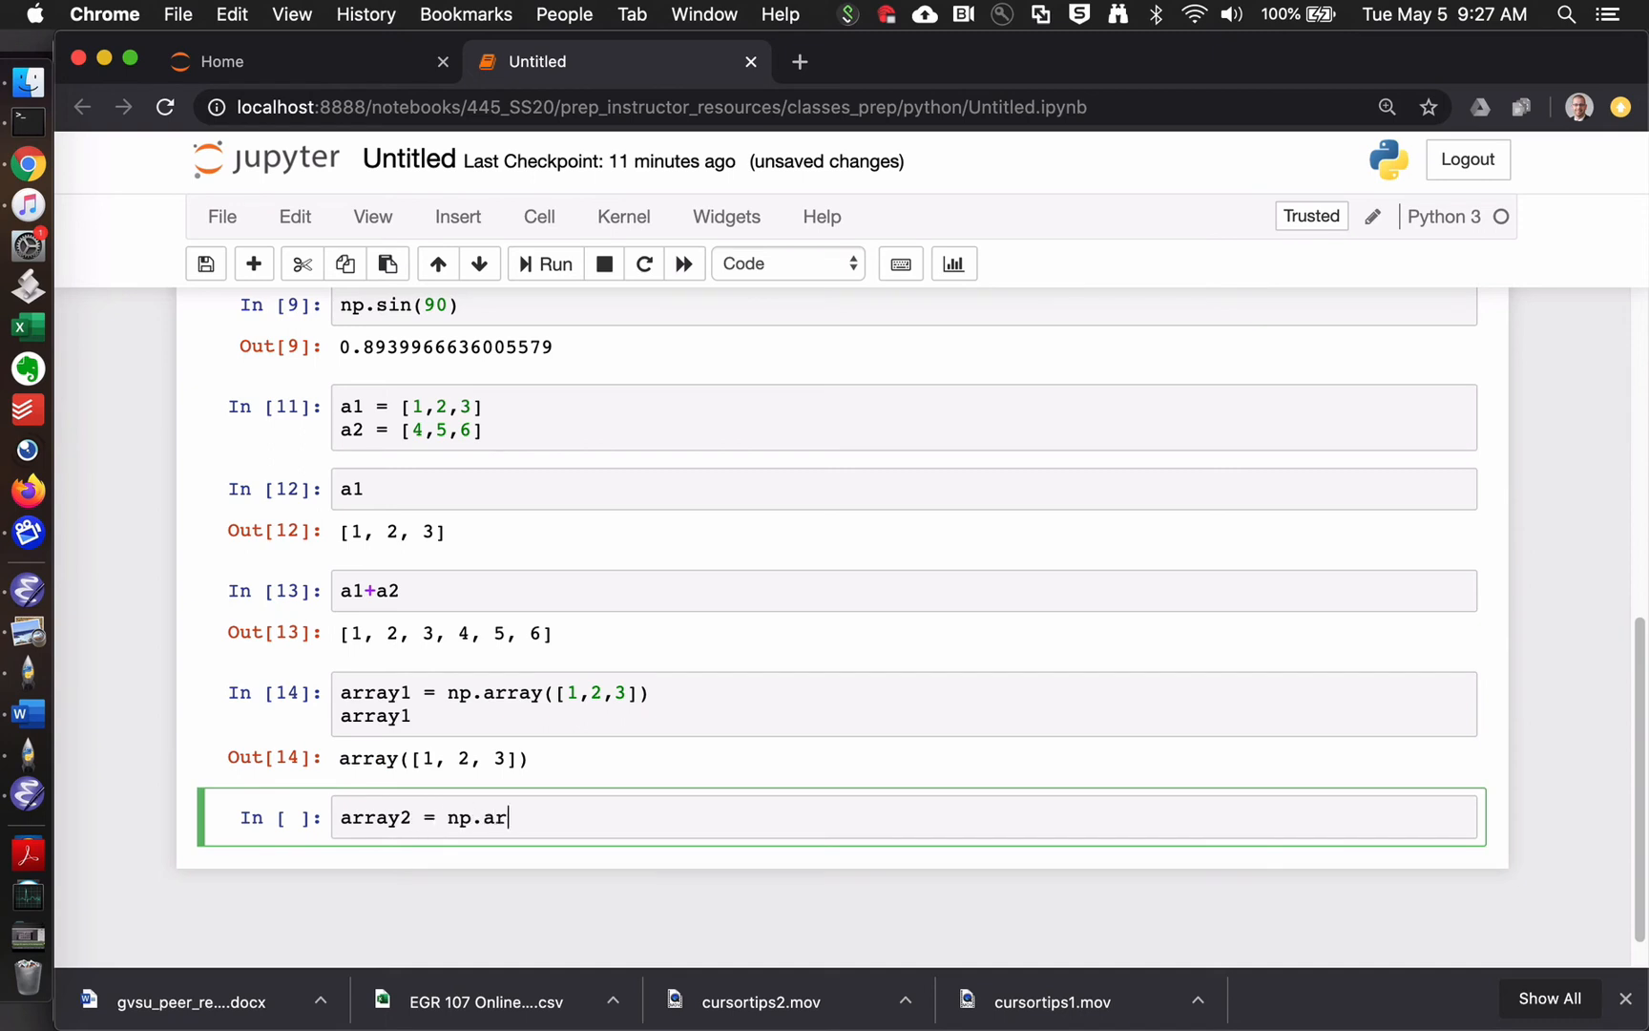
text(ray)
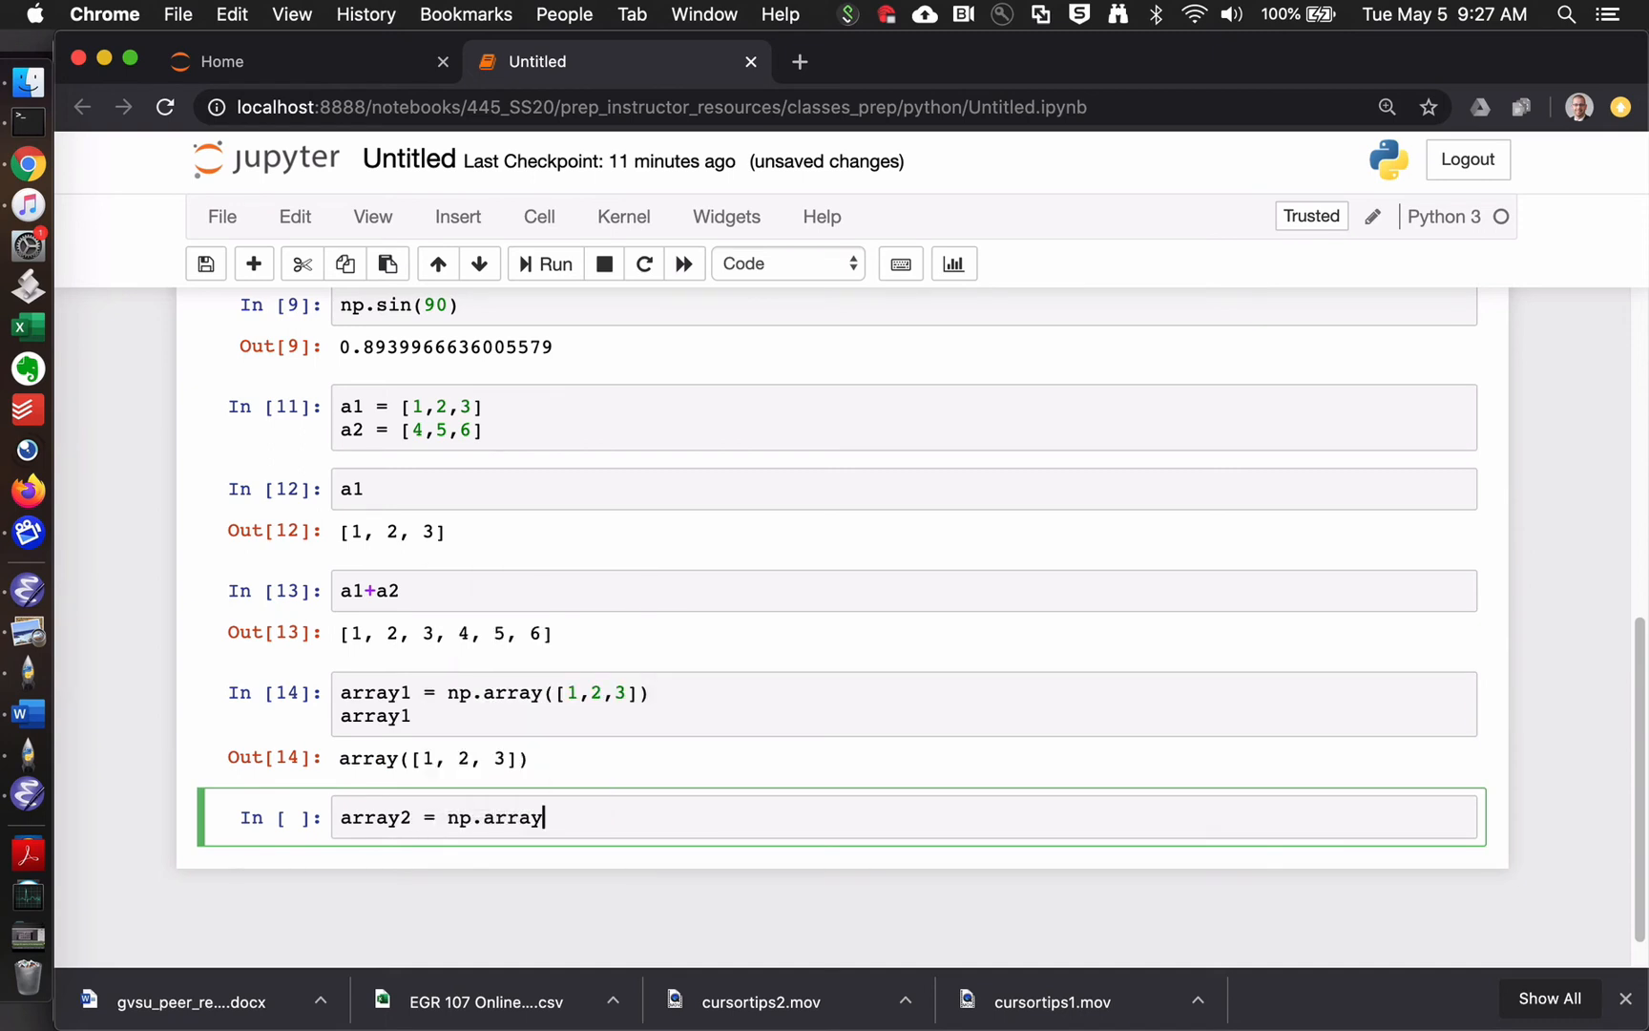
text(([4,5,6]))
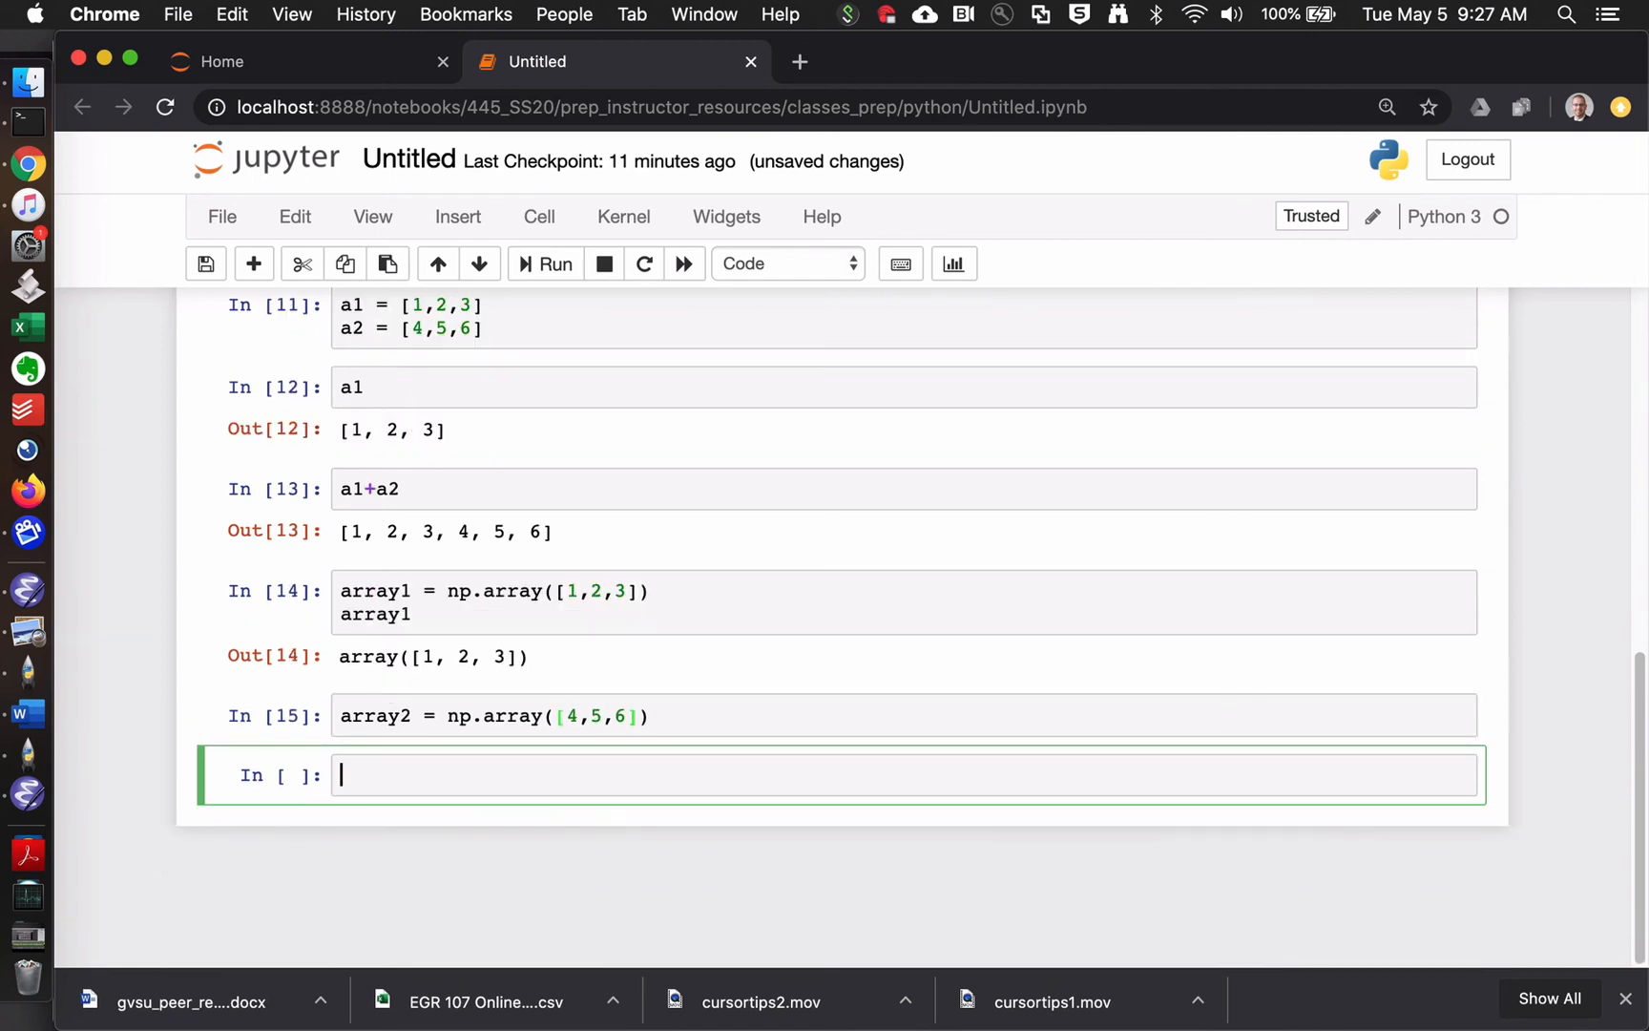
text(array3)
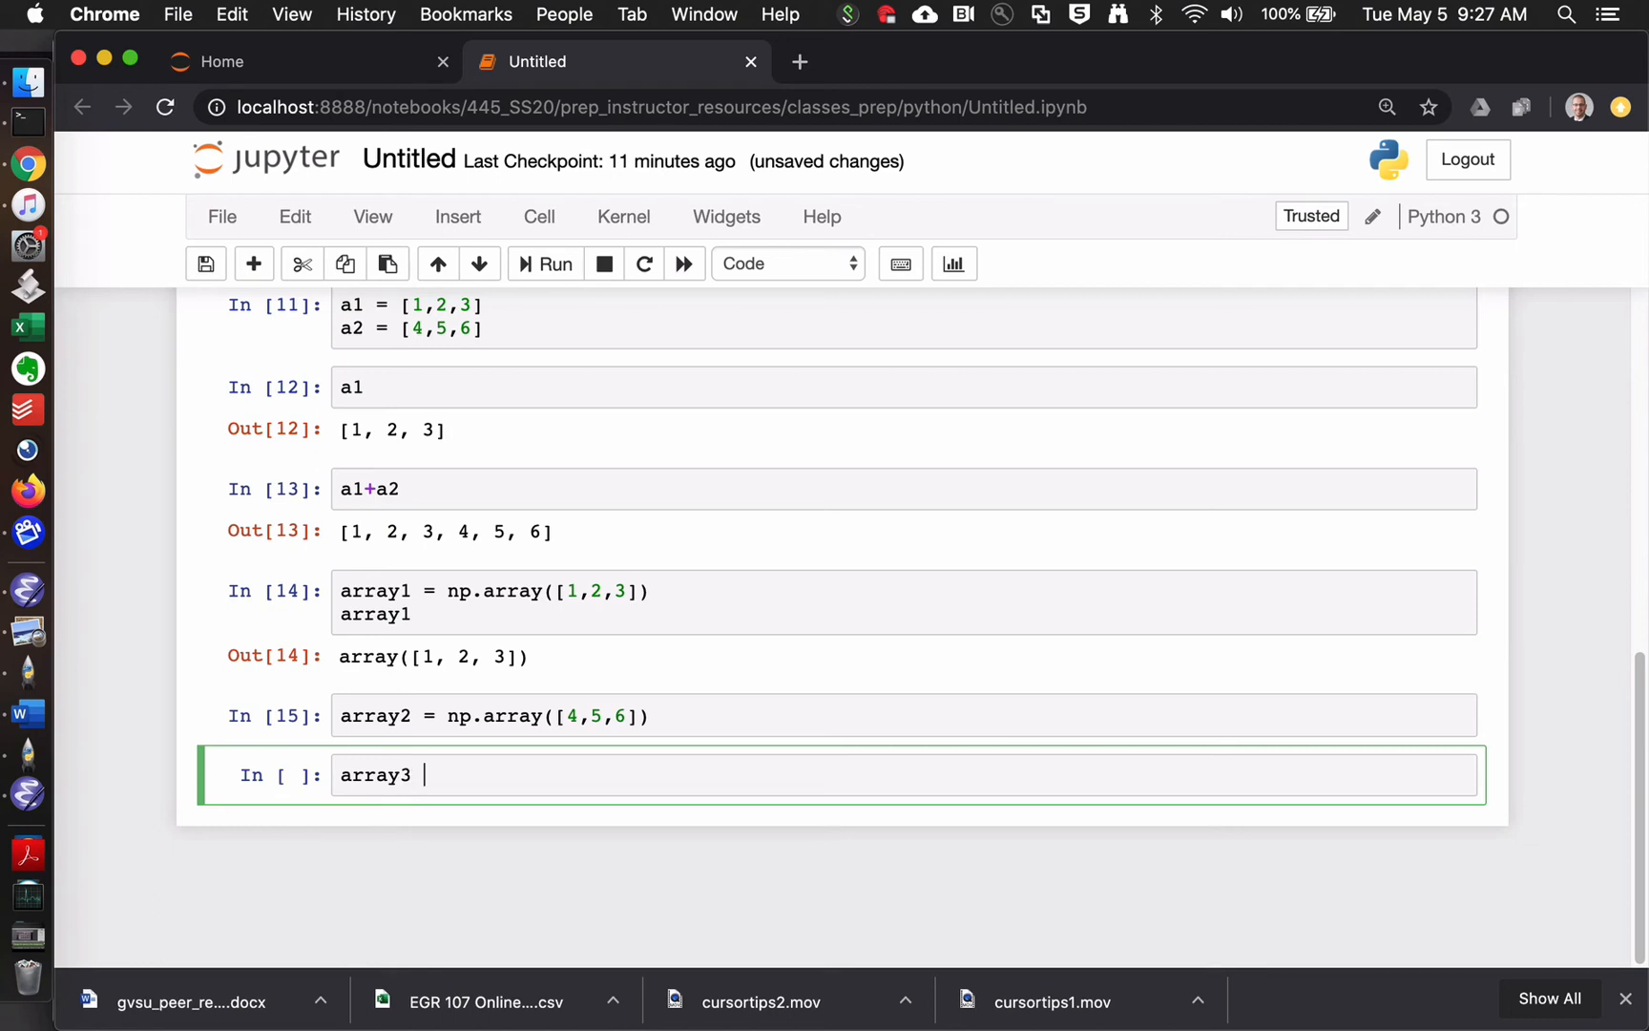
text(= array1 + array2)
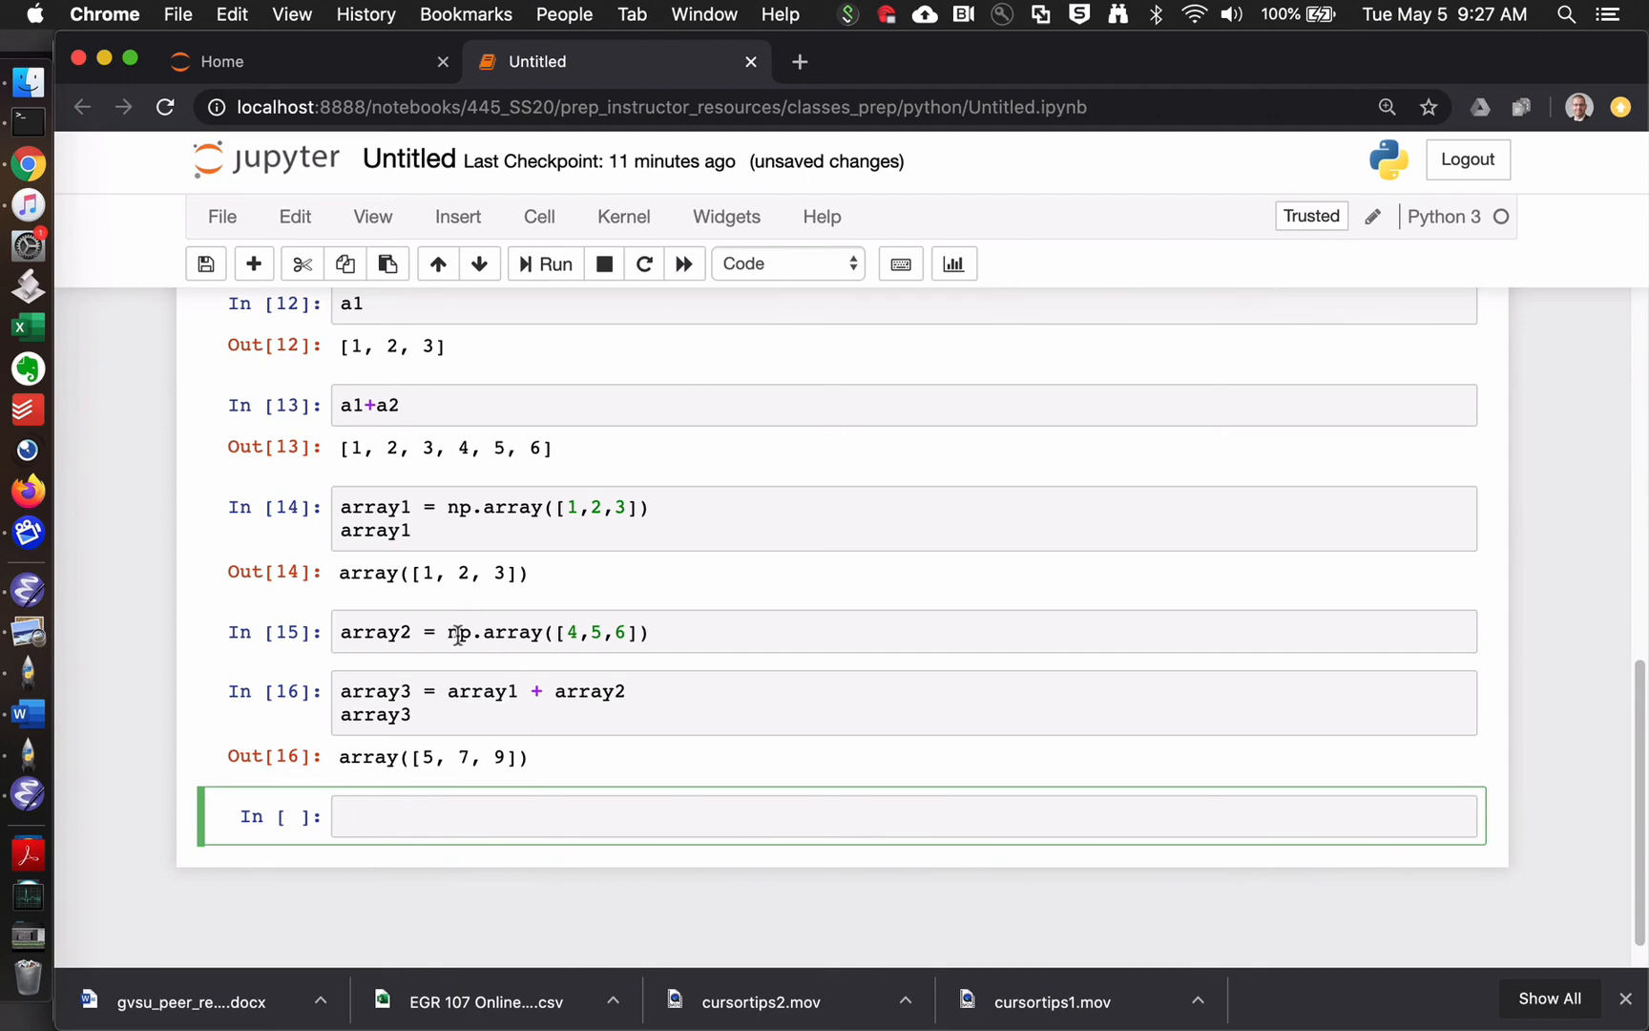
scroll(down, 3)
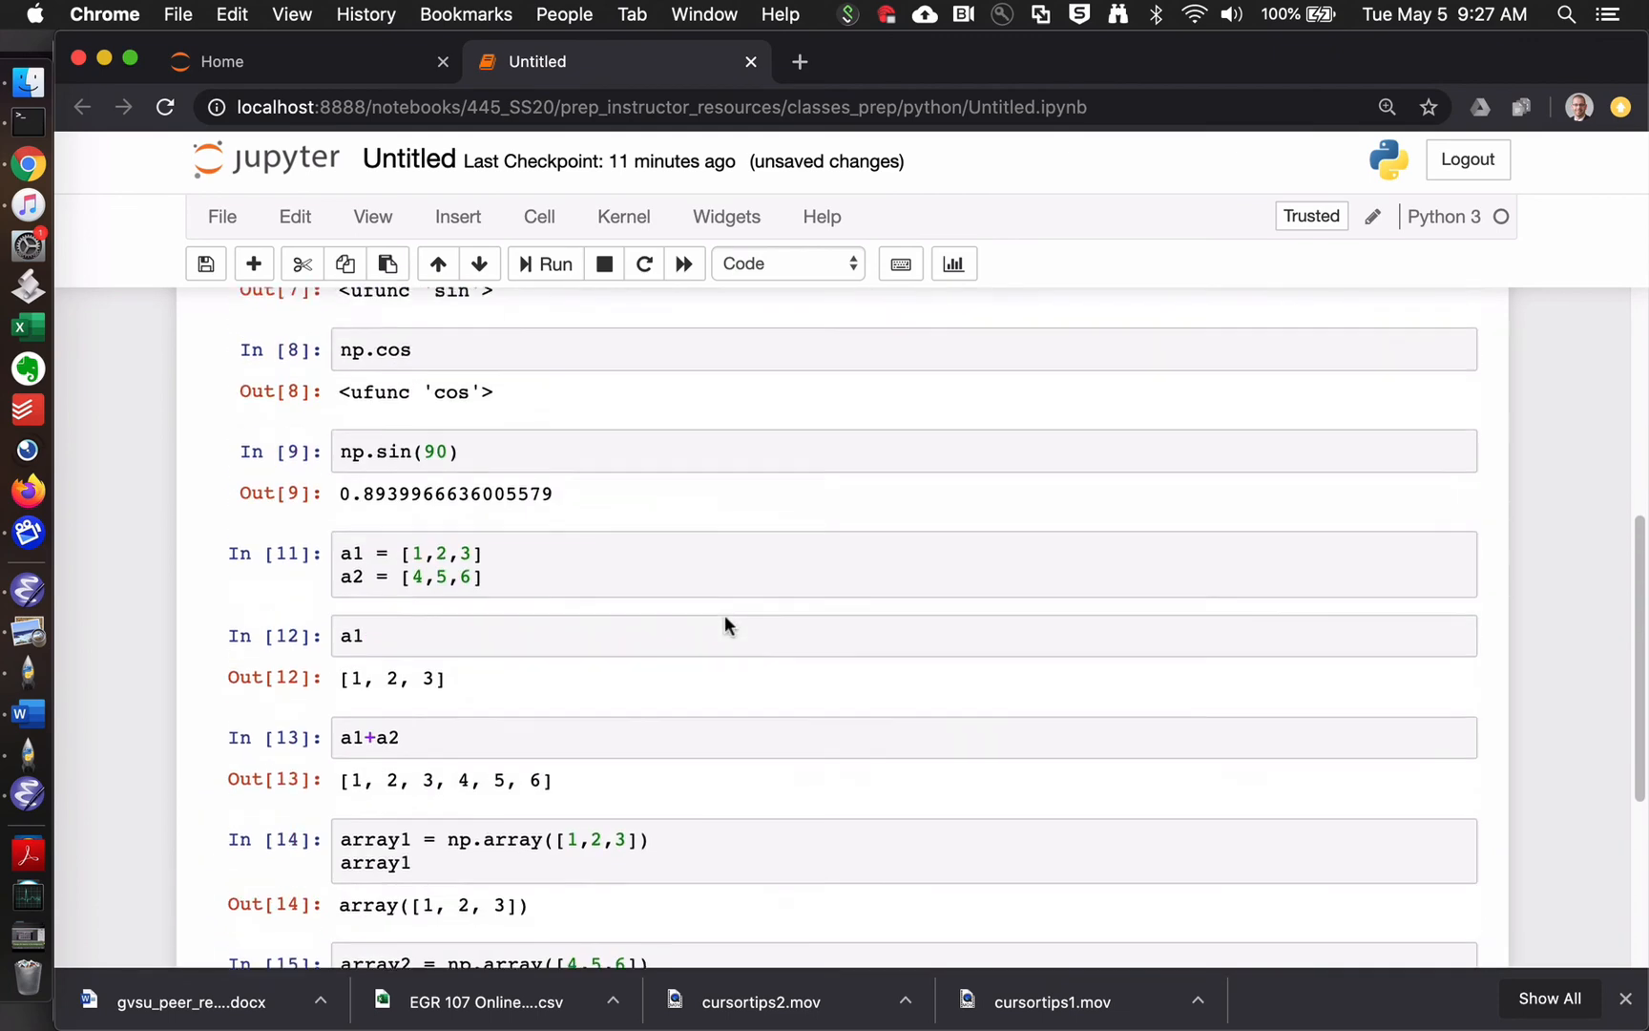
scroll(up, 3)
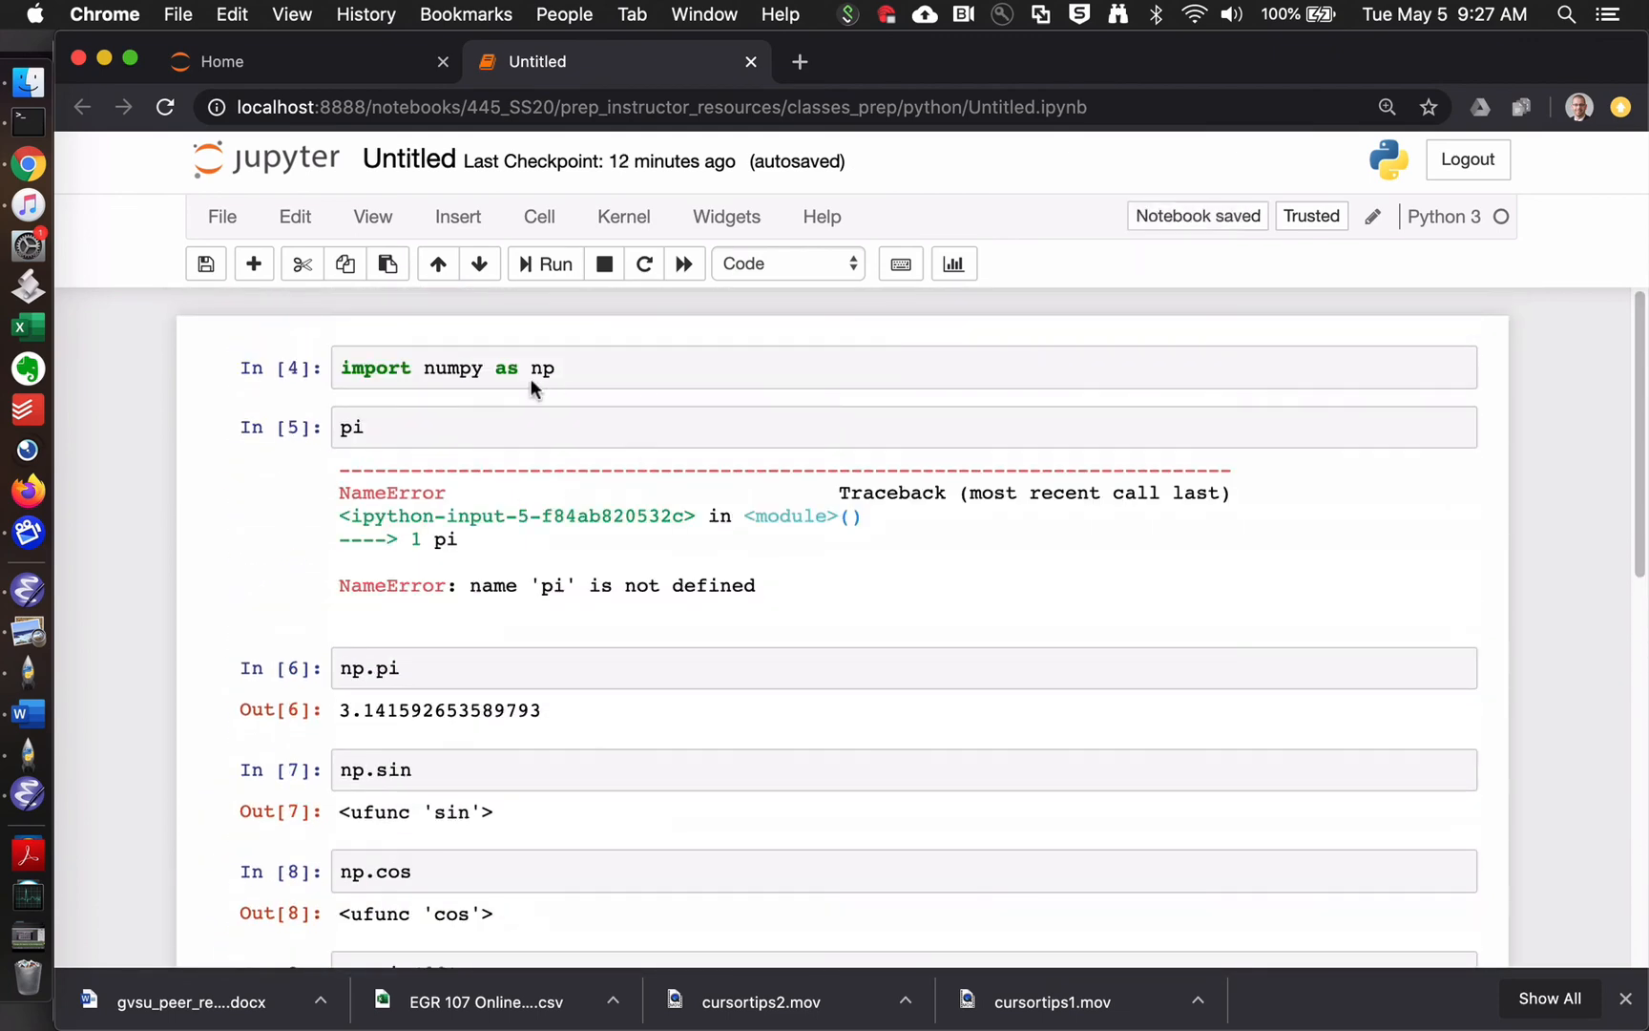
click(542, 368)
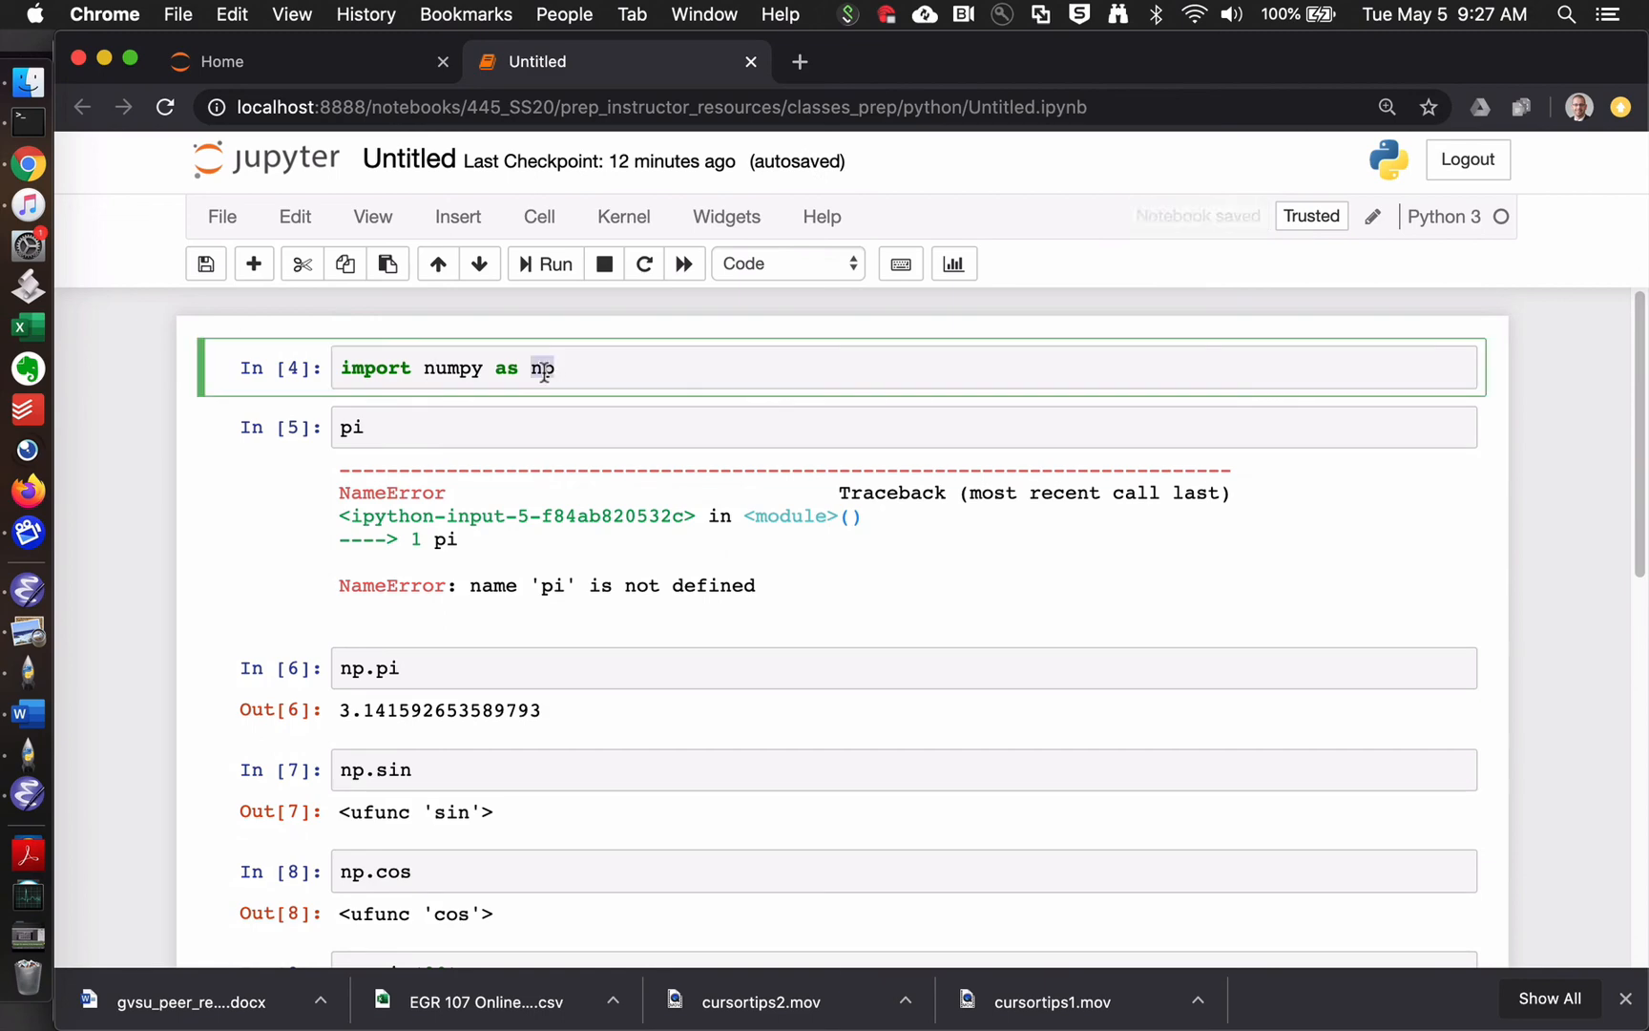
scroll(down, 3)
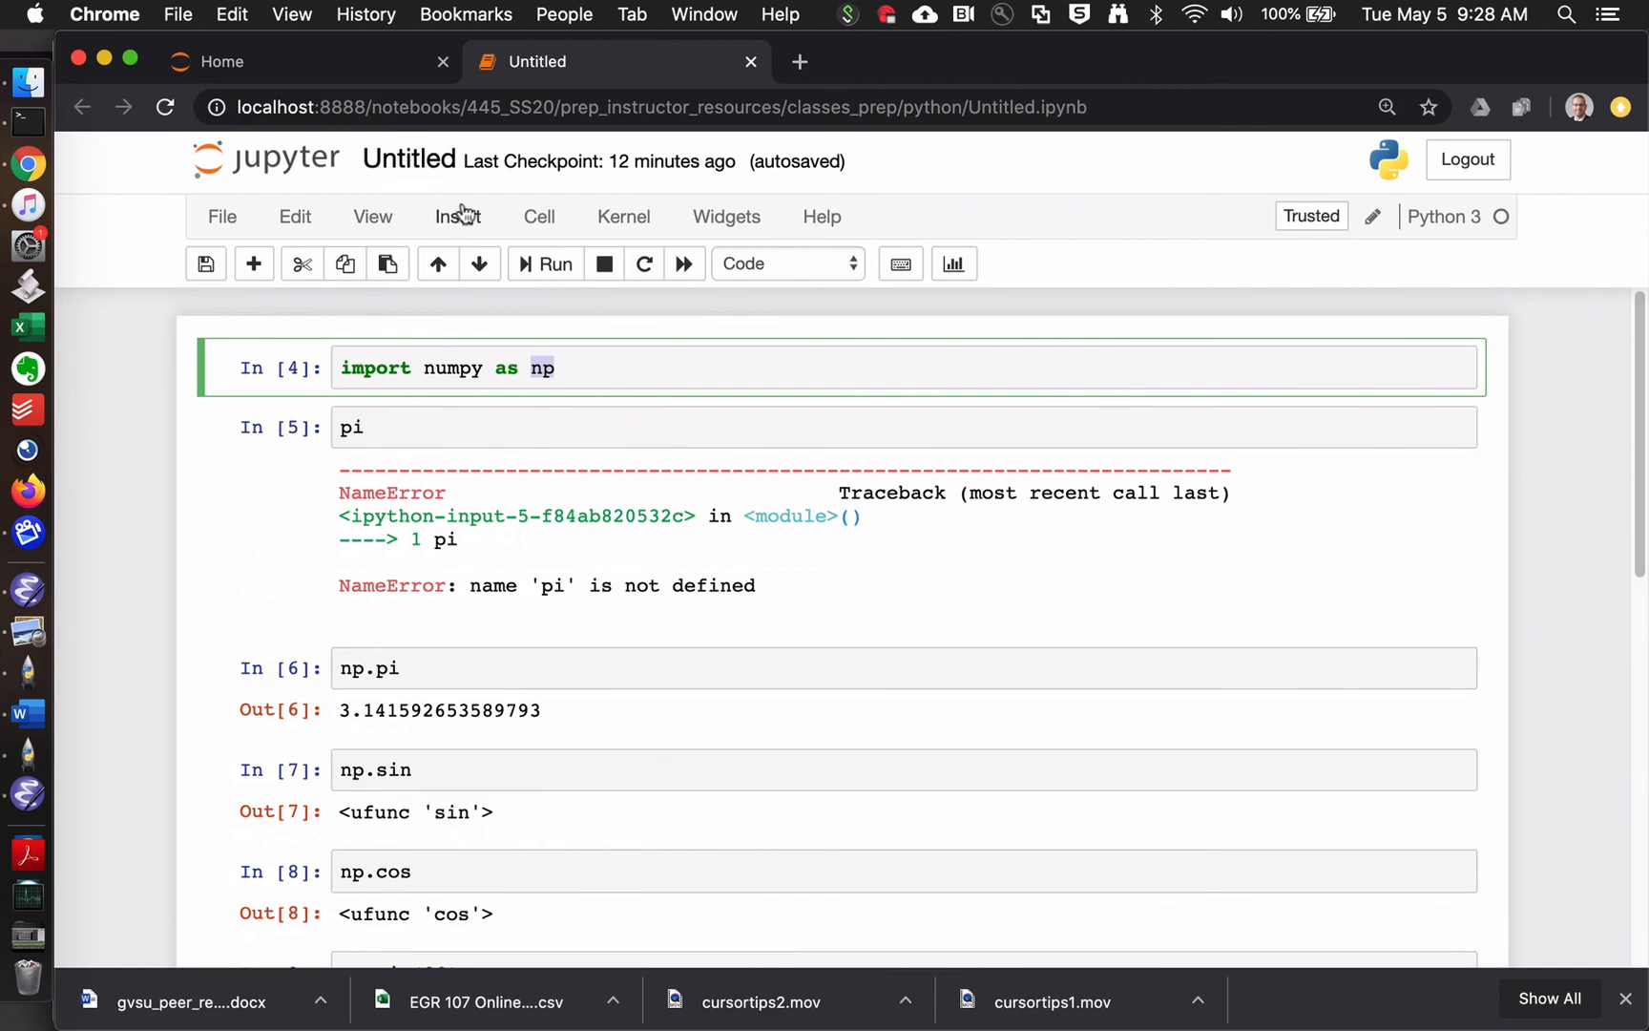
- Rename the notebook from Untitled to intro_to_numpy
click(410, 158)
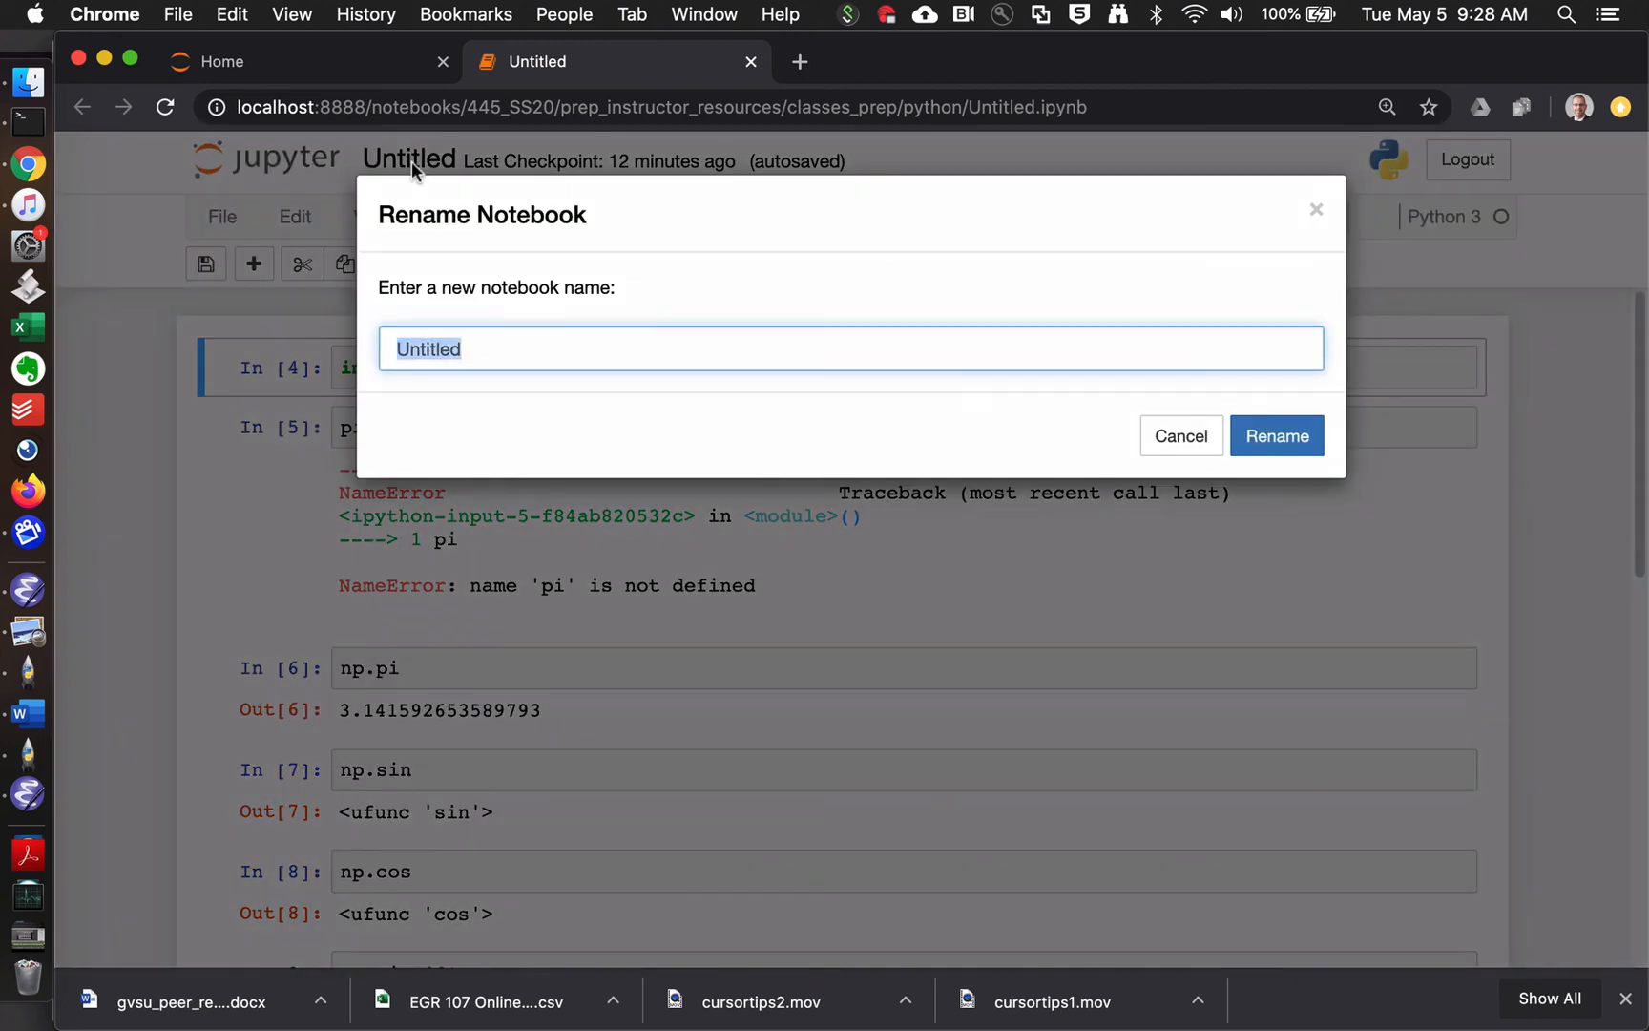
text(intro_ti)
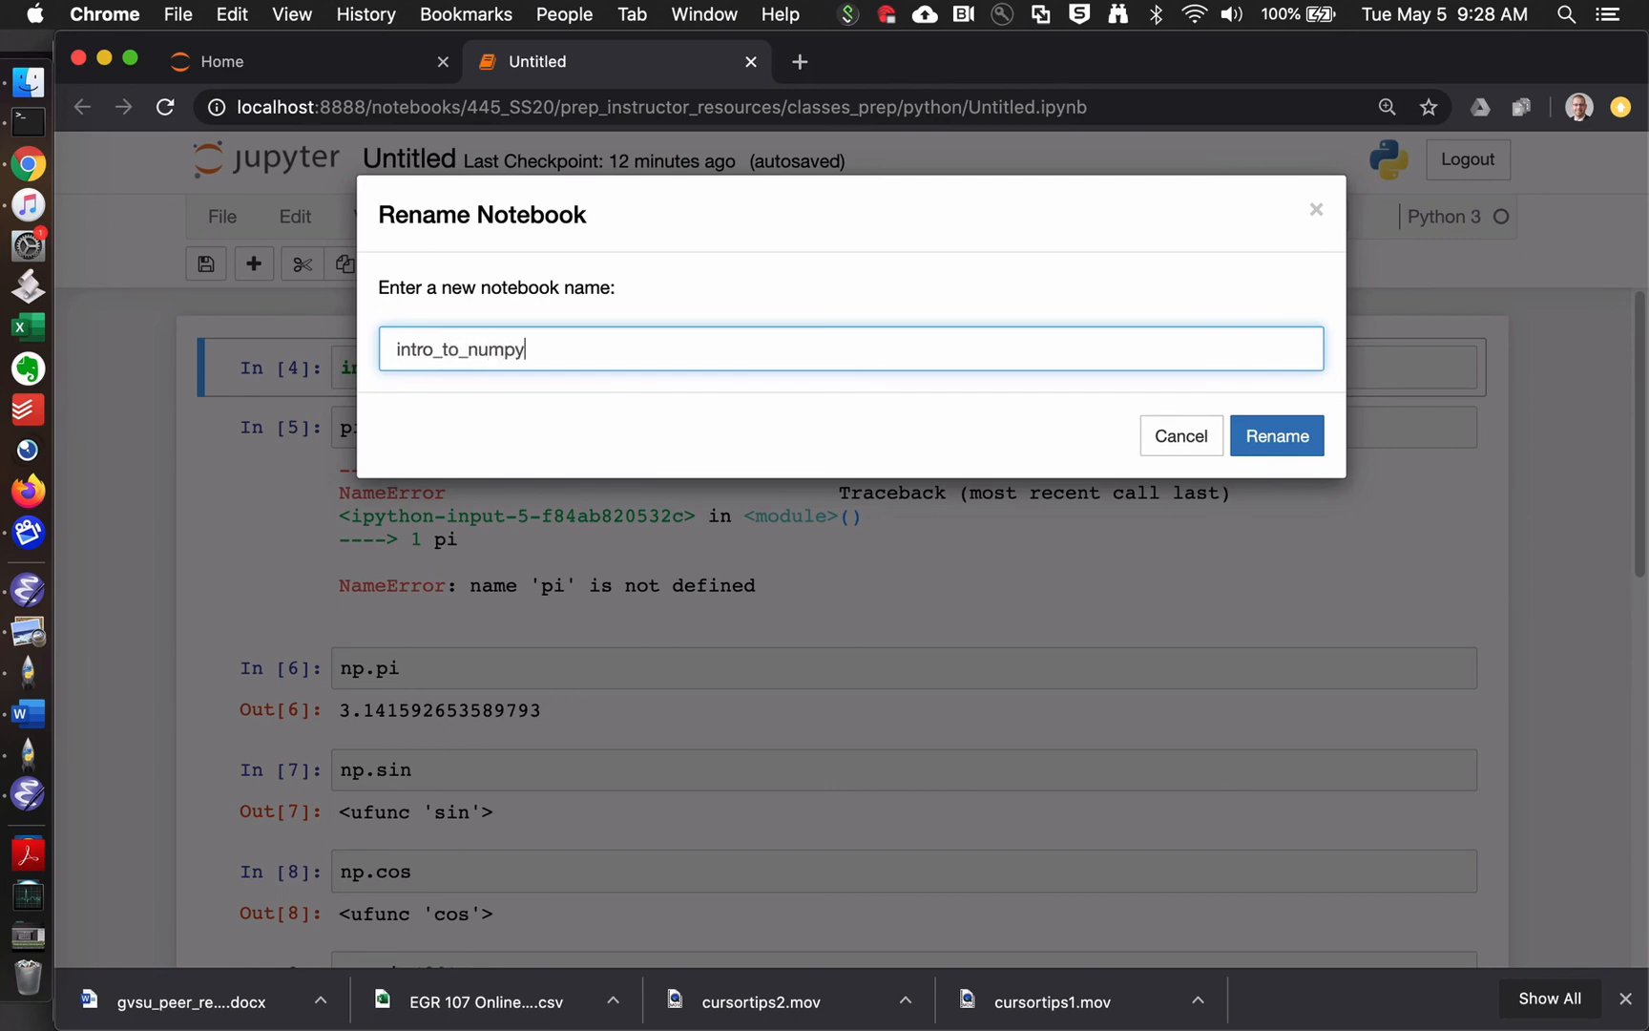
click(1276, 435)
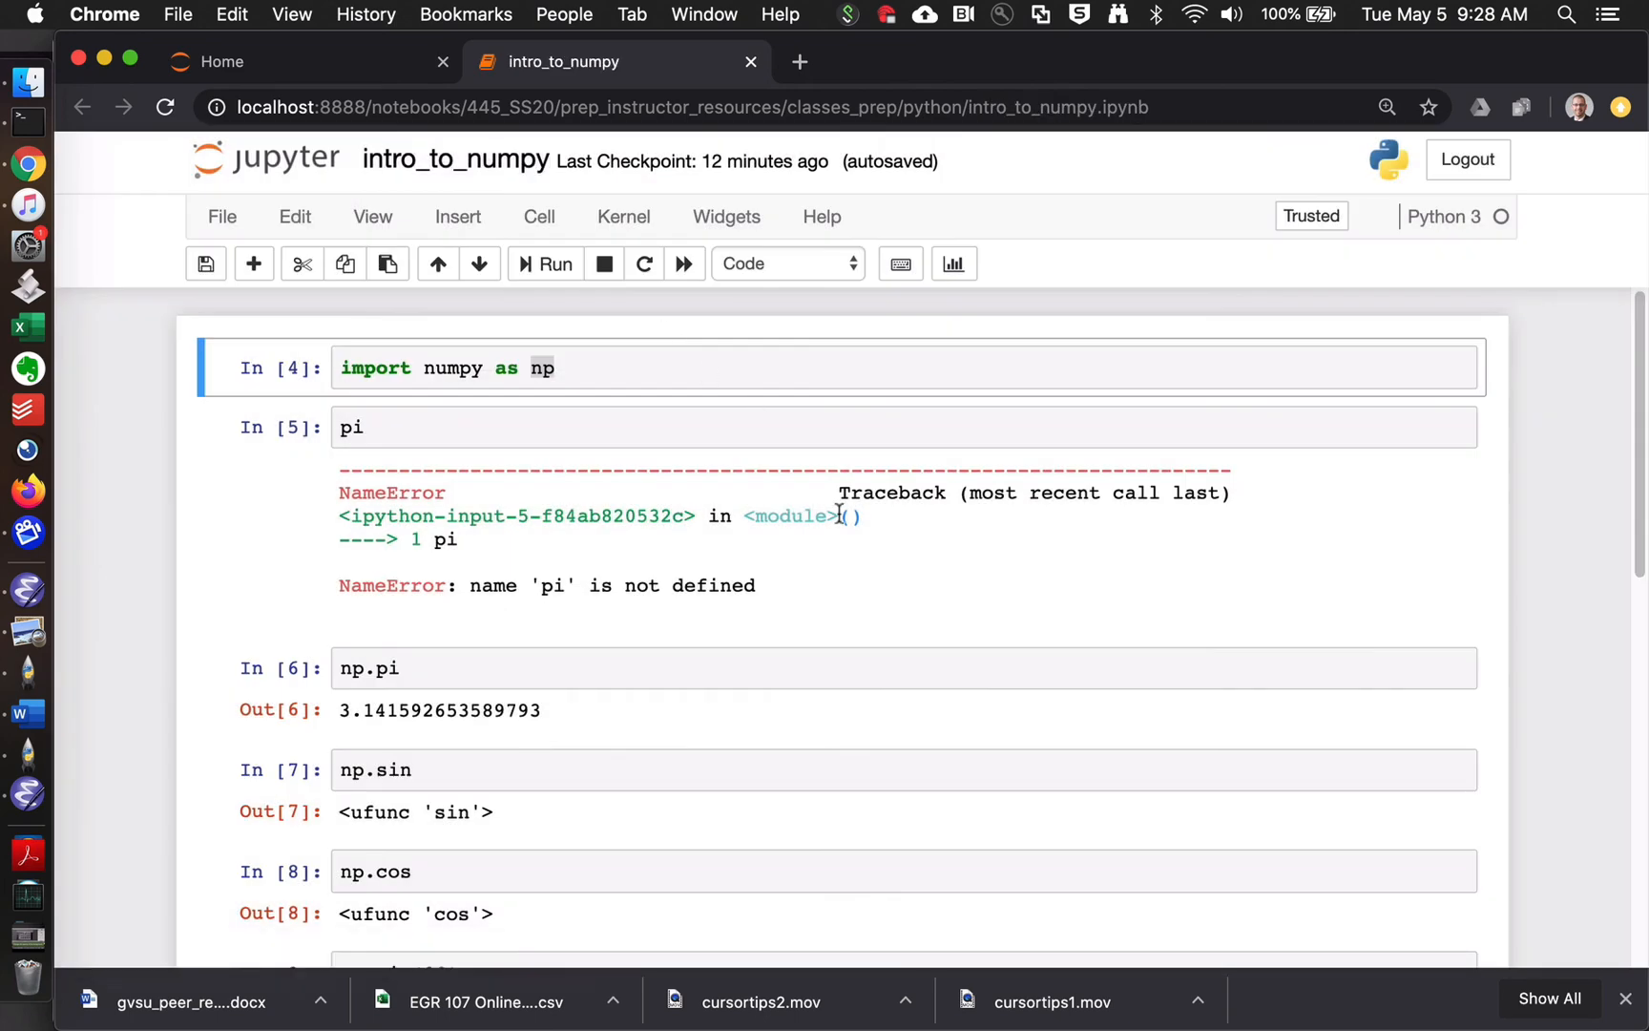